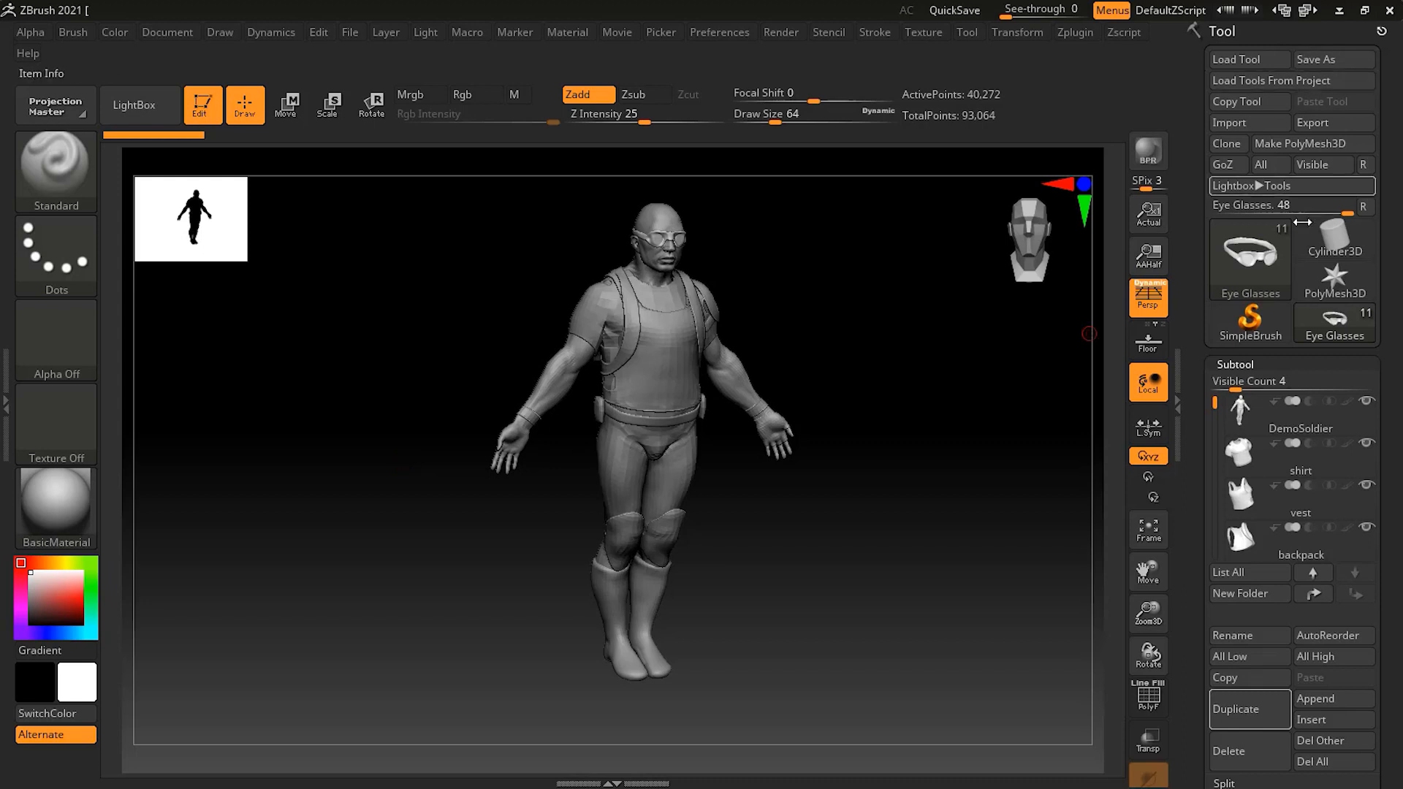
Browse the SubTool palette and make Eye Glasses the active subtool.
click(1334, 322)
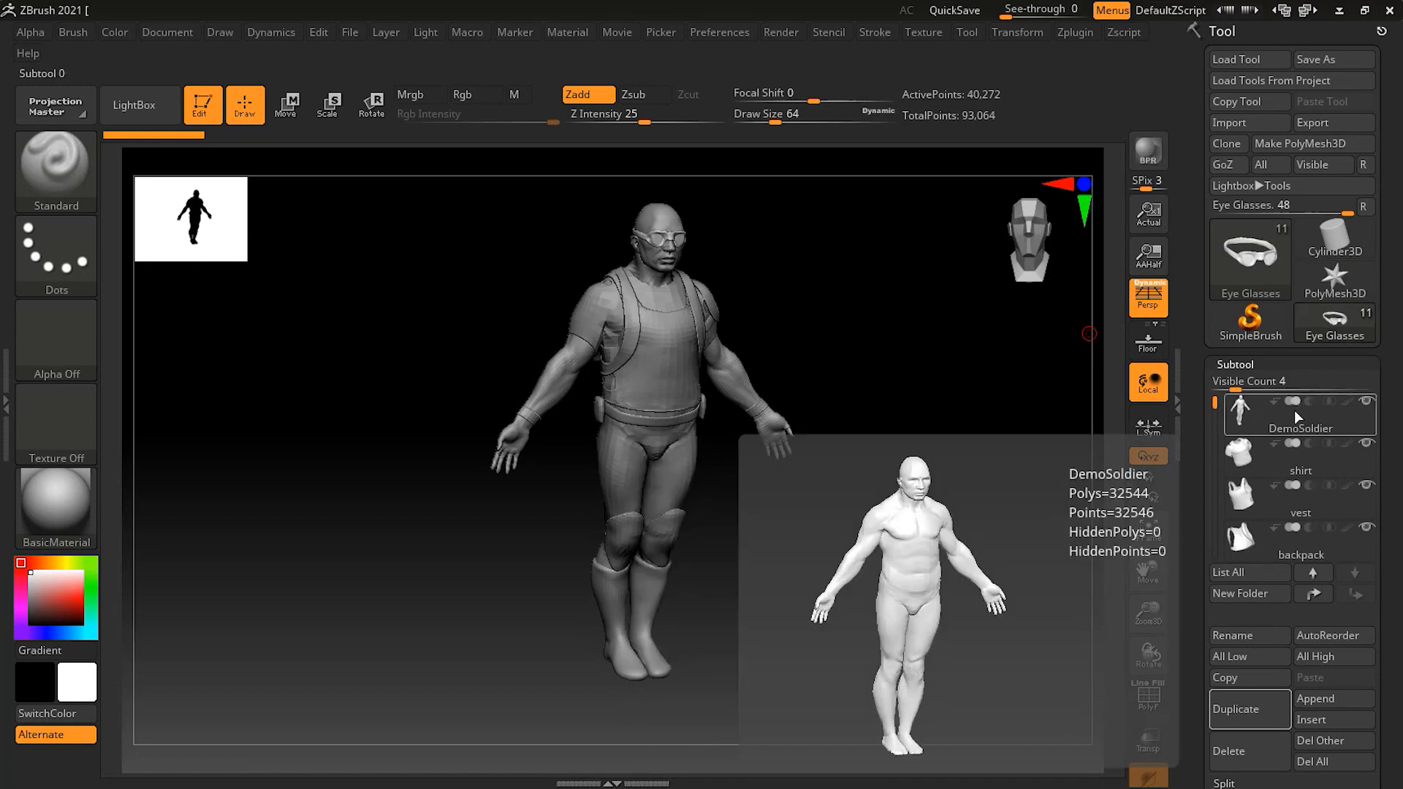
click(1233, 364)
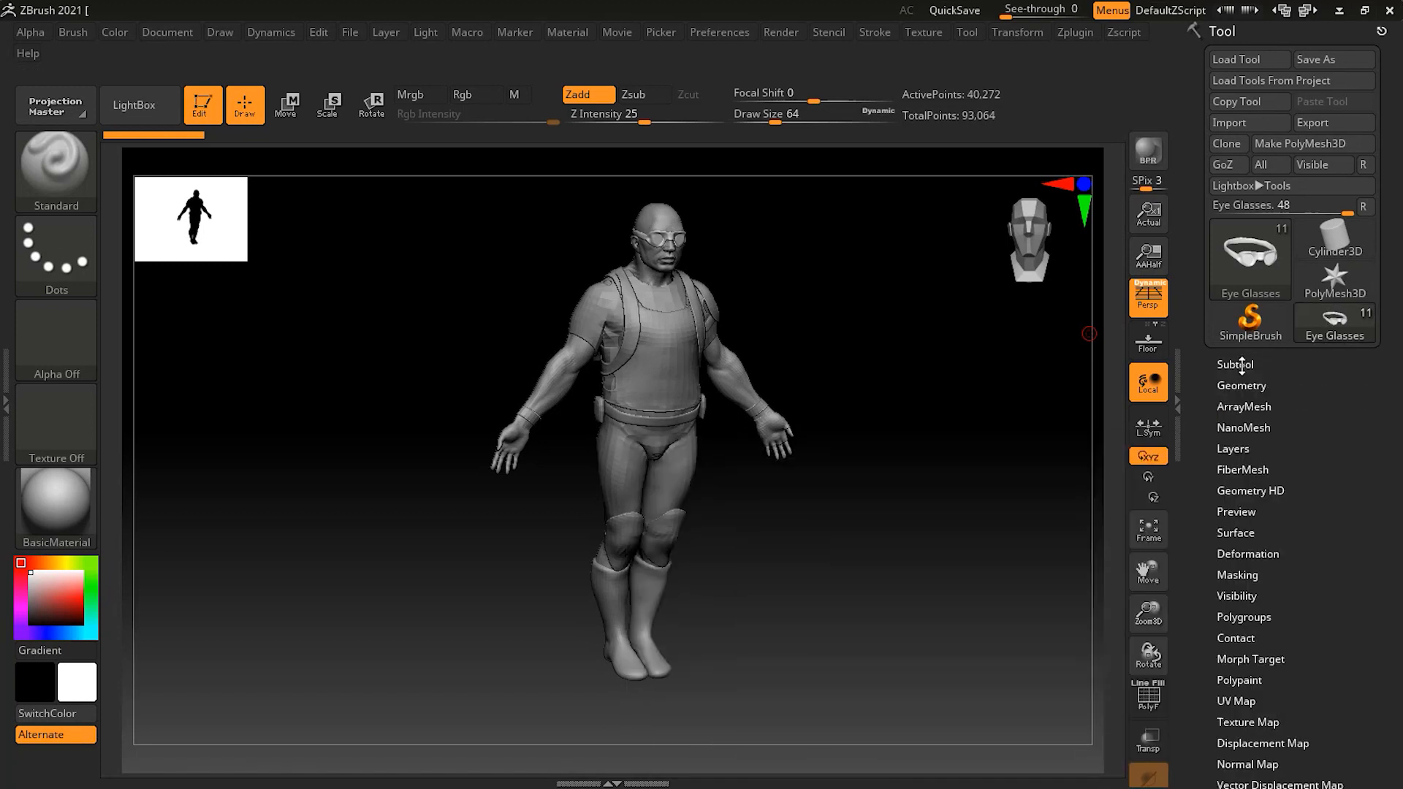
click(1236, 365)
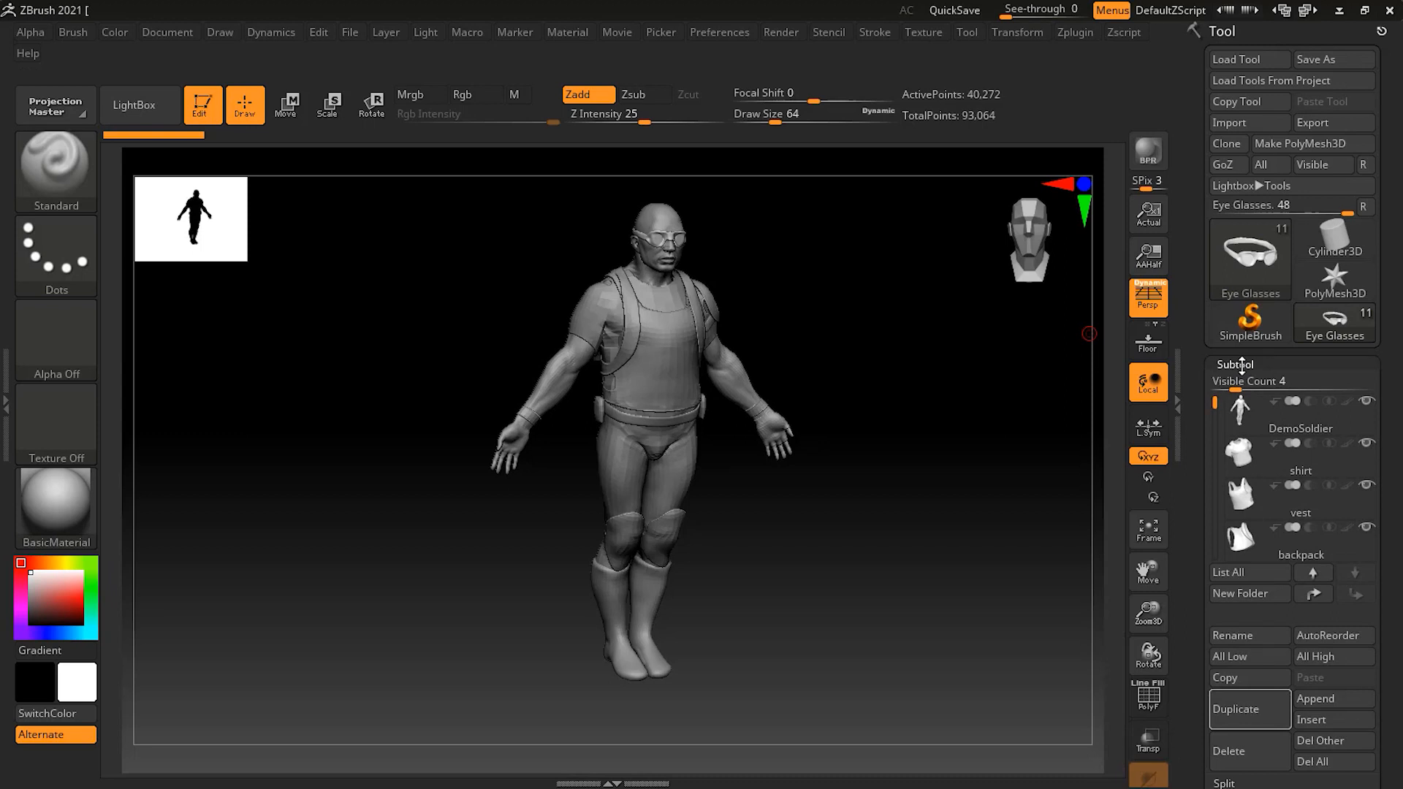
mouse_move(1242, 408)
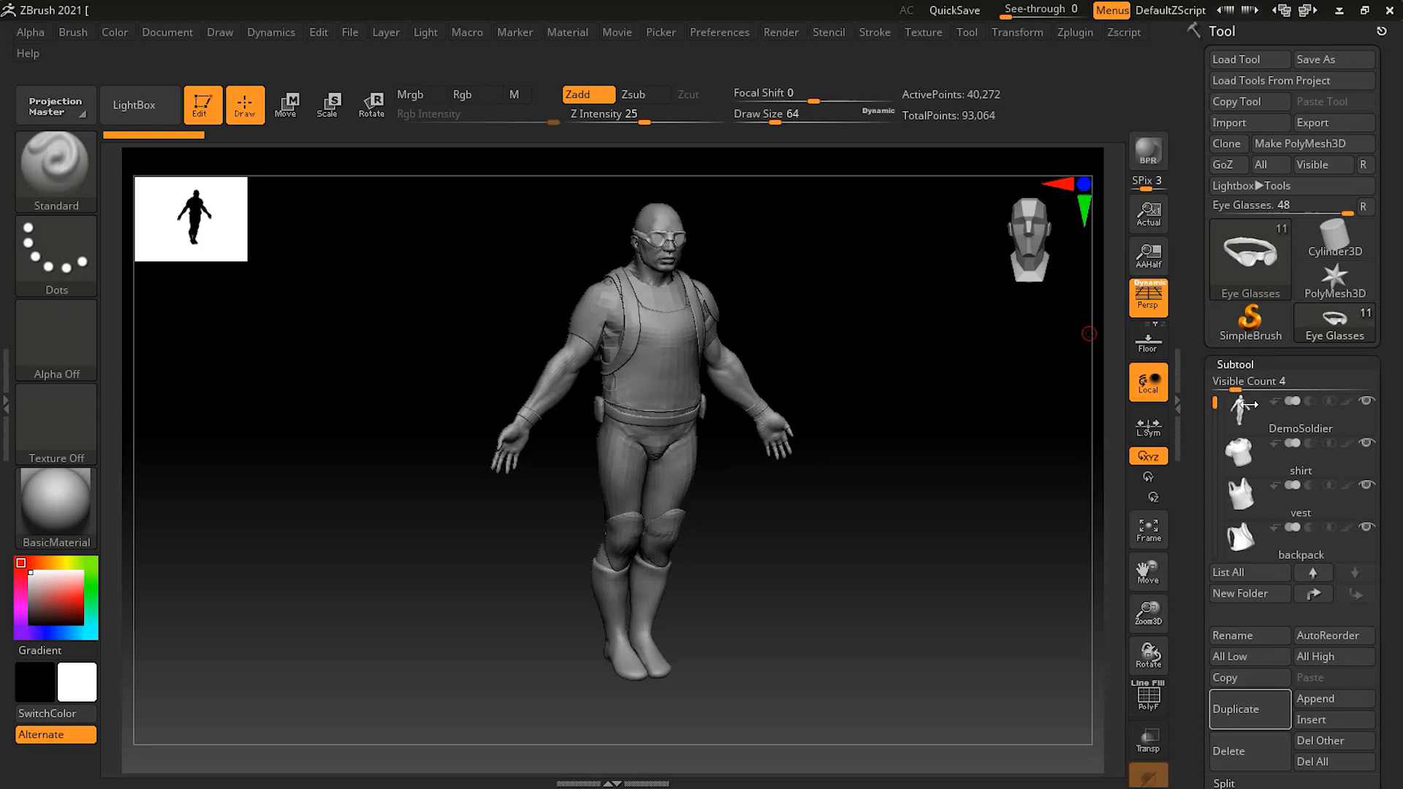
click(1238, 498)
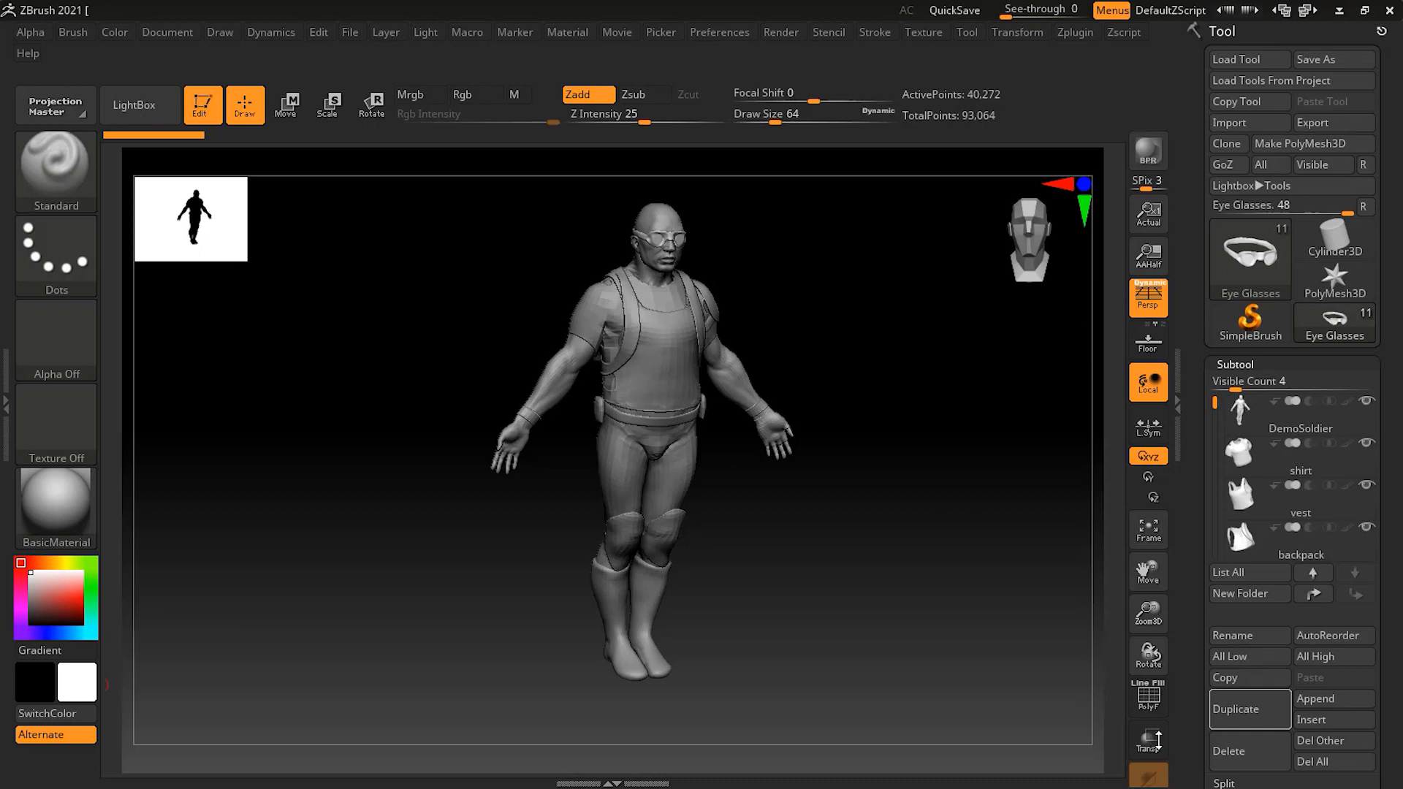
click(1148, 739)
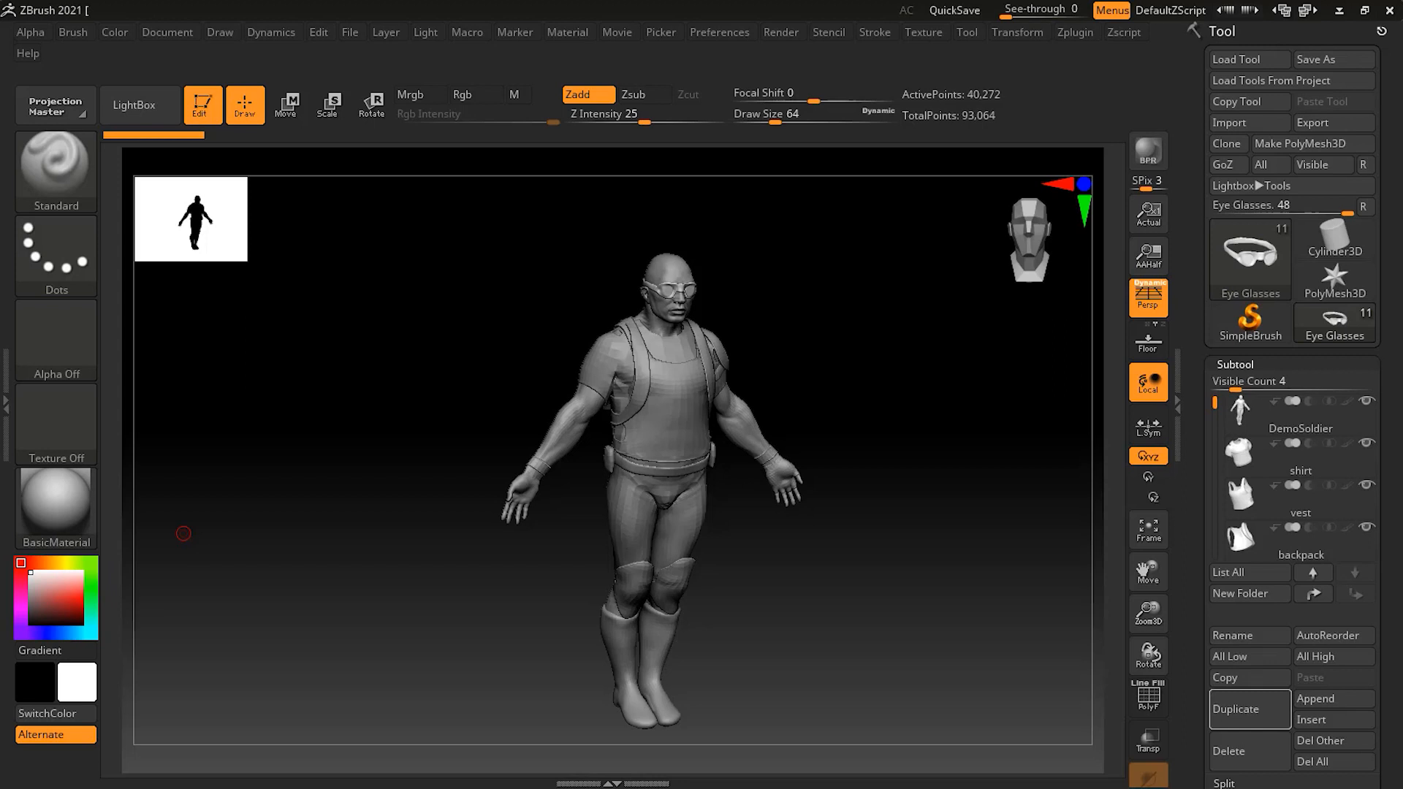
scroll(down, 3)
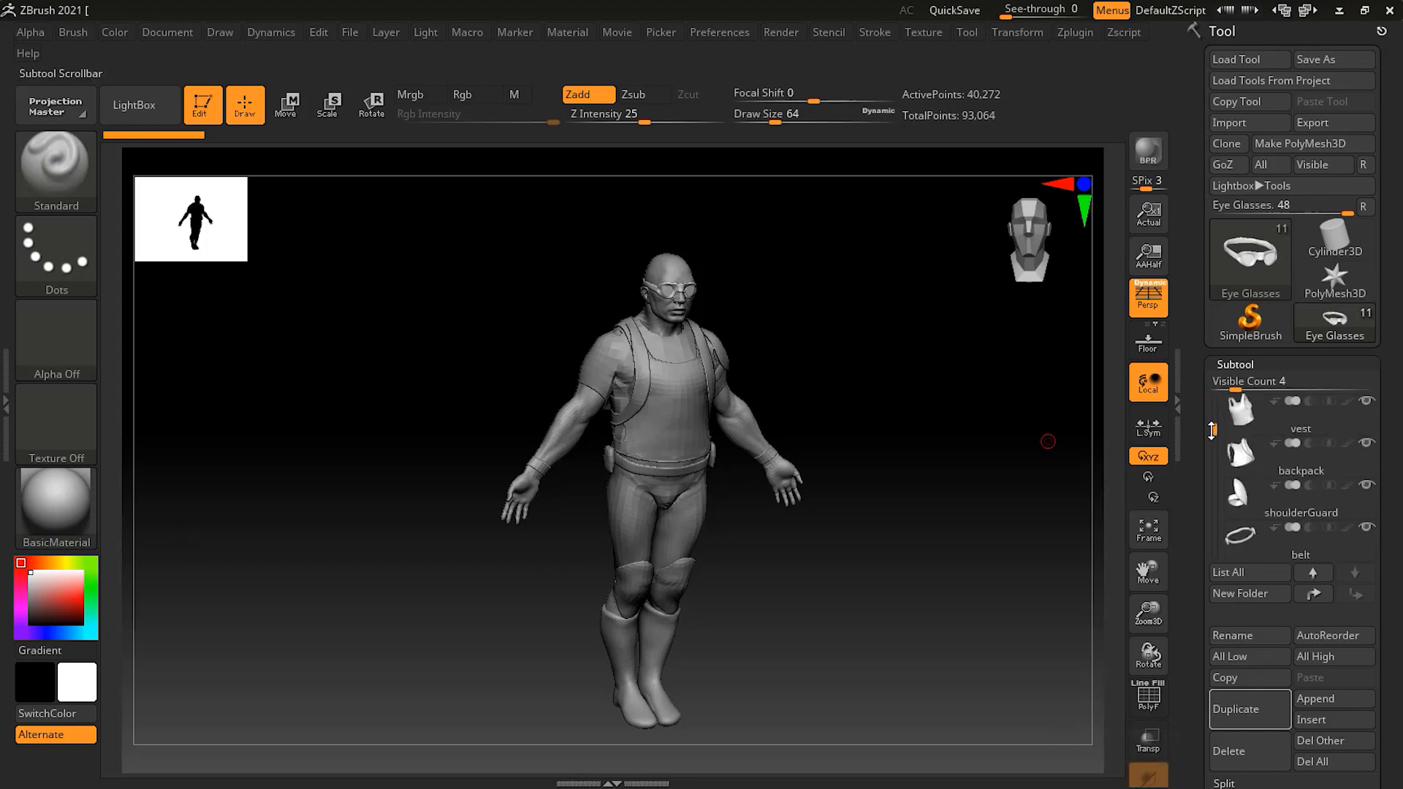
scroll(down, 3)
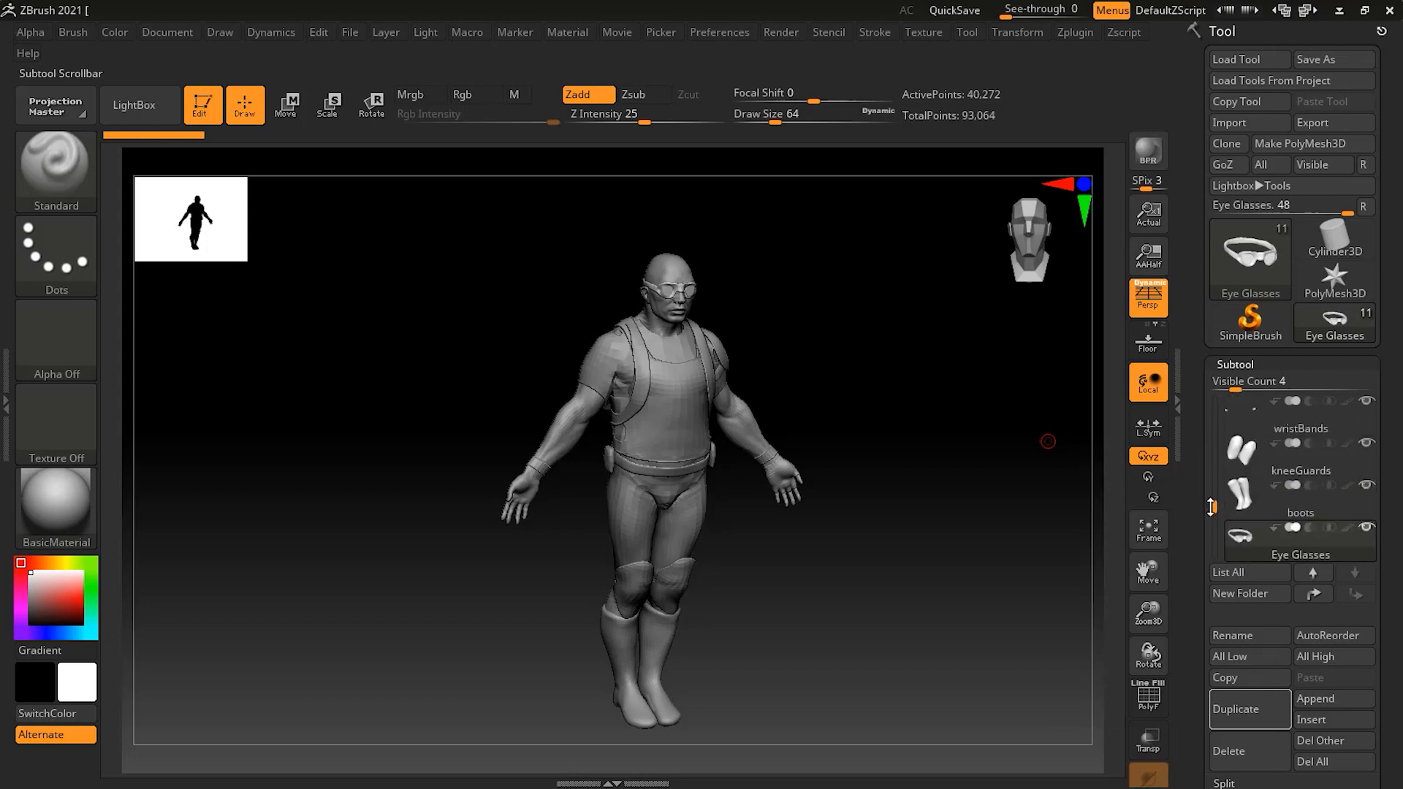
click(1300, 499)
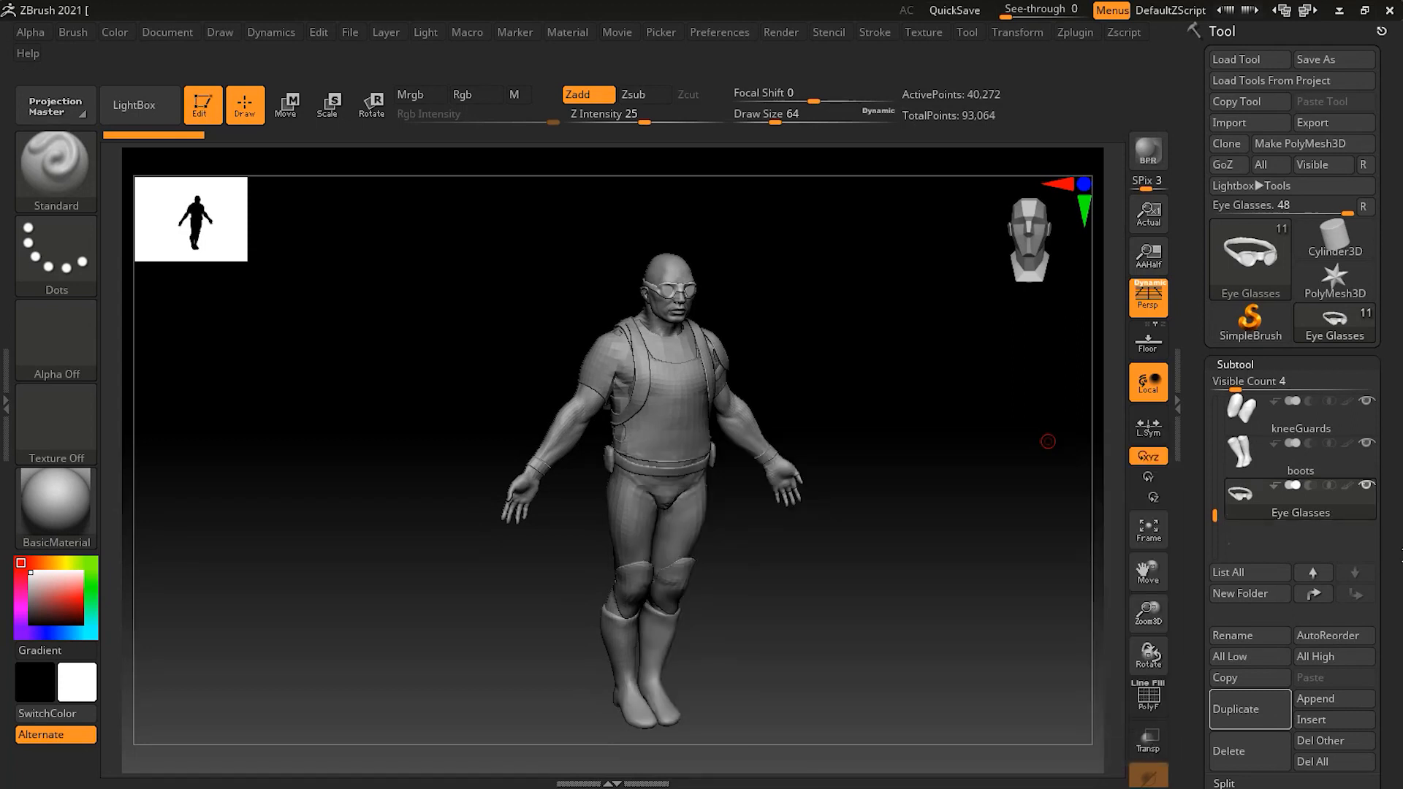
mouse_move(1248, 709)
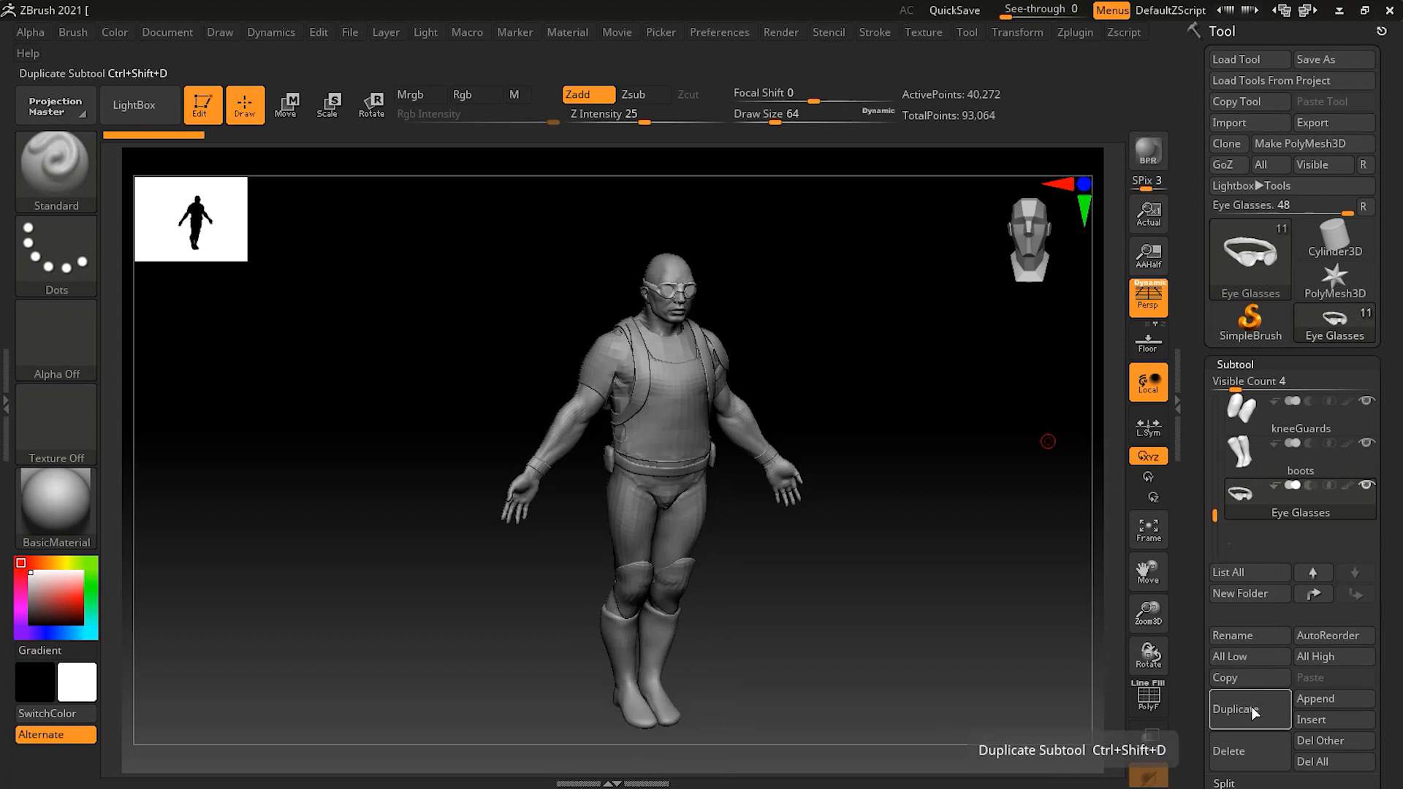
Duplicate Eye Glasses into Eye Glasses1 and lift the copy onto the soldier's forehead.
click(1238, 709)
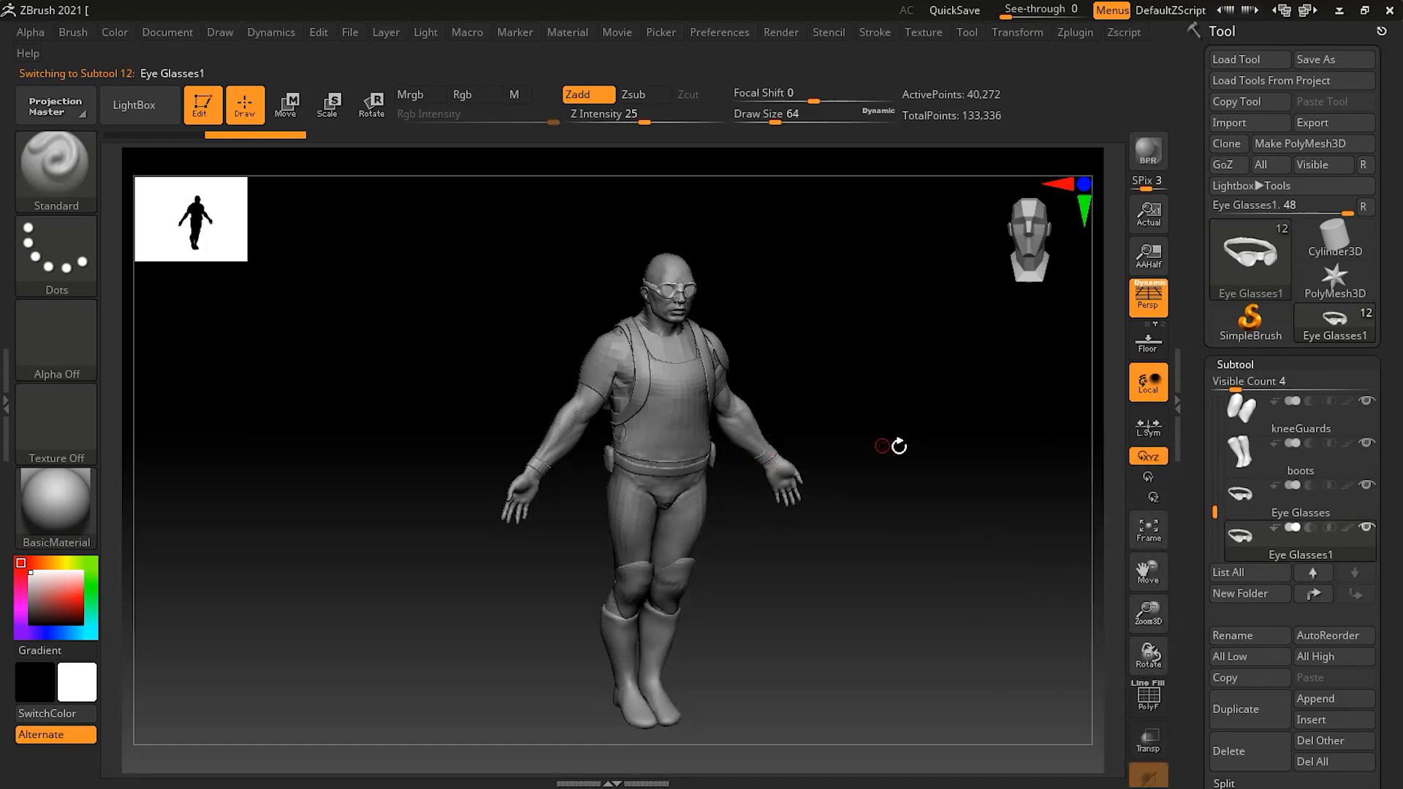
click(285, 102)
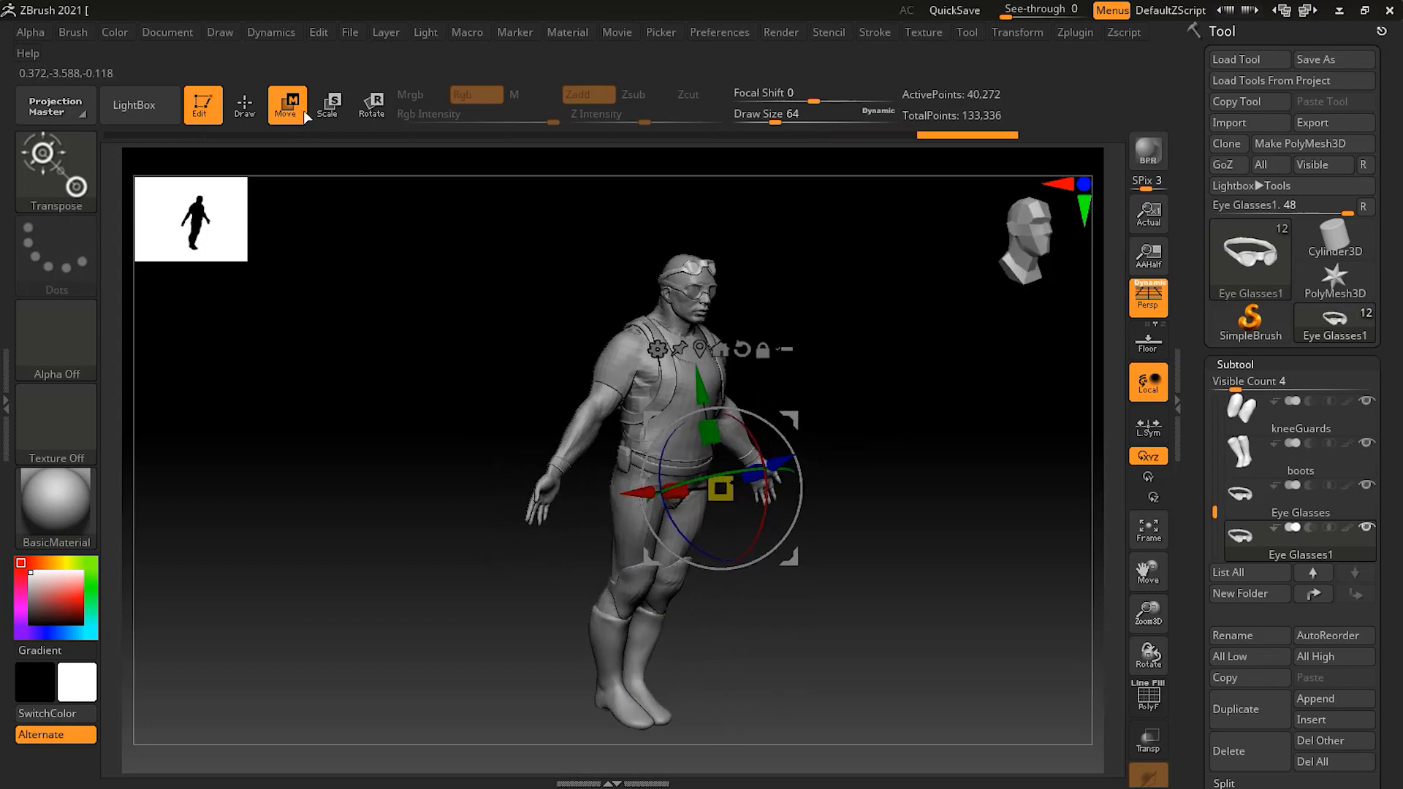
click(244, 105)
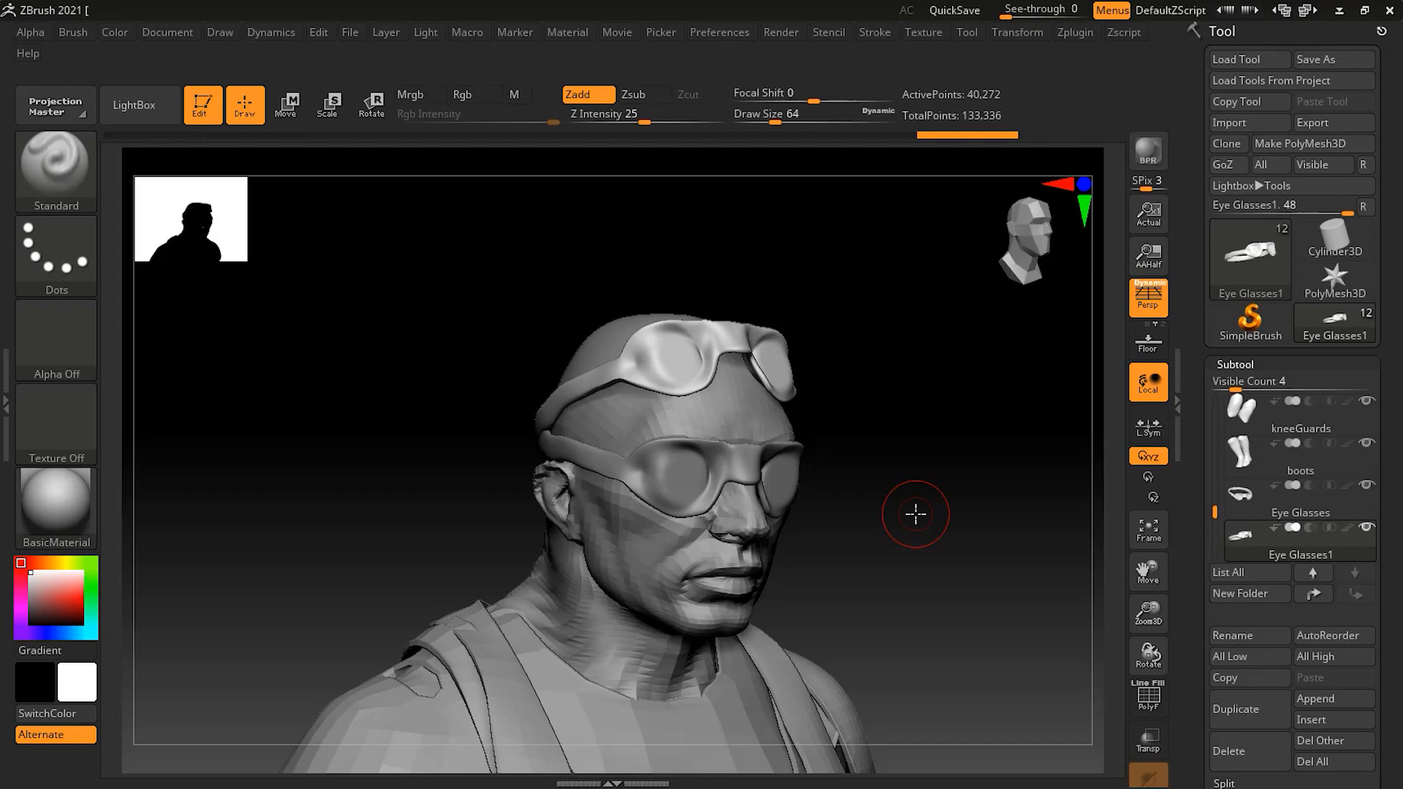
mouse_move(1109, 514)
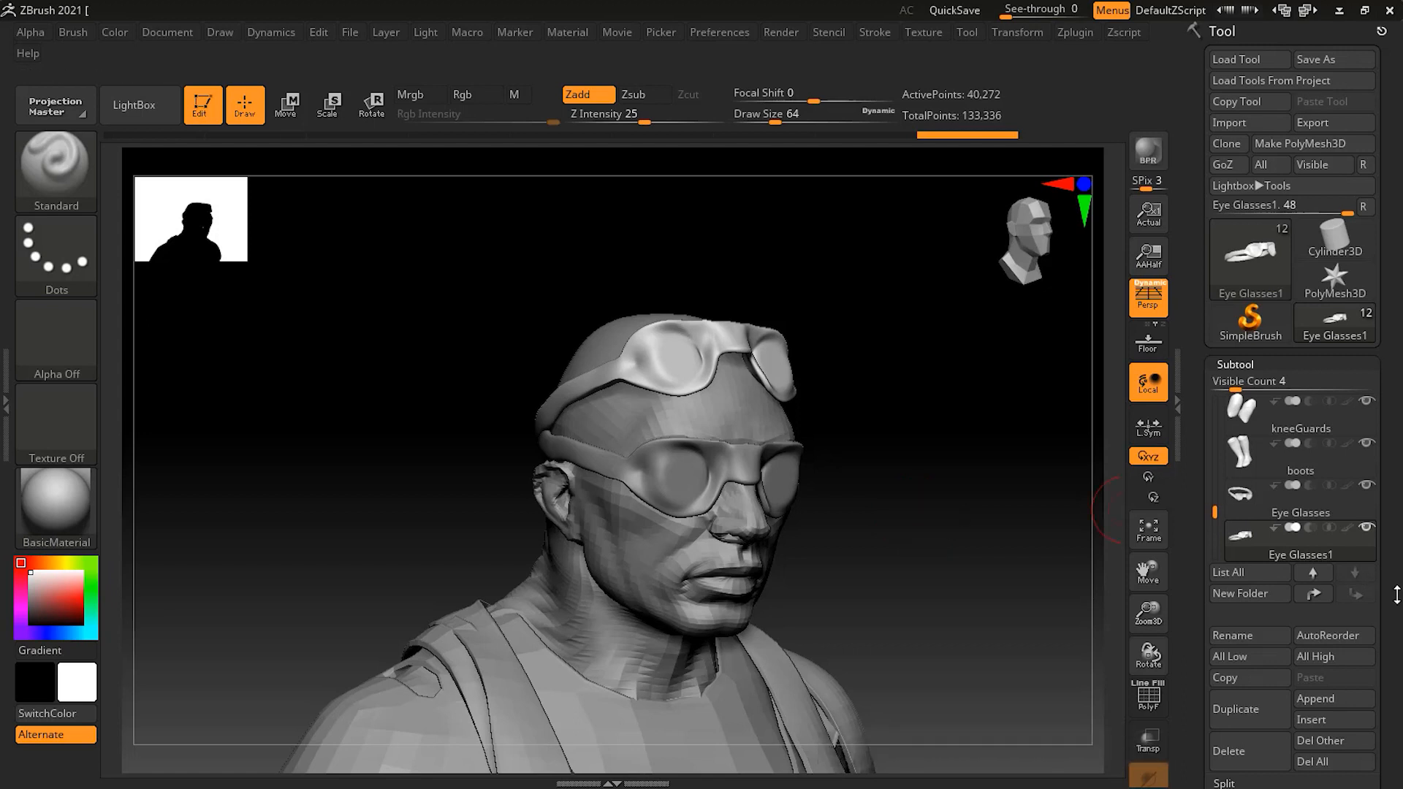
mouse_move(1109, 510)
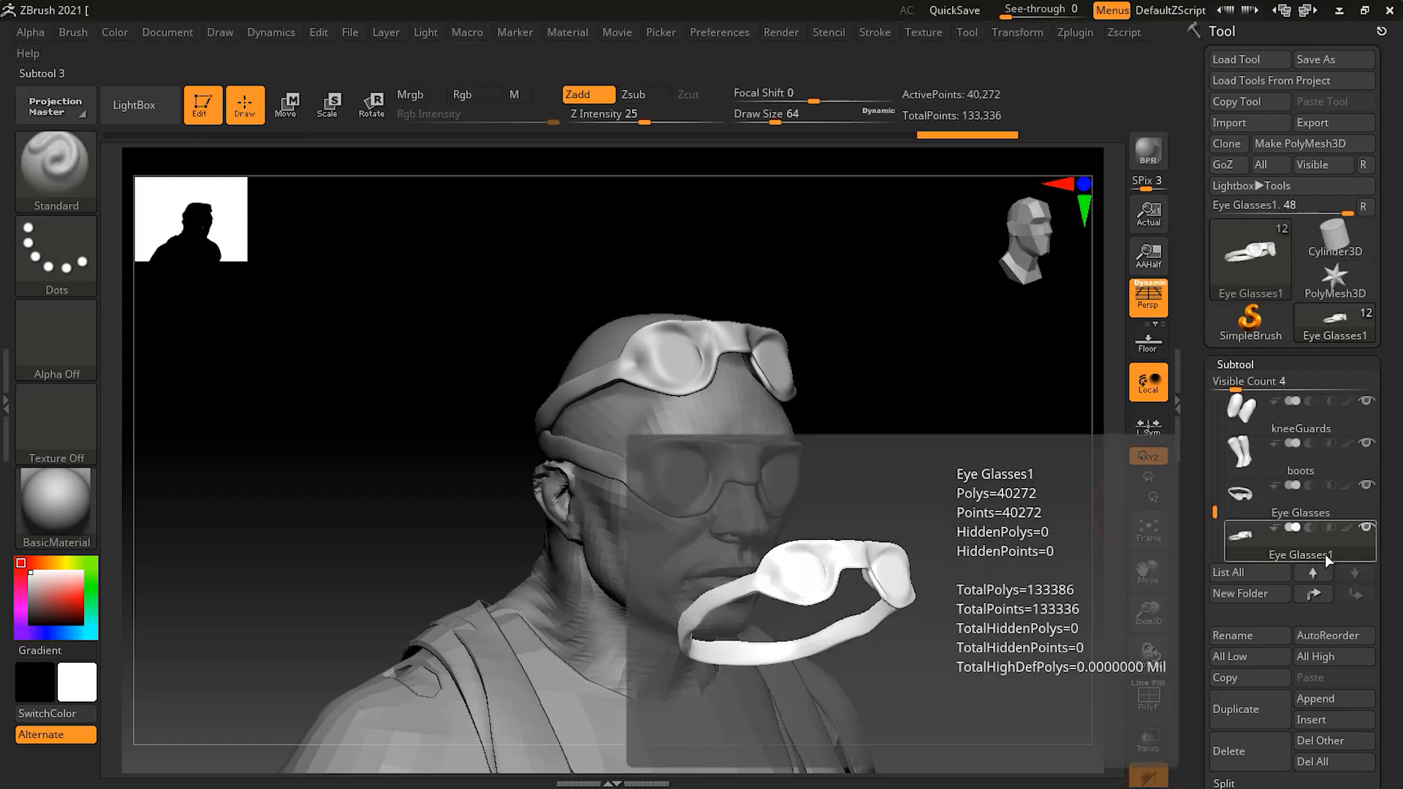
Delete the Eye Glasses1 copy, confirming the deletion, leaving only the original glasses.
click(1235, 751)
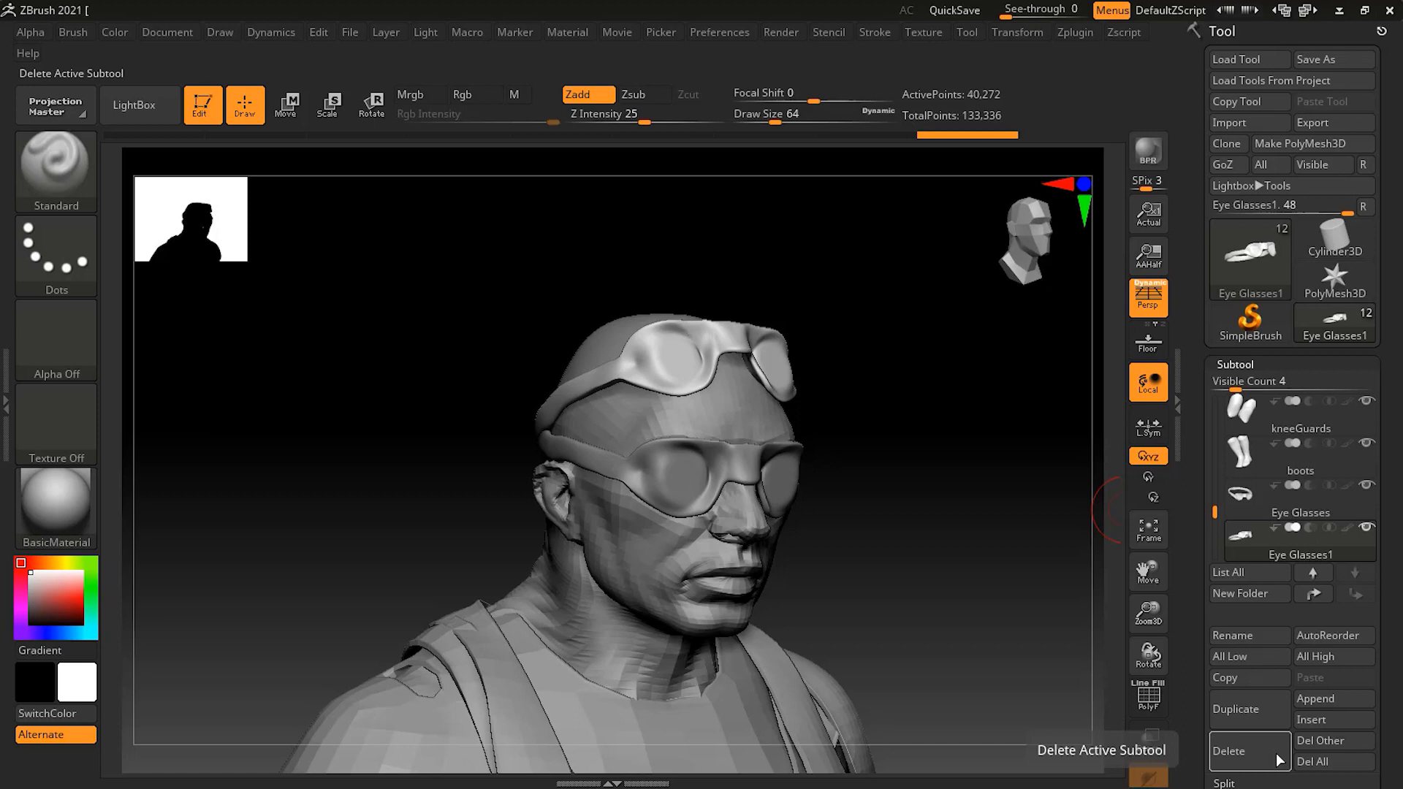
click(1229, 750)
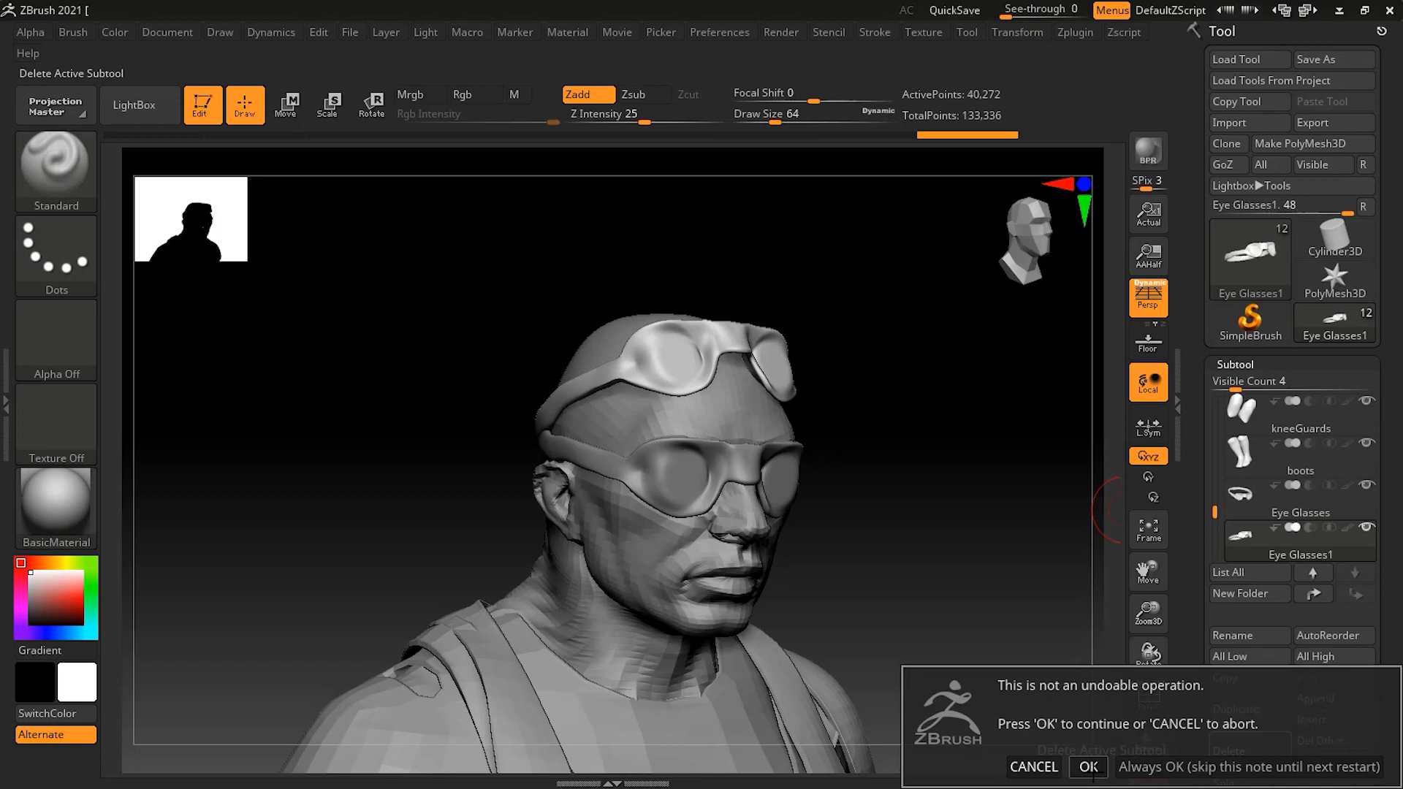
click(1087, 767)
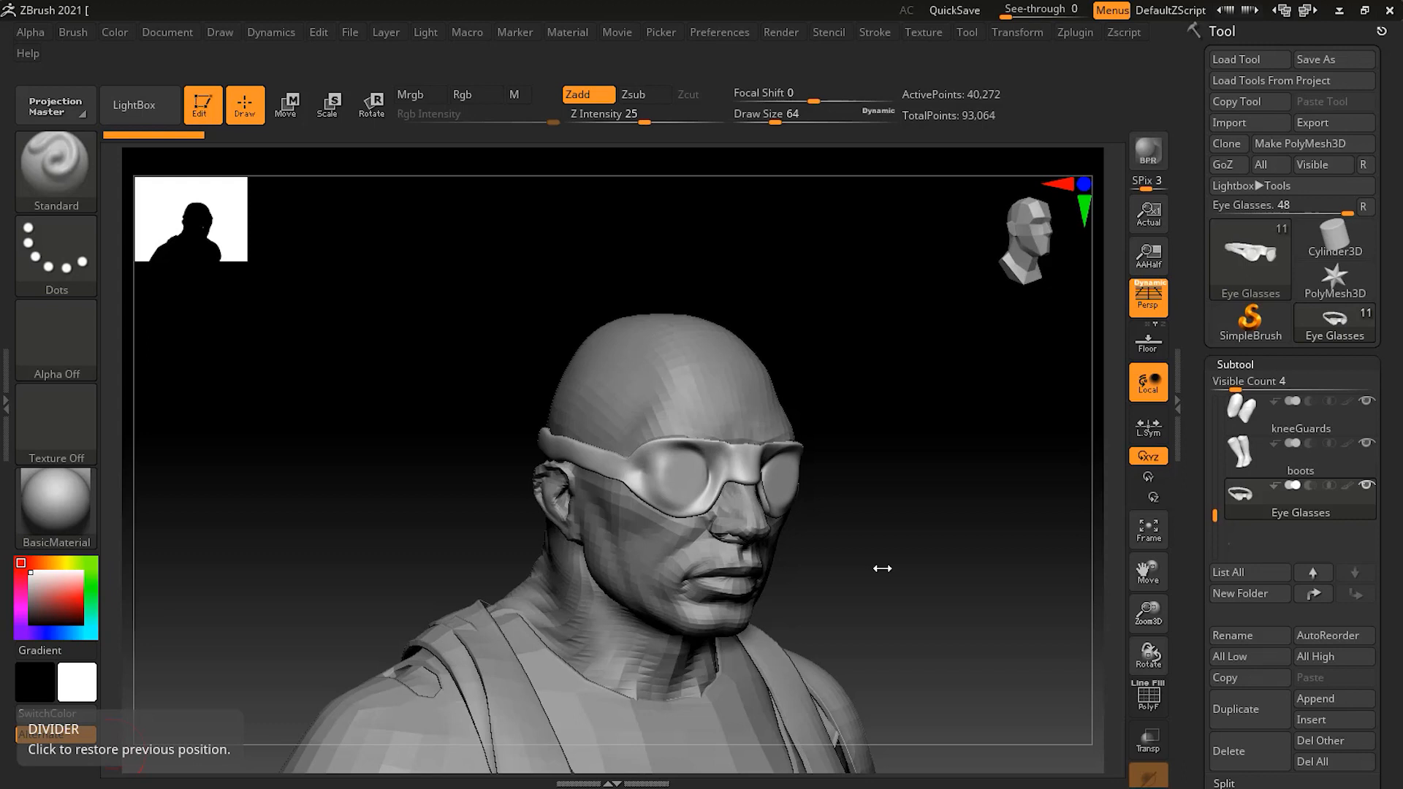
mouse_move(1317, 595)
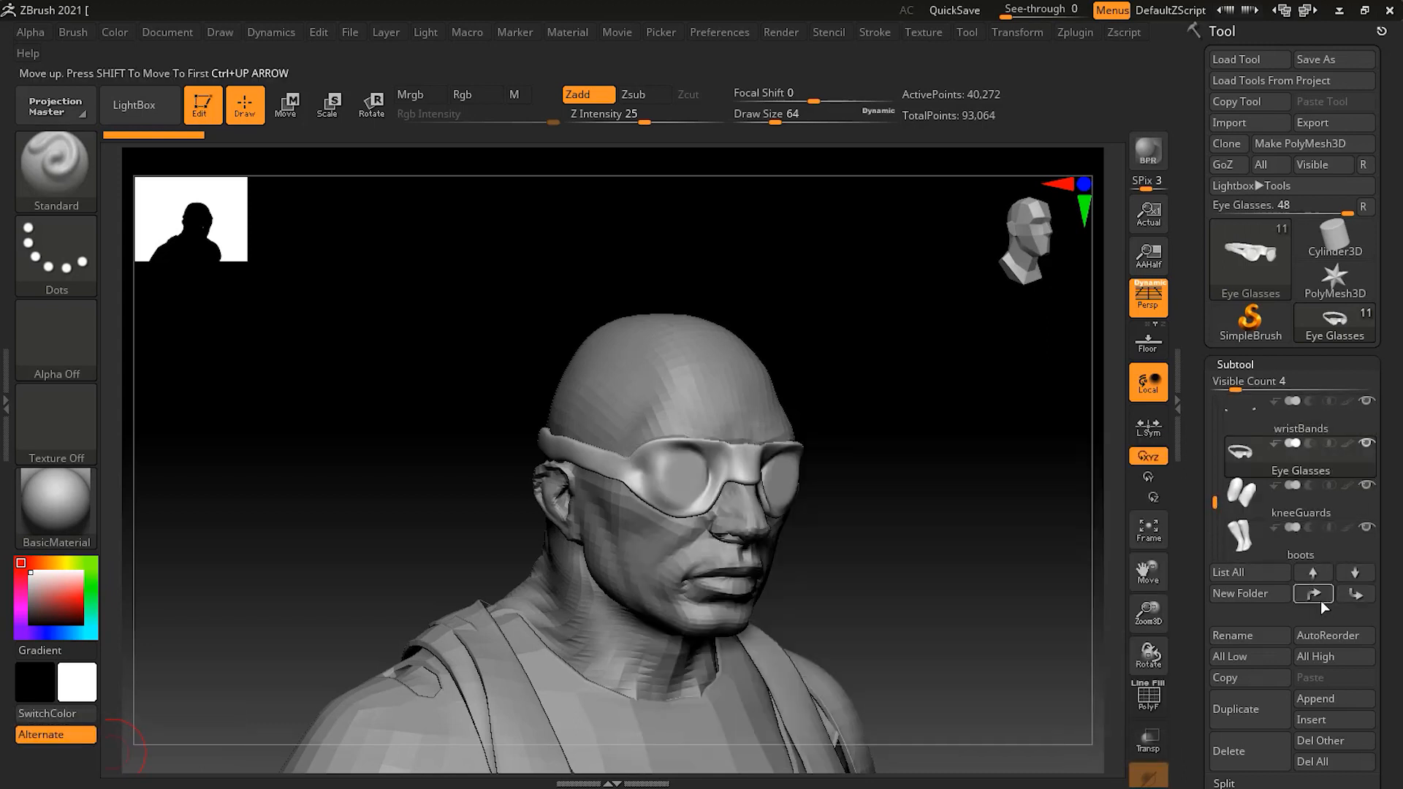
Shift the Eye Glasses subtool up the list and send it to the top above DemoSoldier.
click(1356, 593)
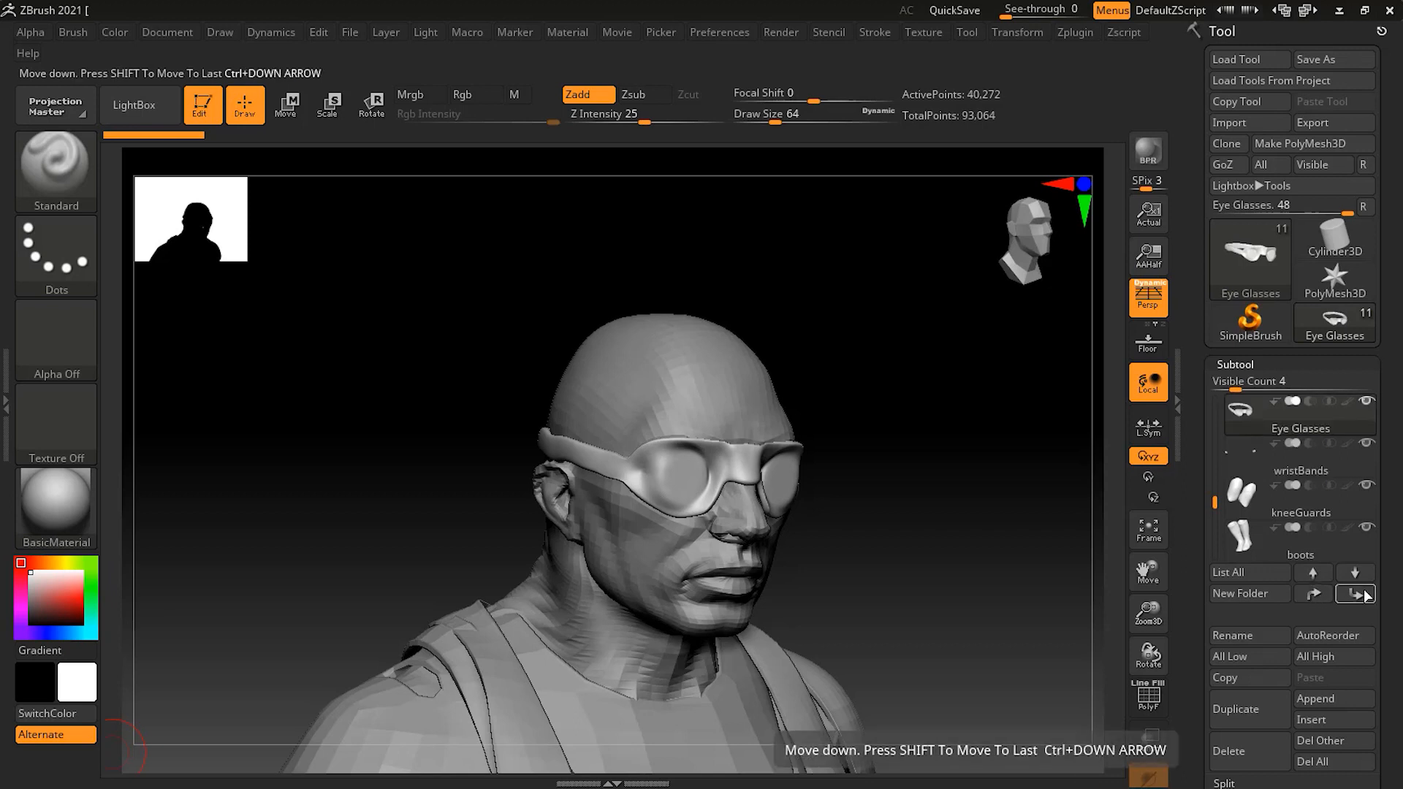
click(1355, 572)
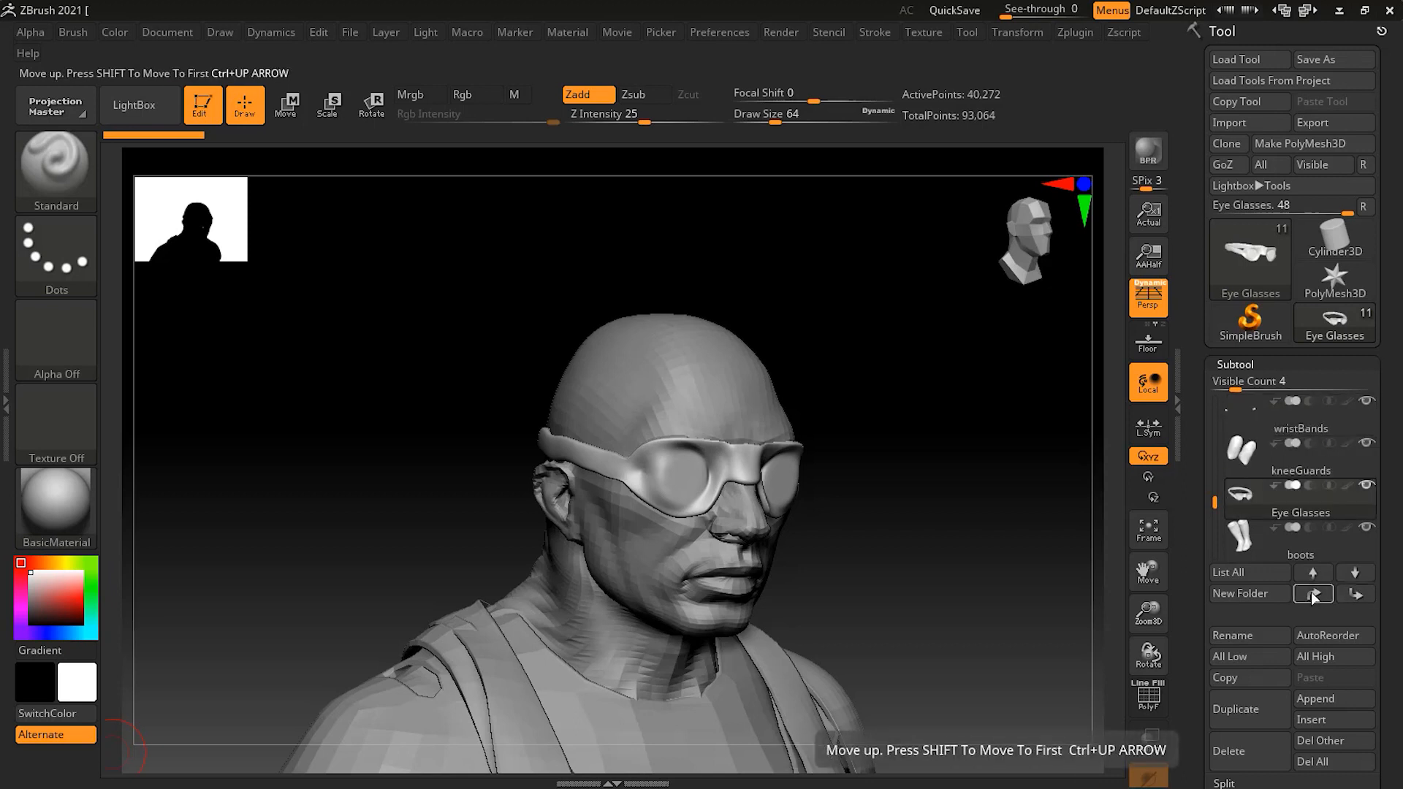
click(1312, 594)
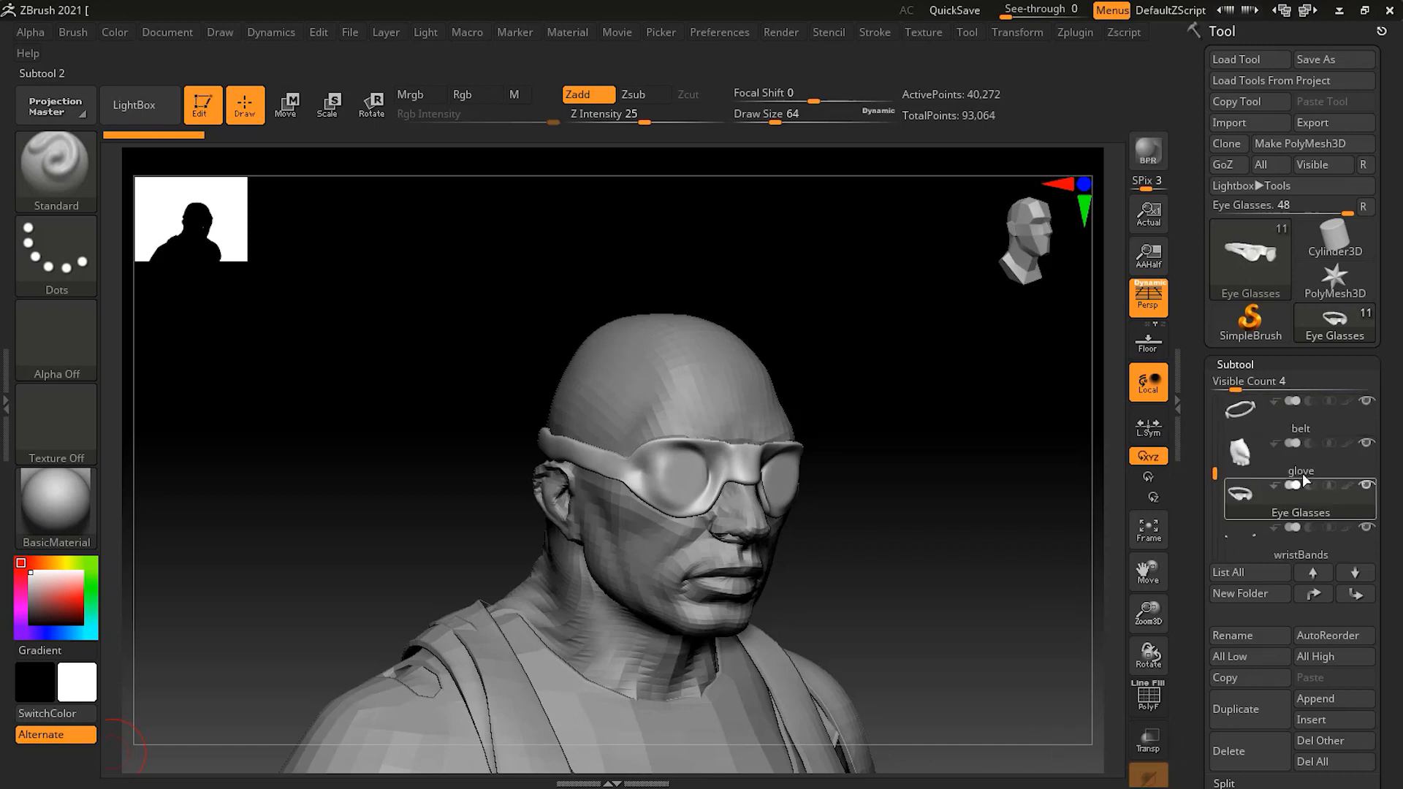
mouse_move(1314, 594)
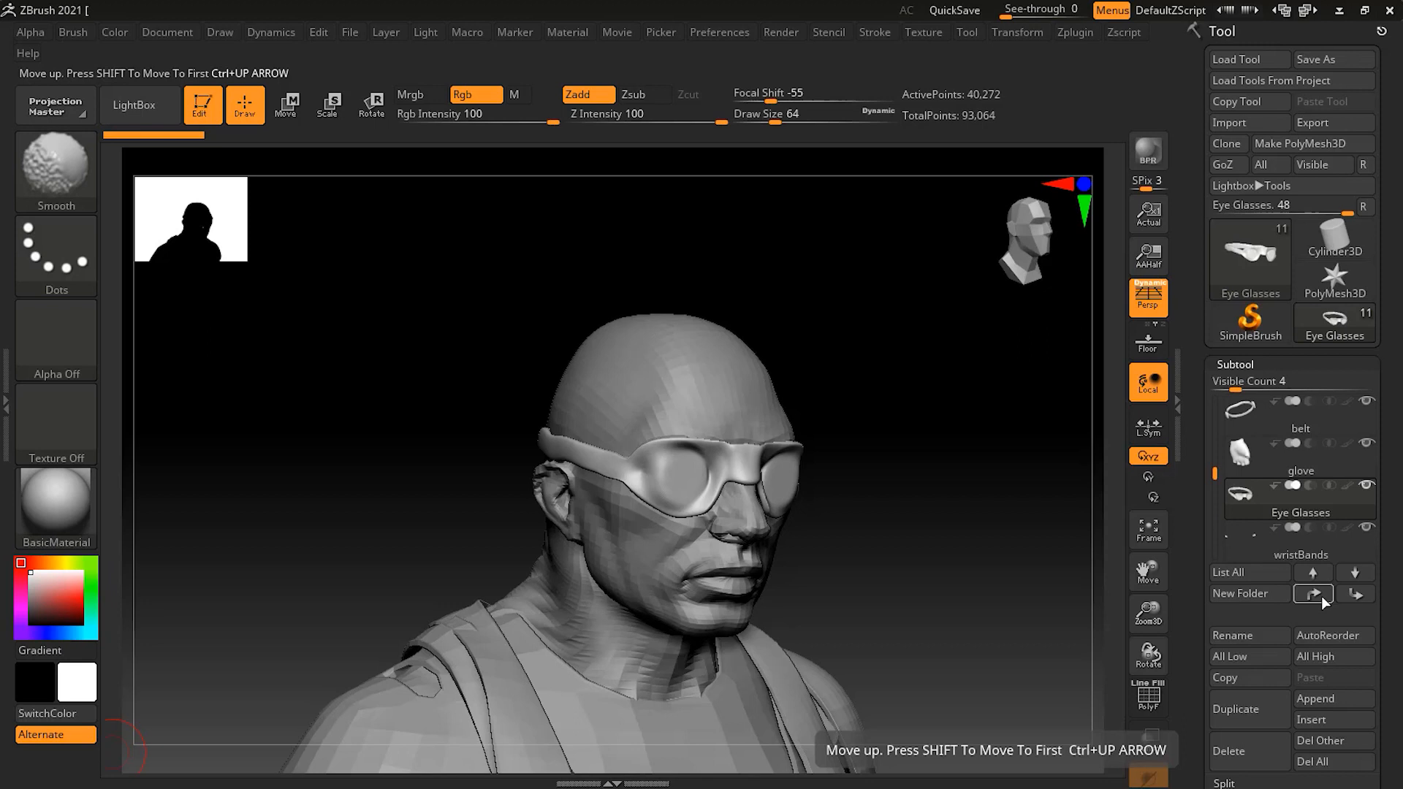
click(1313, 572)
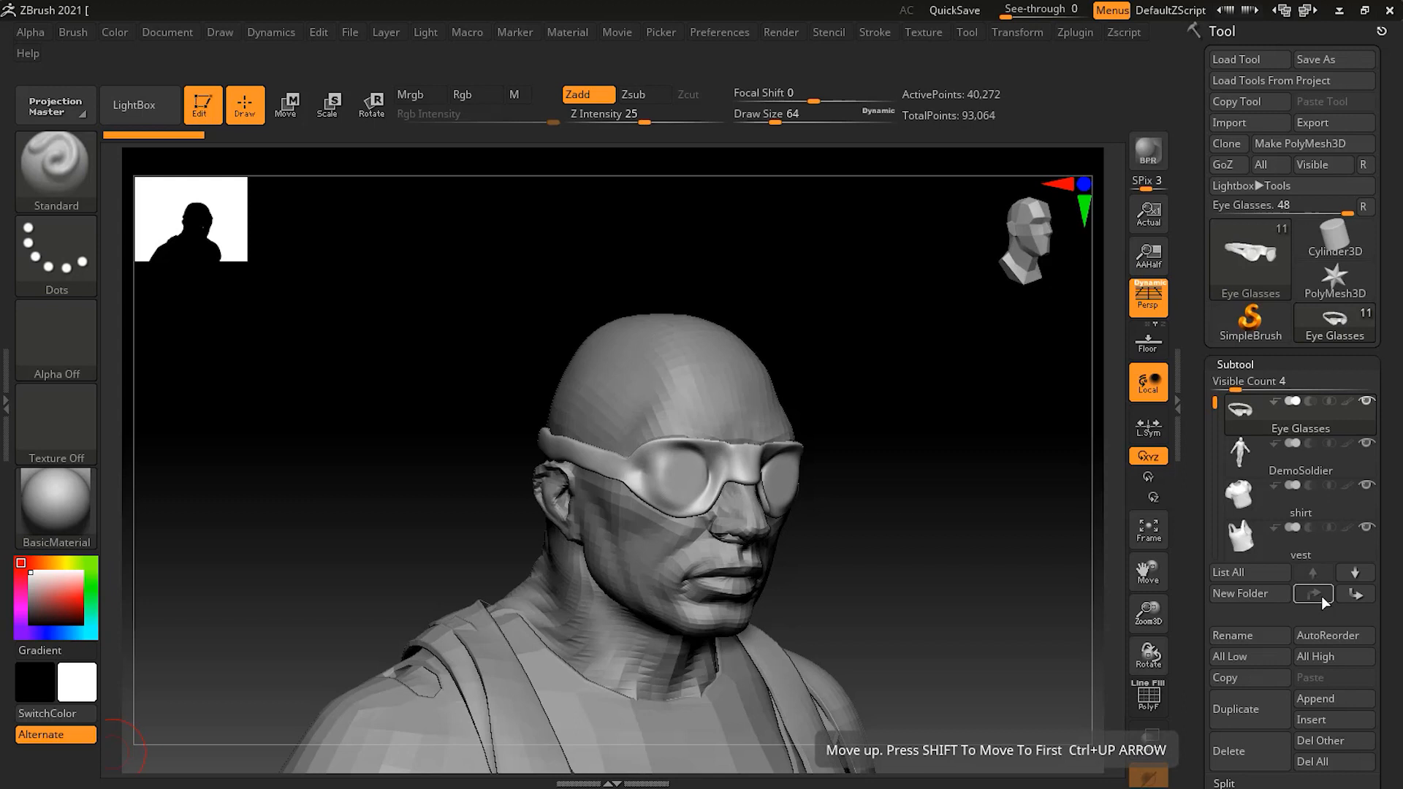
click(1299, 428)
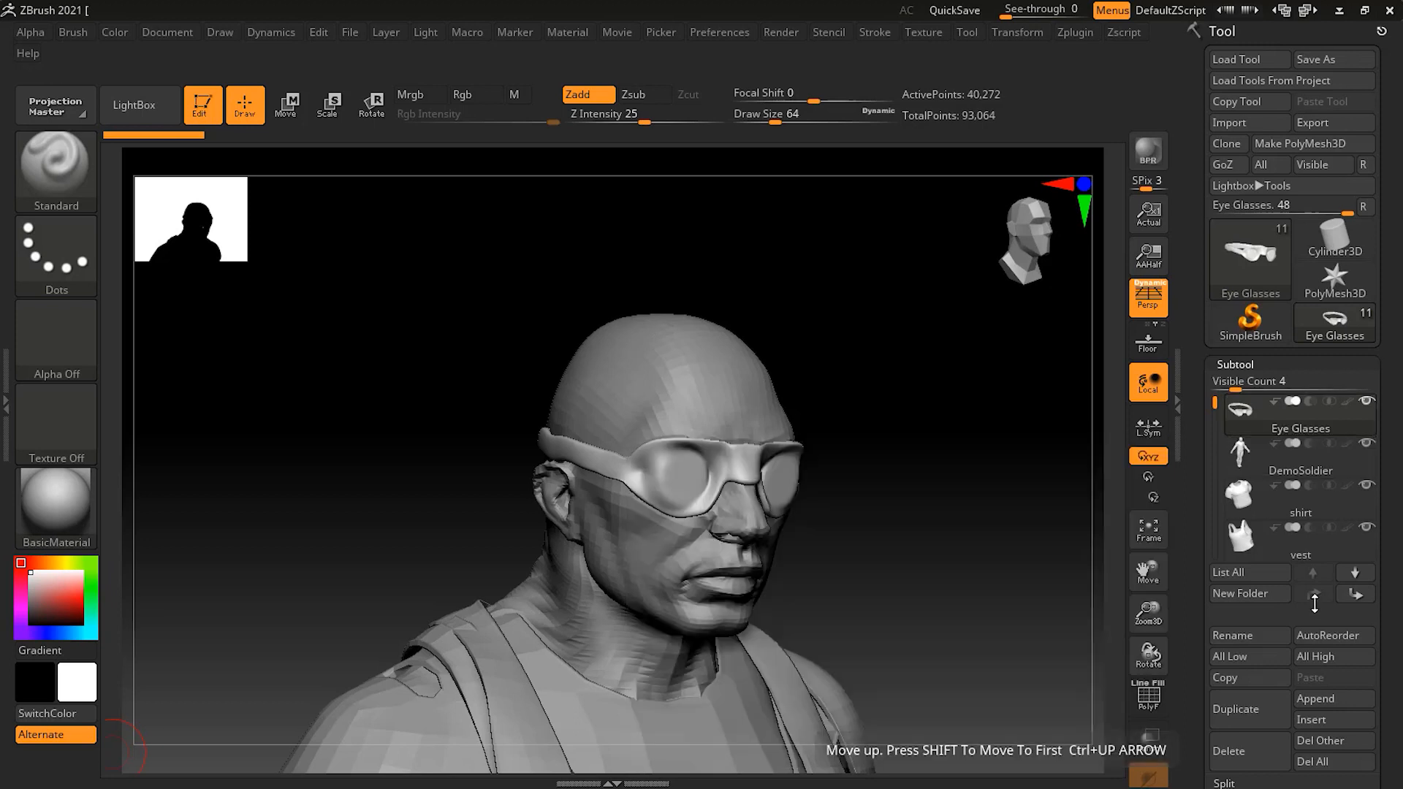
Nudge Eye Glasses down below DemoSoldier and back up to the top again.
click(1354, 594)
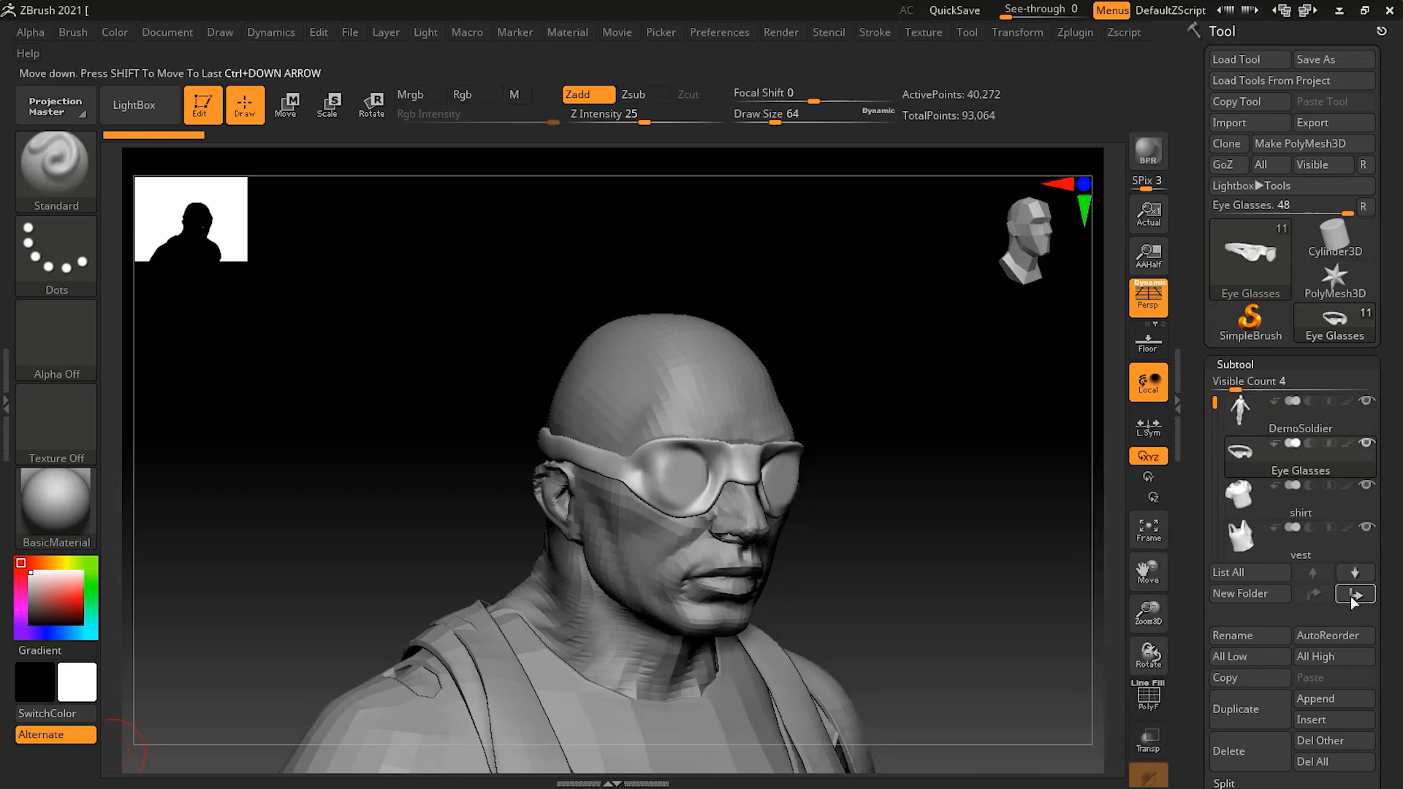
click(1353, 594)
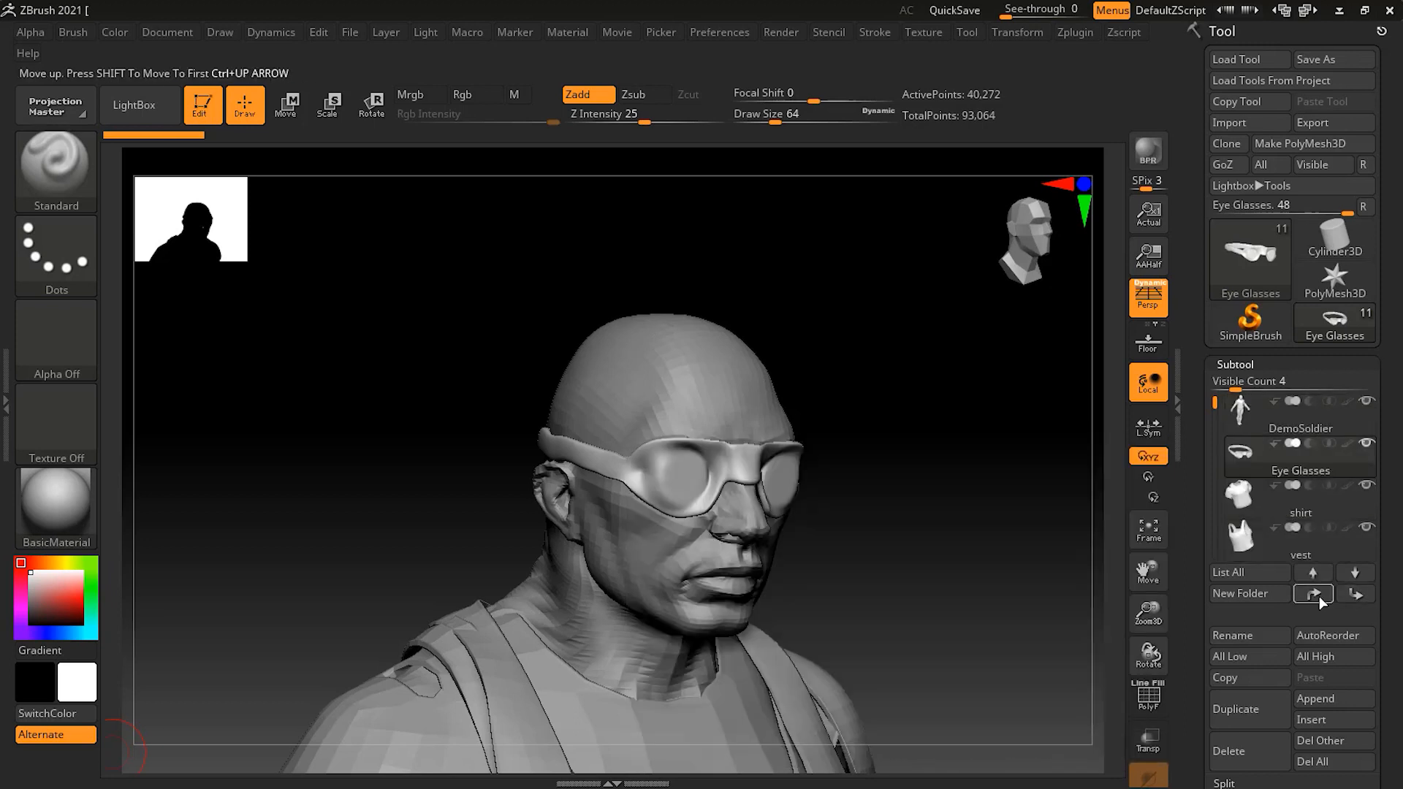
click(1313, 593)
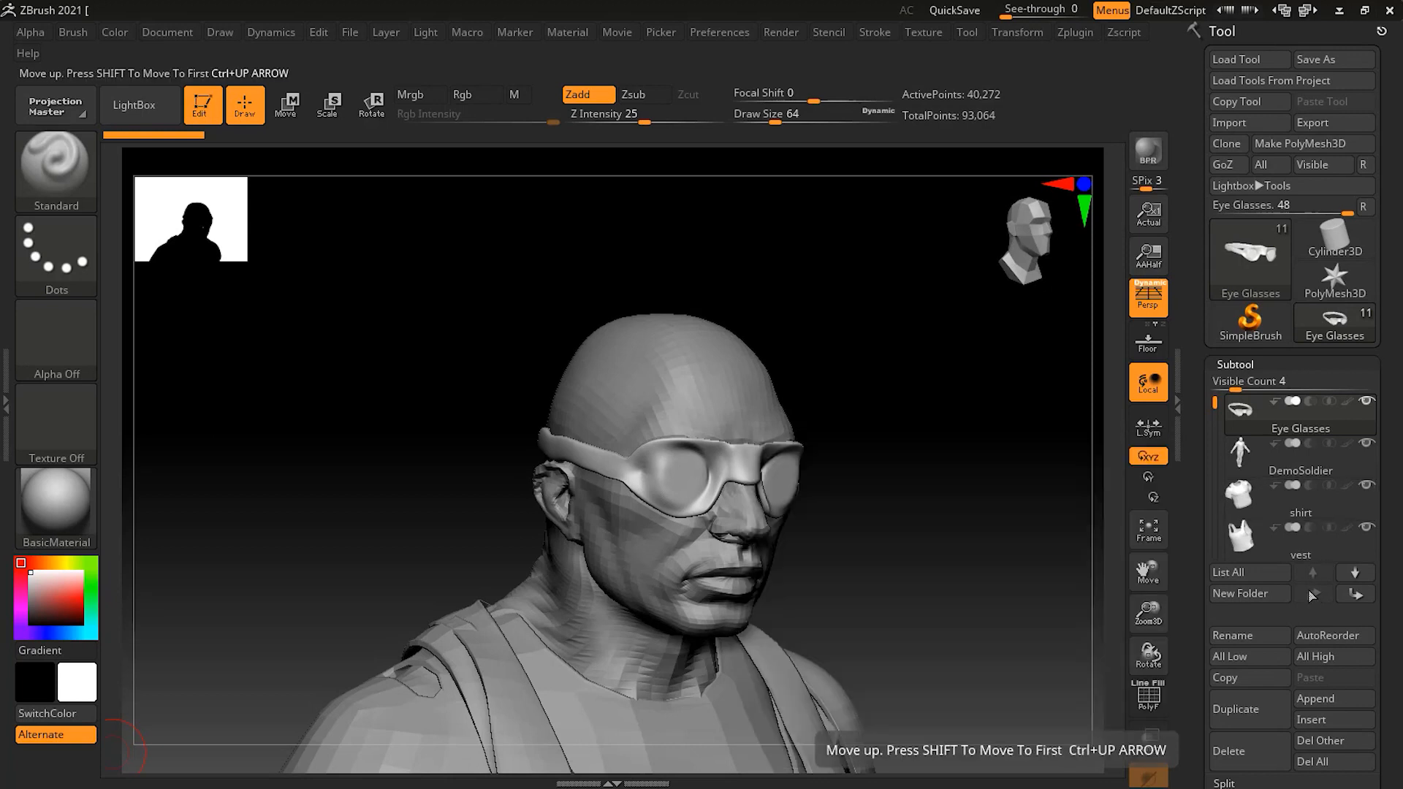
click(1300, 540)
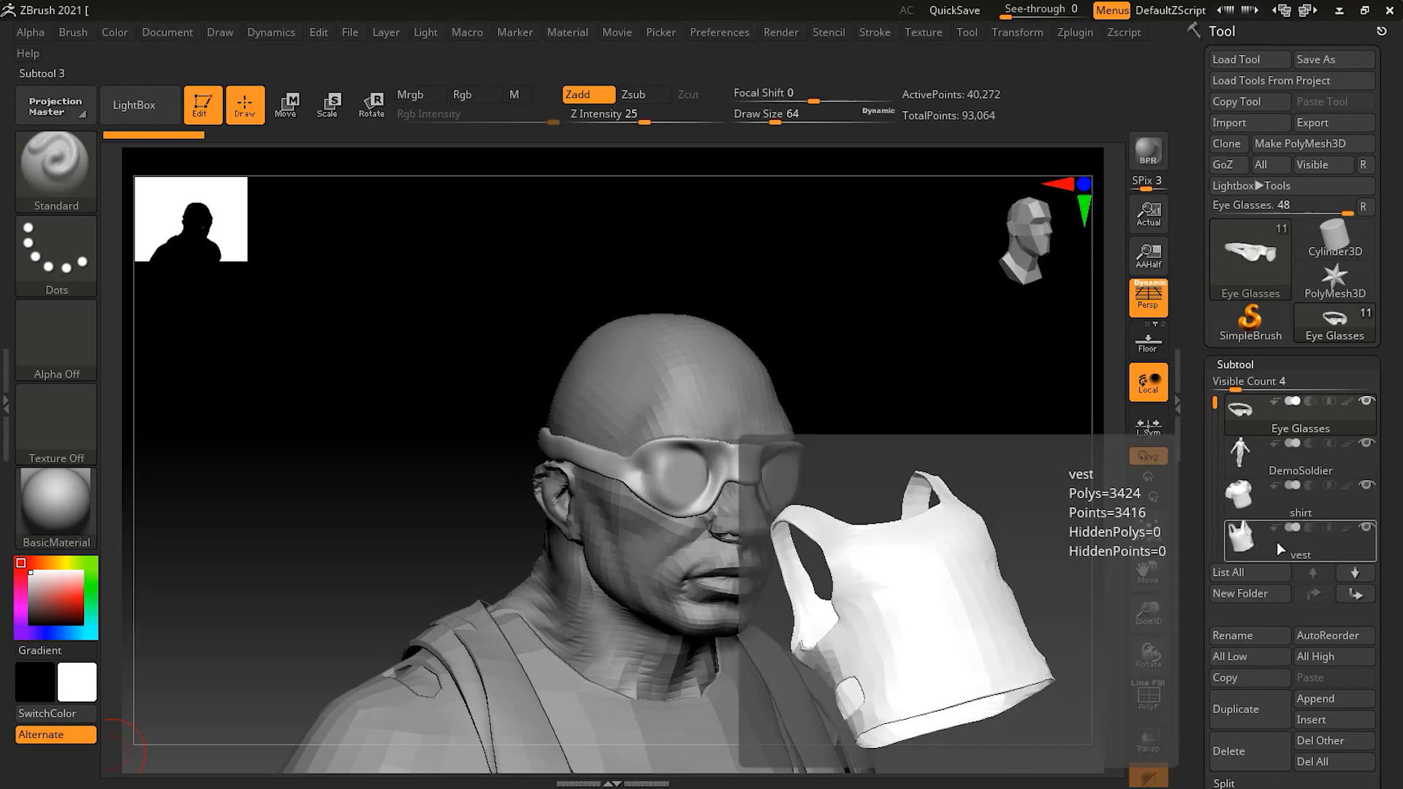
click(1353, 595)
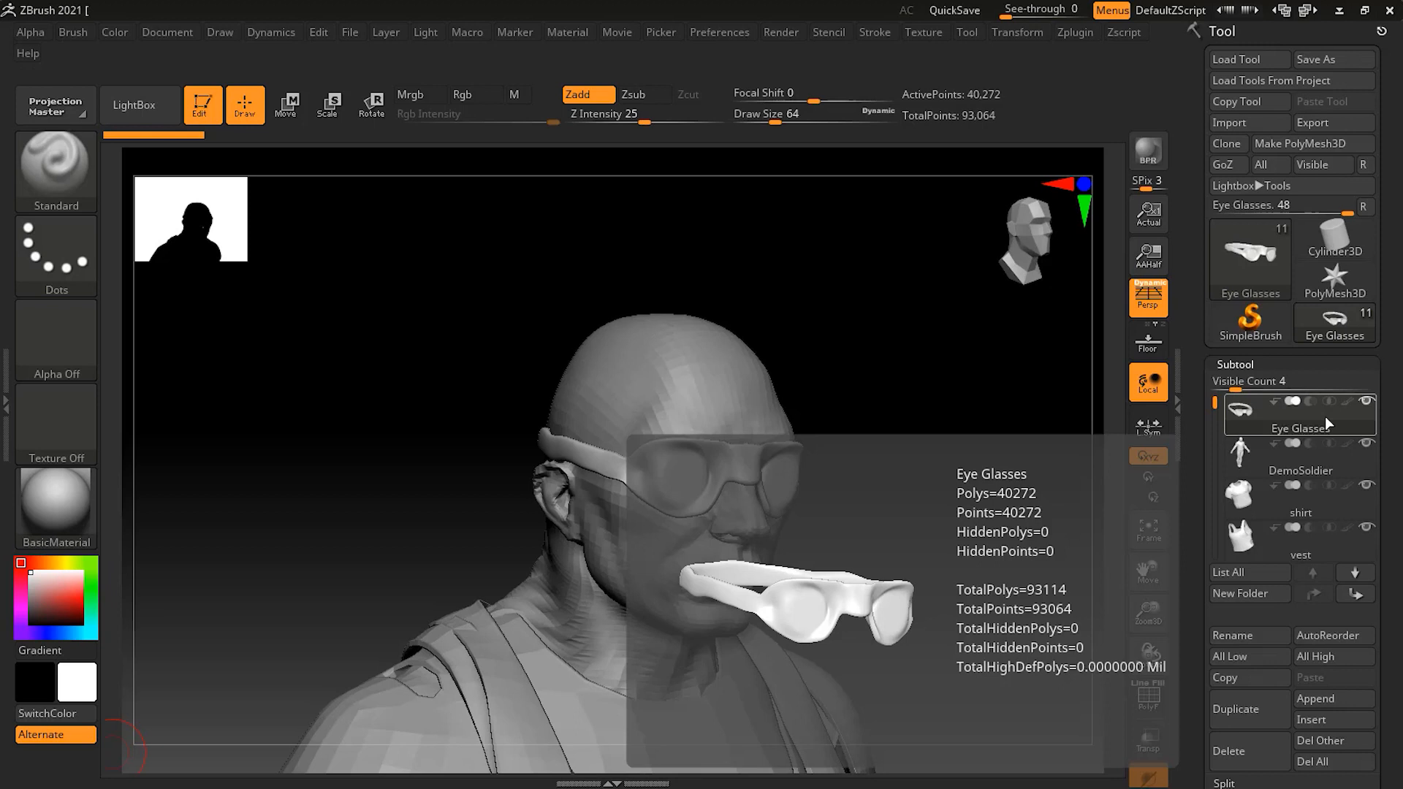
Make the DemoSoldier body the active subtool, toggling its visibility.
click(1301, 456)
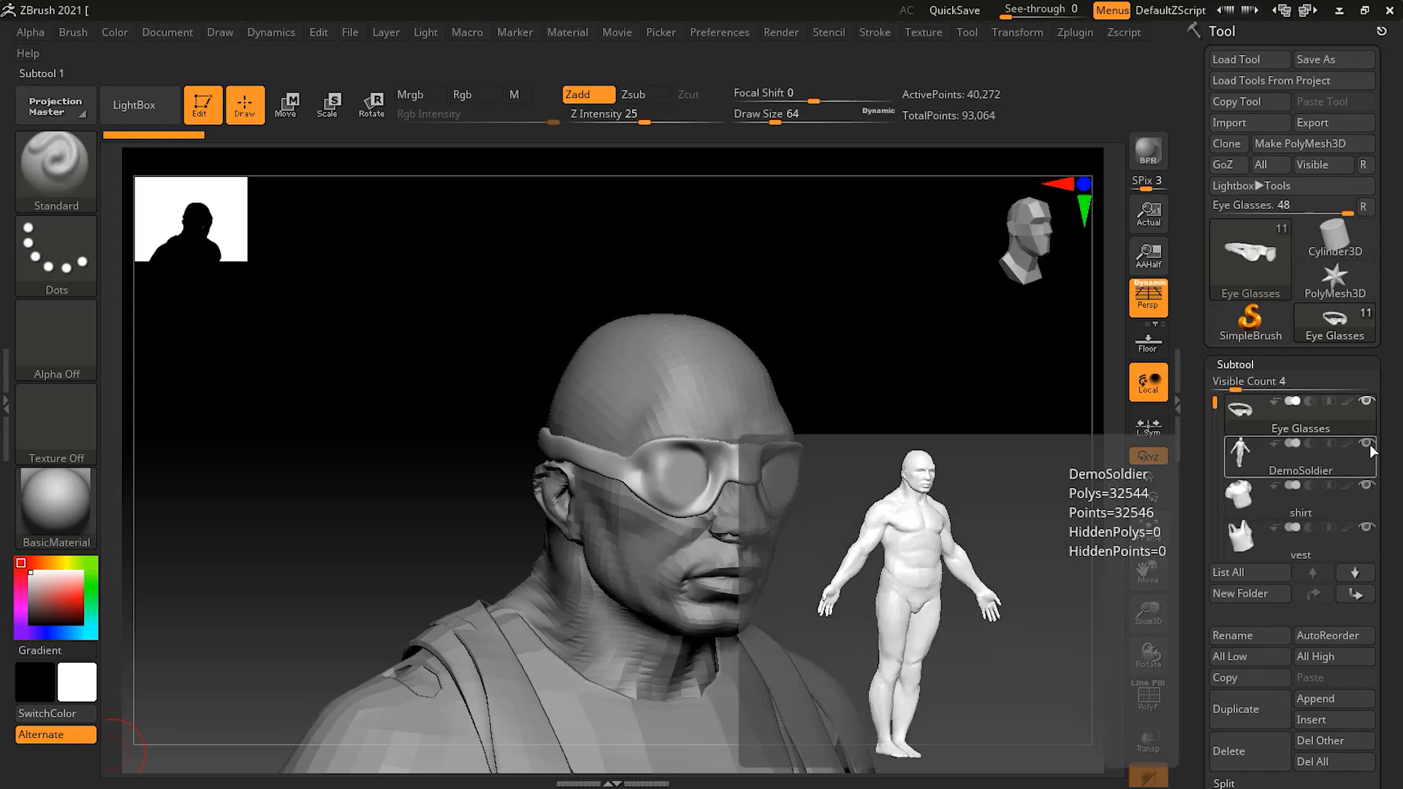
mouse_move(1375, 452)
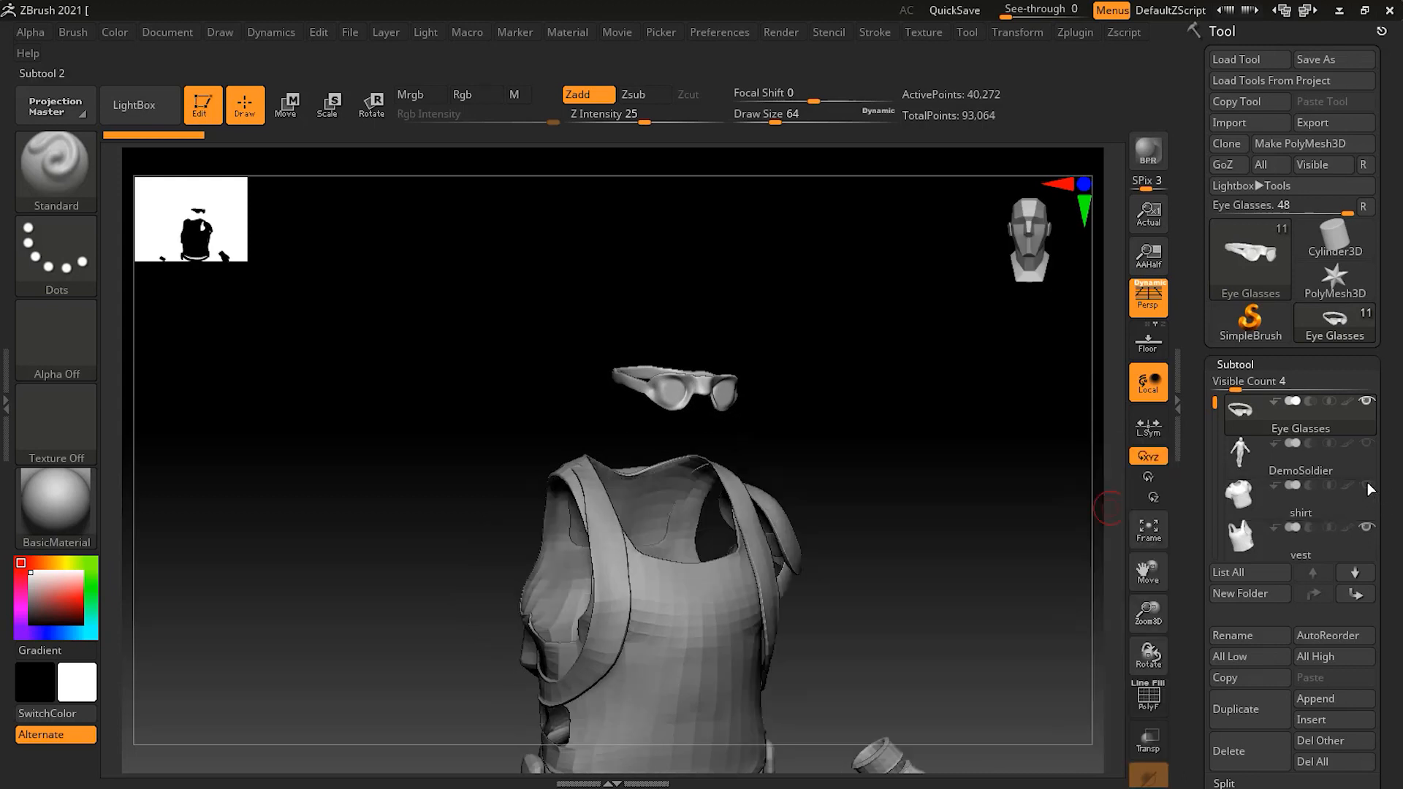
click(1300, 541)
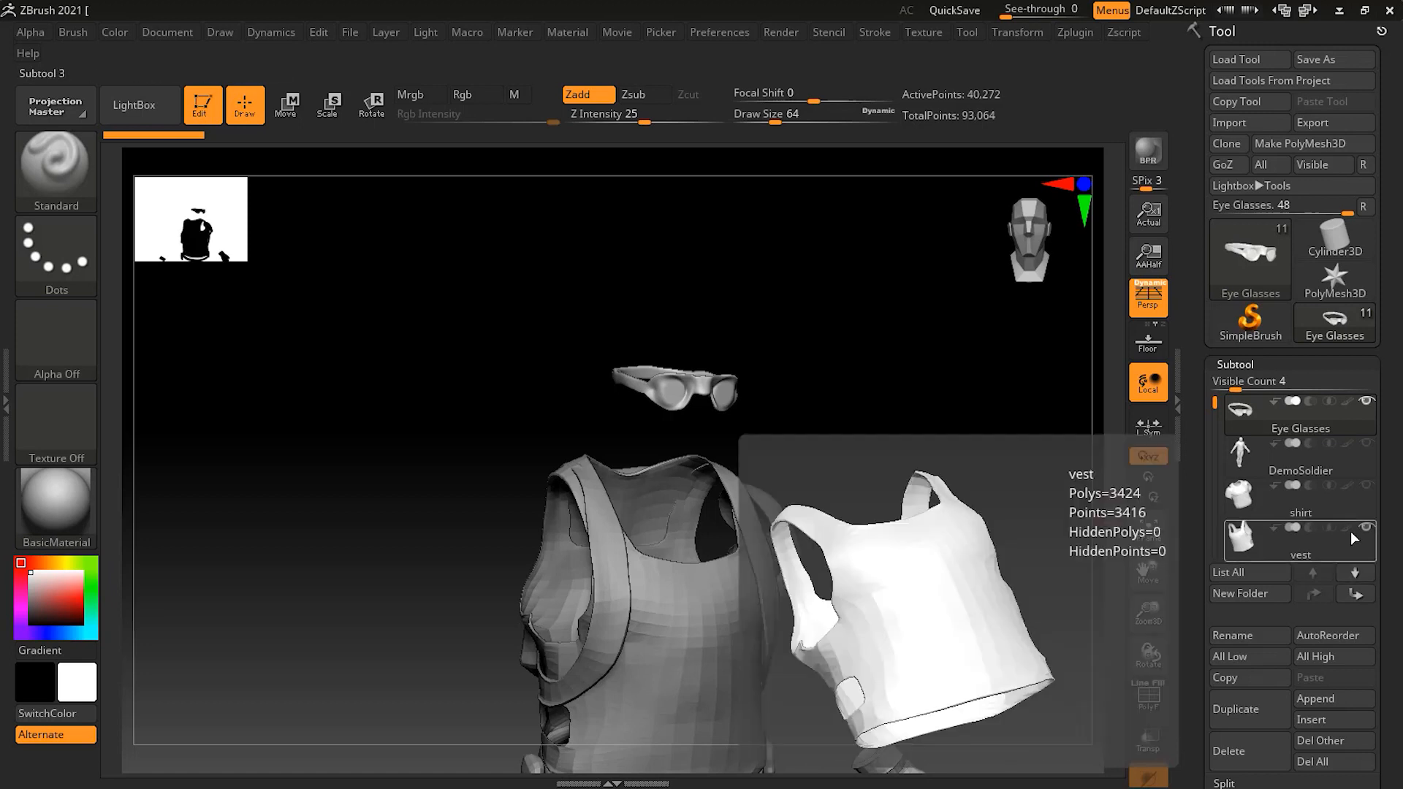
click(1301, 470)
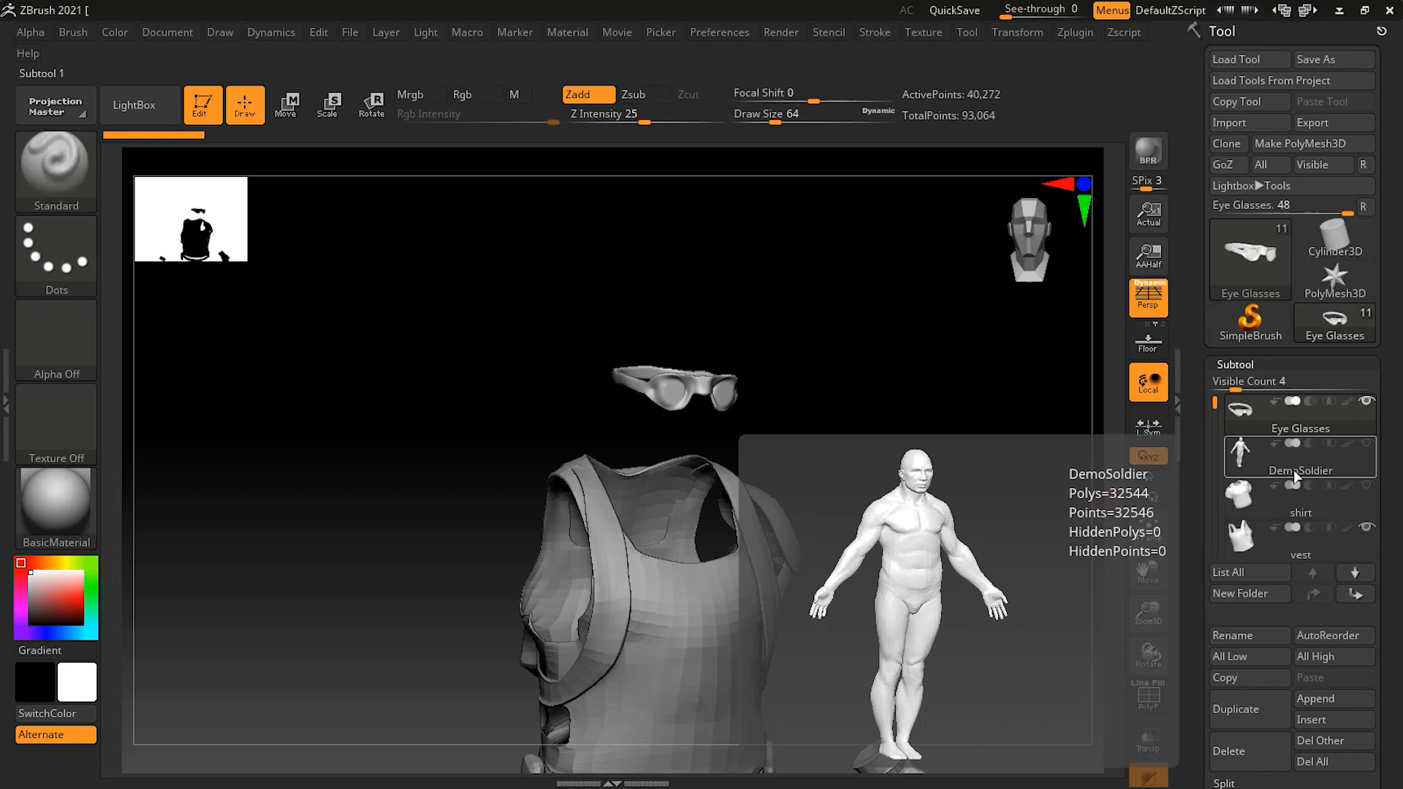
click(1298, 456)
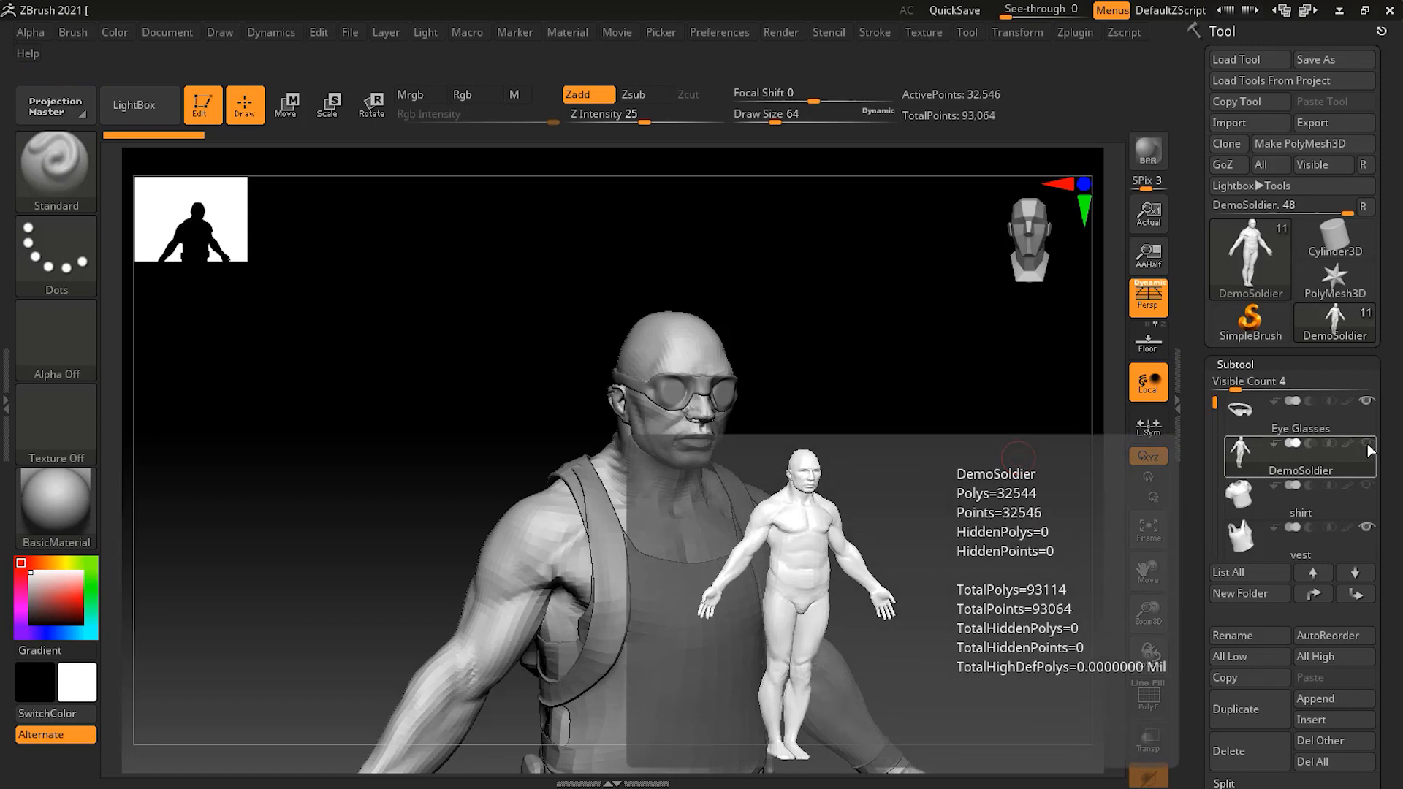
Activate shirt then Eye Glasses in turn and show the DemoSoldier body again.
click(1299, 498)
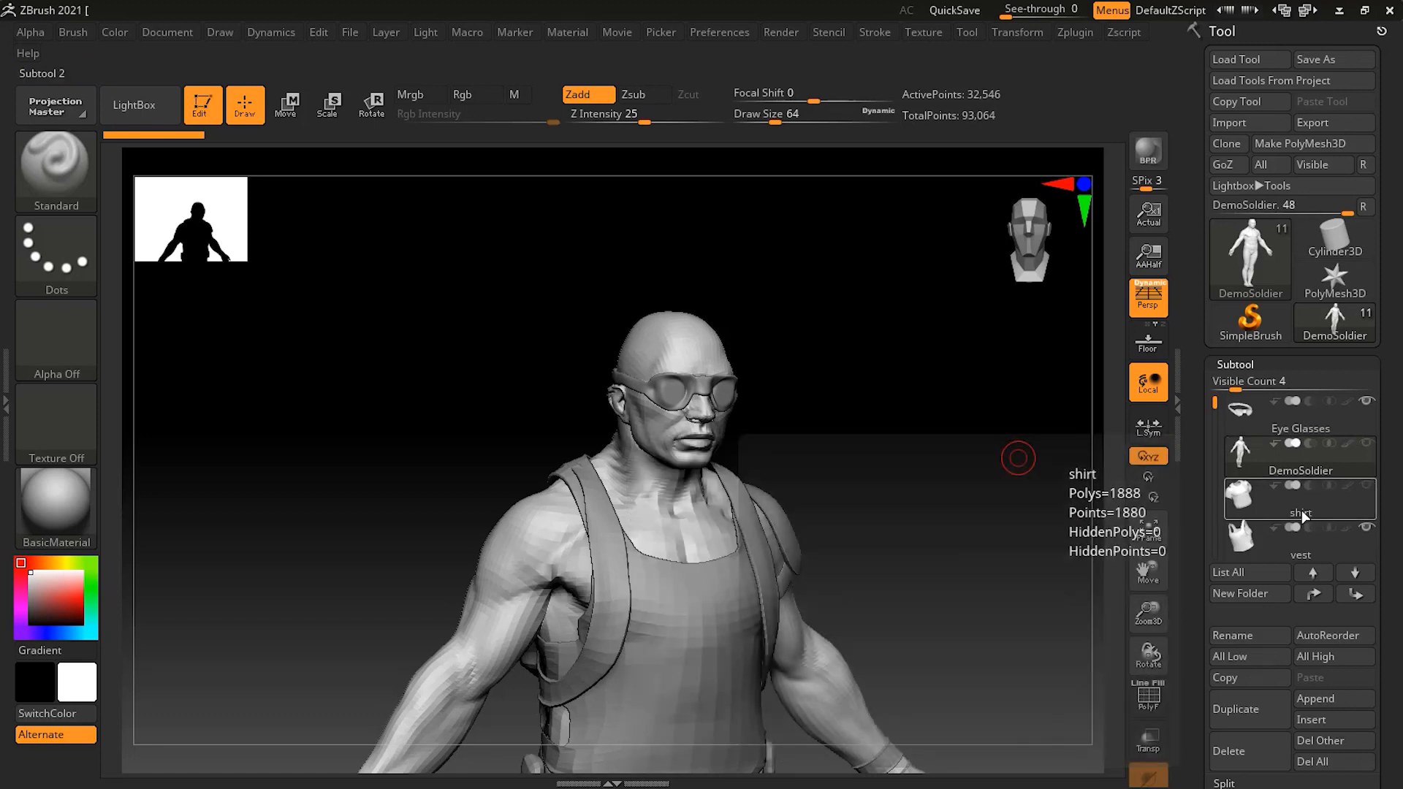
click(1299, 497)
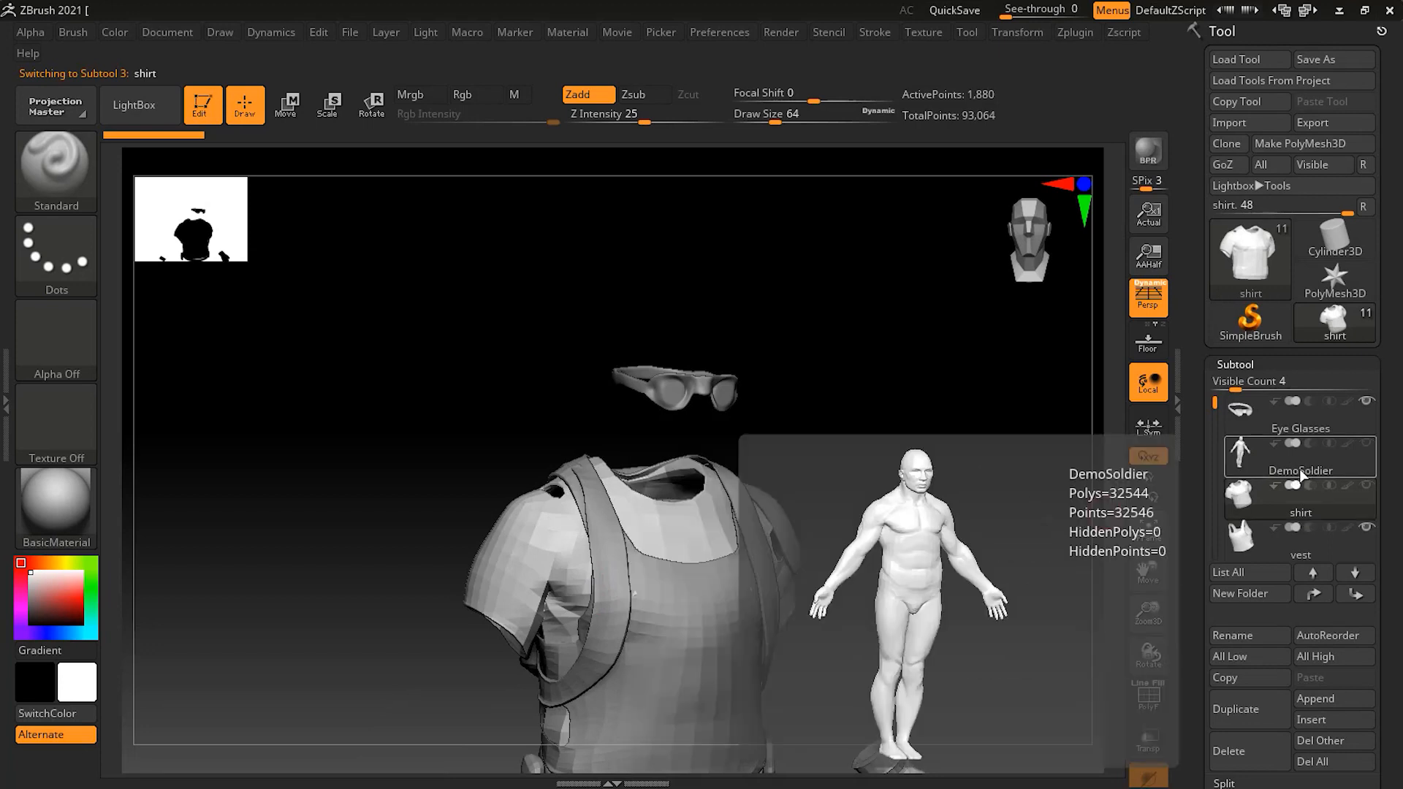
click(1299, 417)
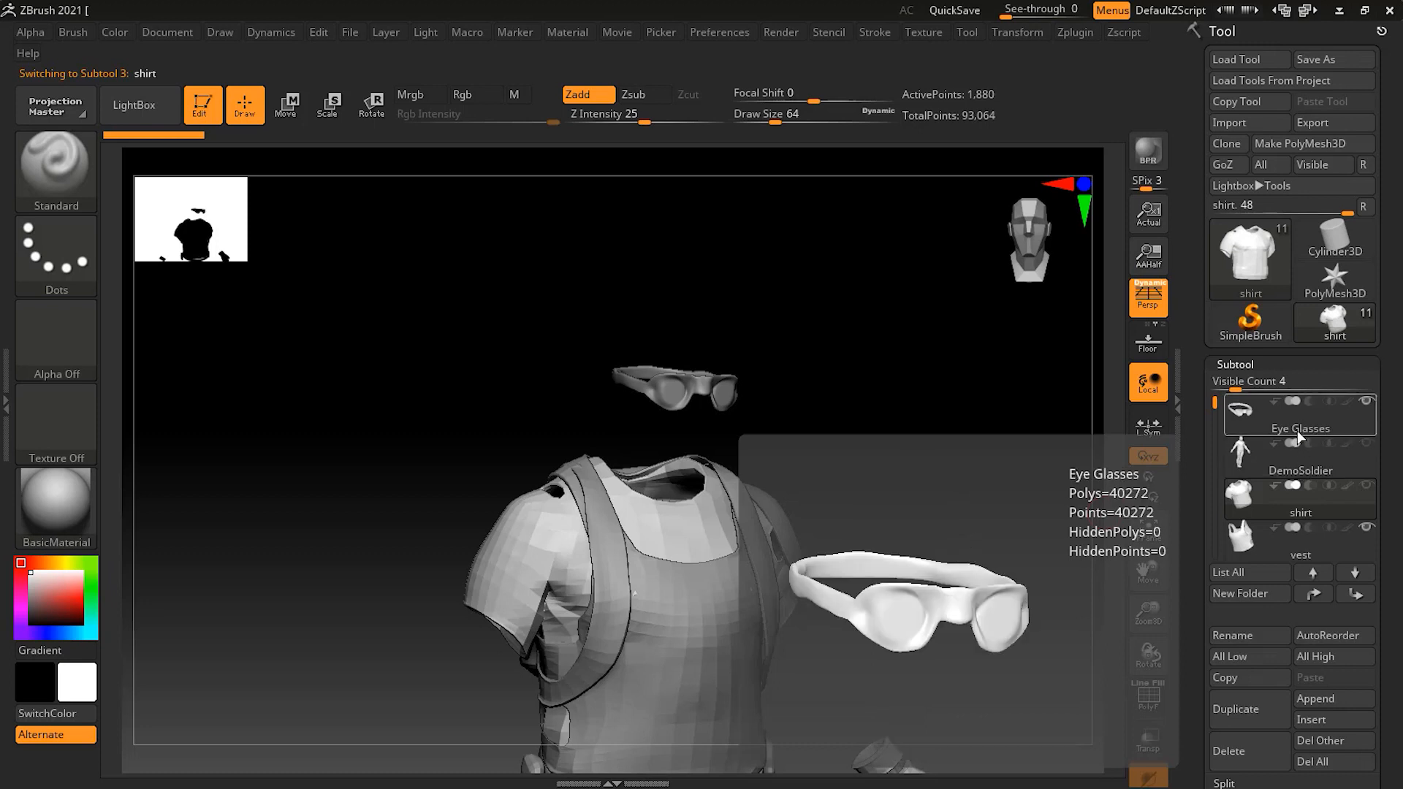
click(1297, 413)
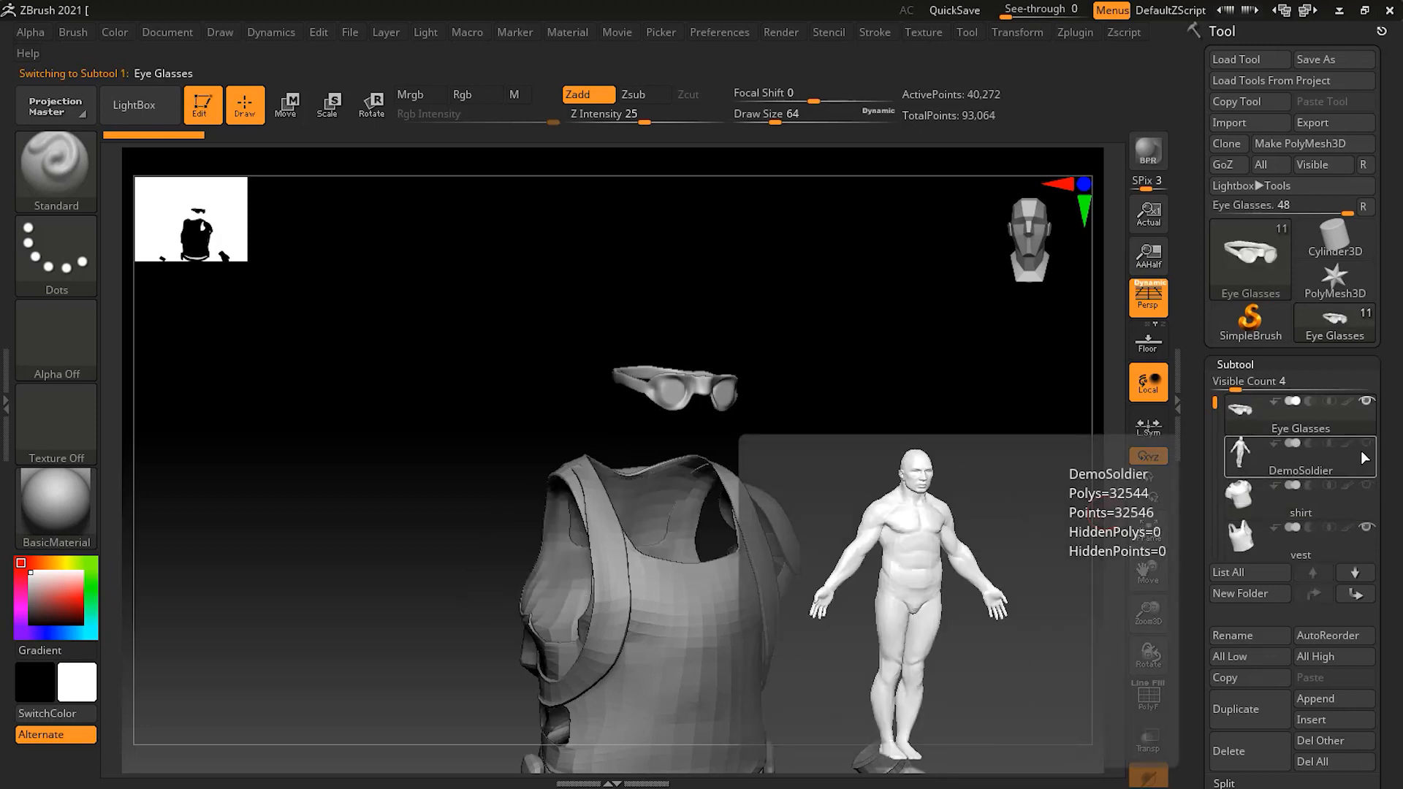
click(1301, 499)
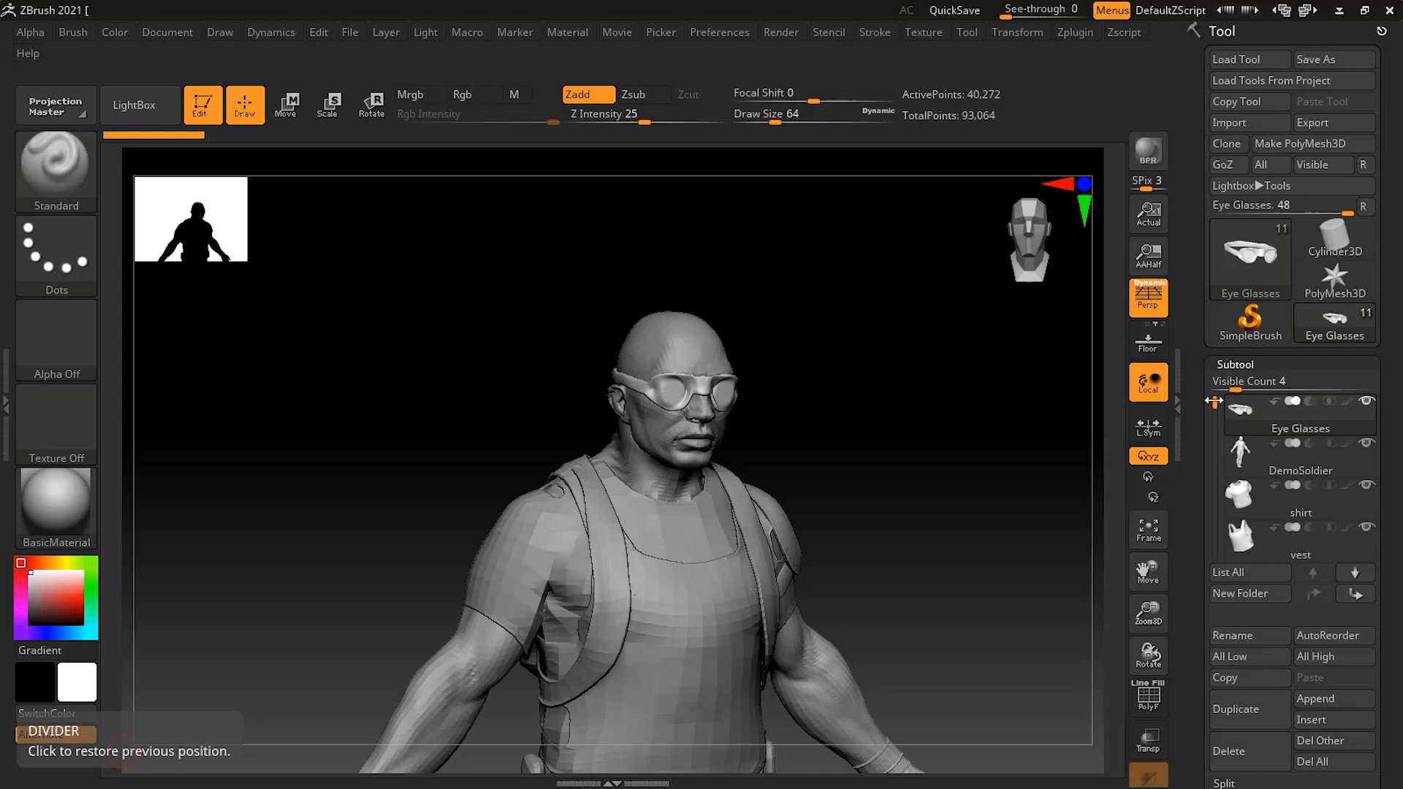
scroll(down, 3)
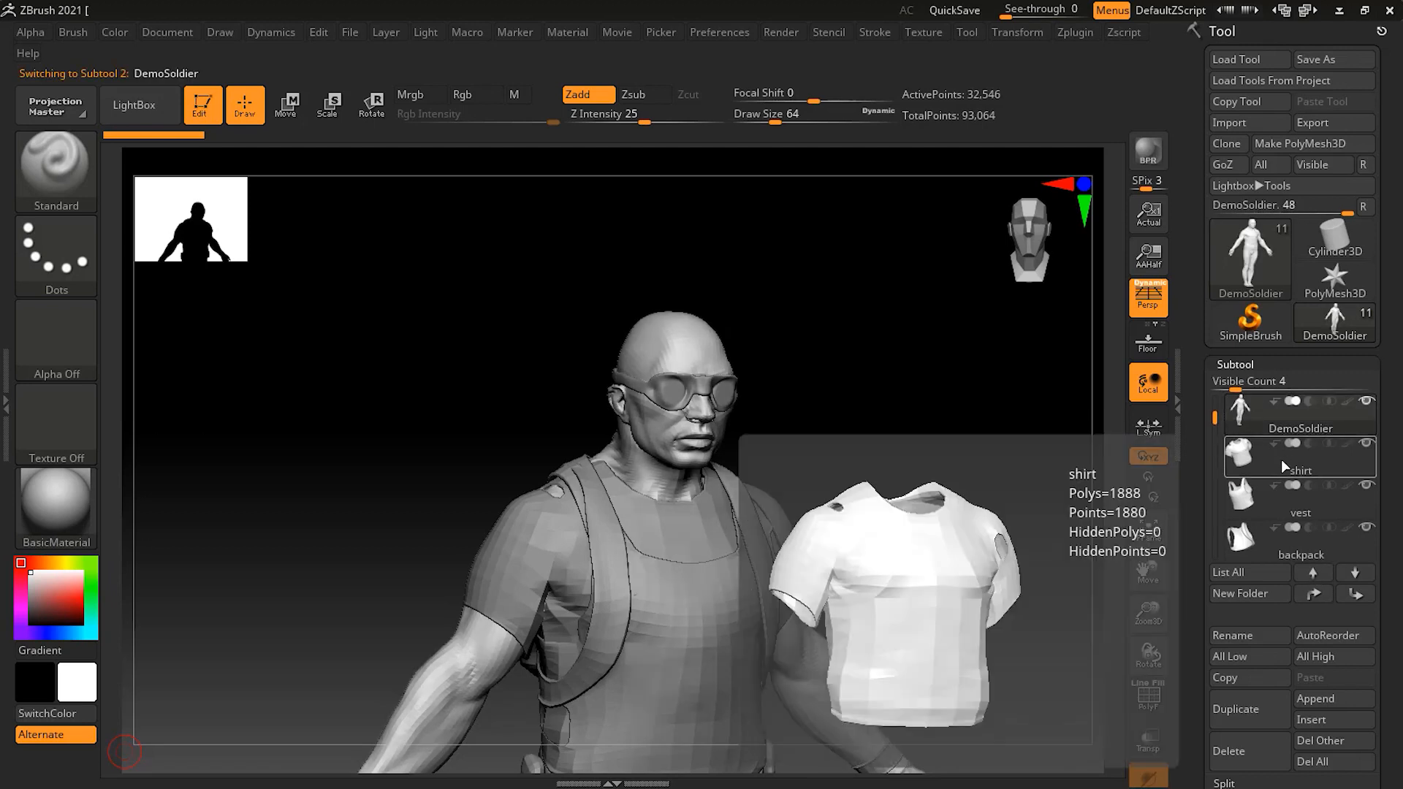
click(1299, 497)
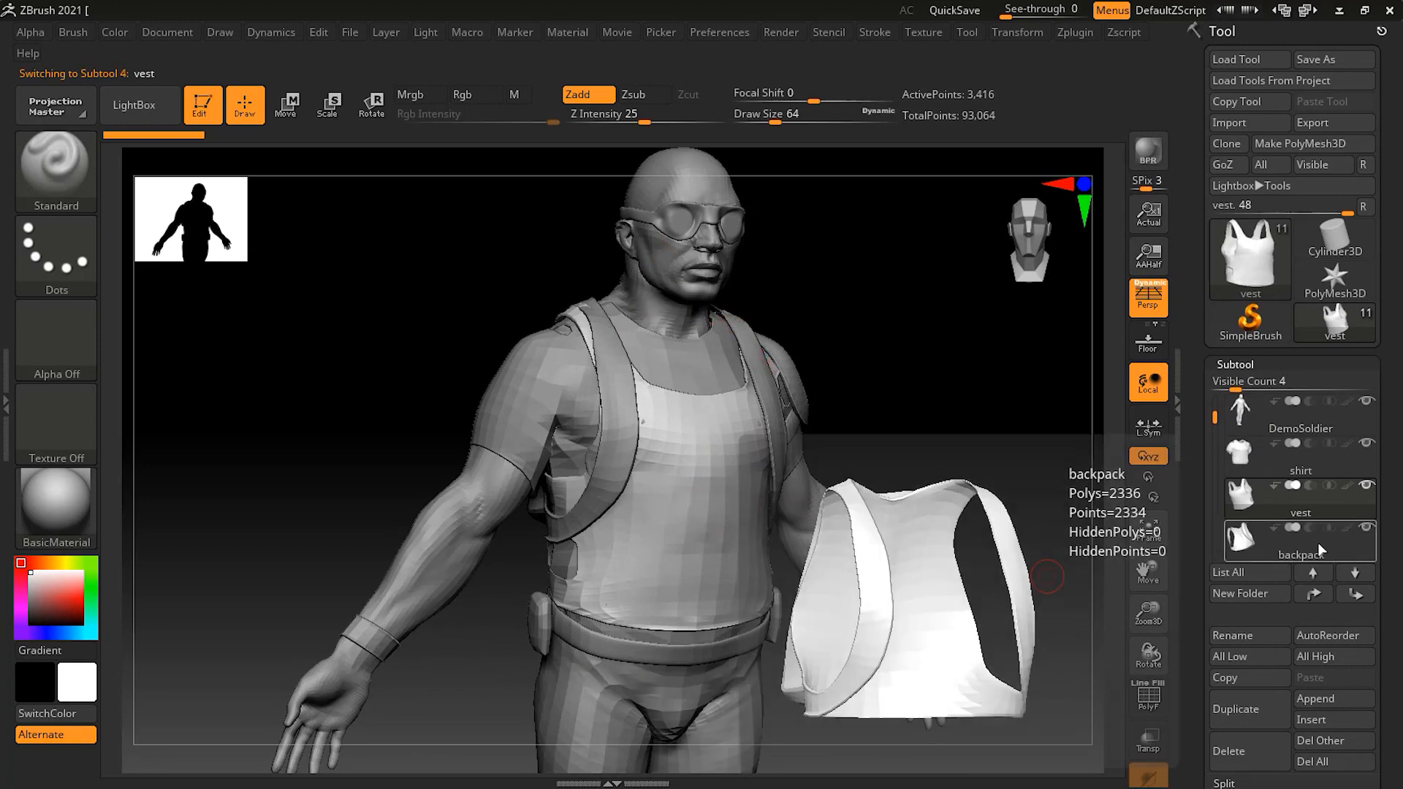
click(1297, 540)
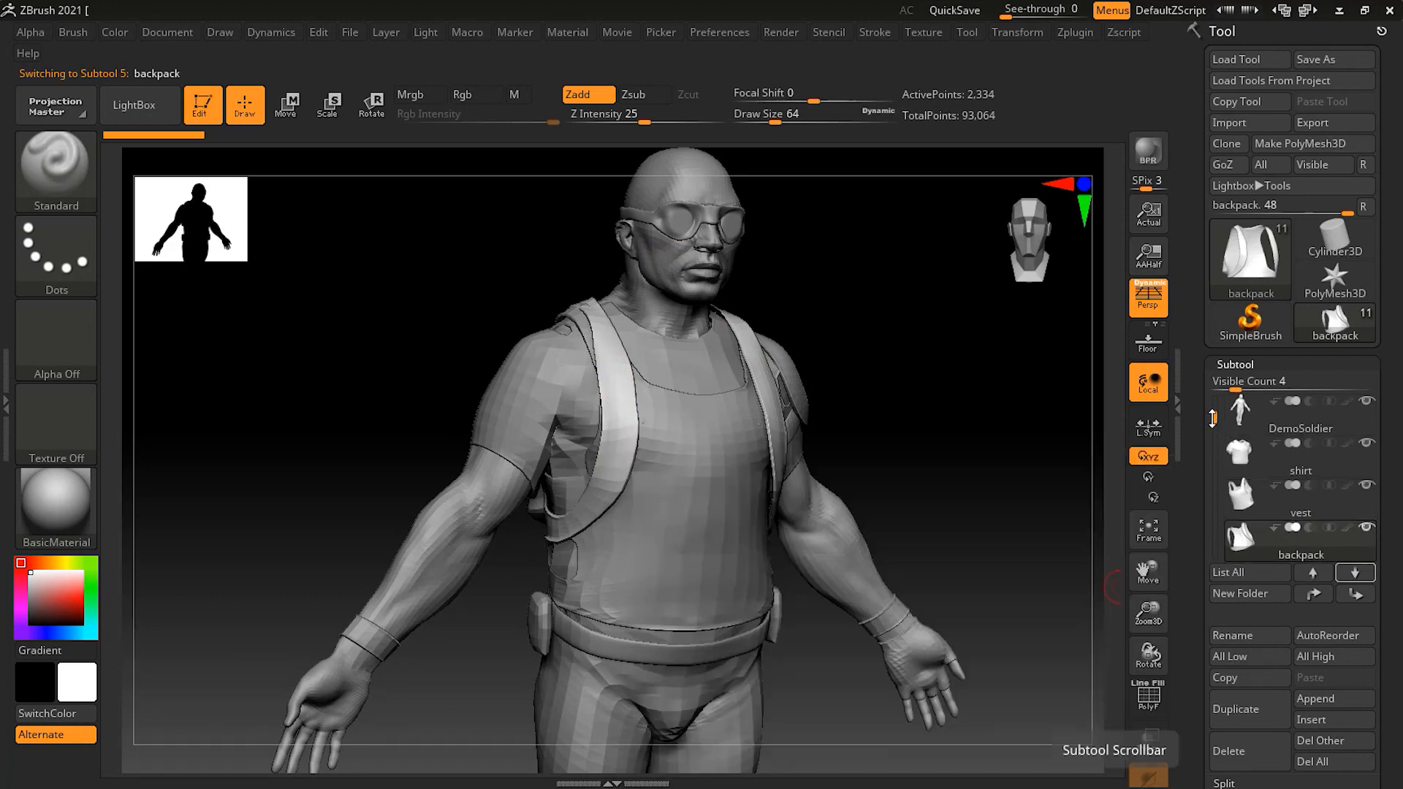
click(1299, 453)
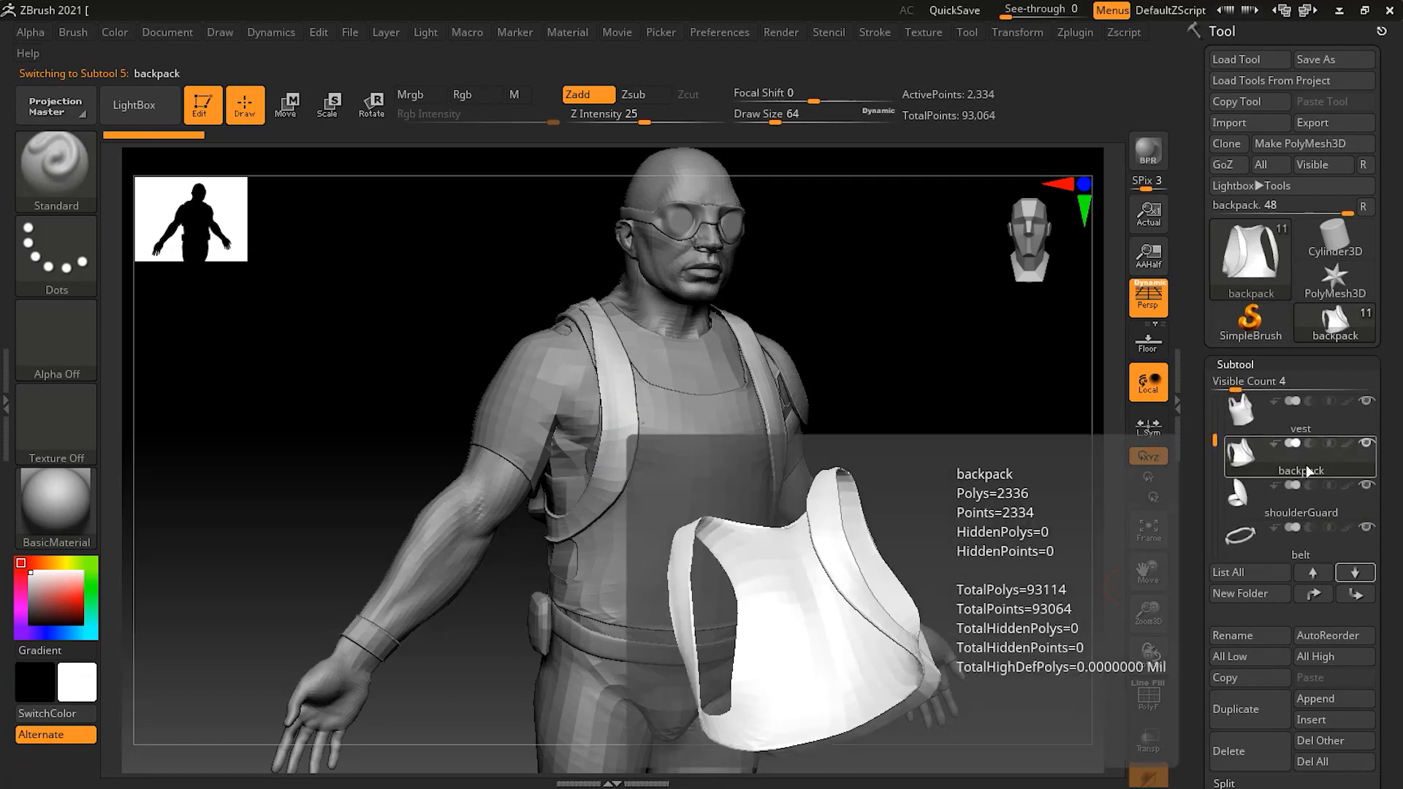
mouse_move(1289, 452)
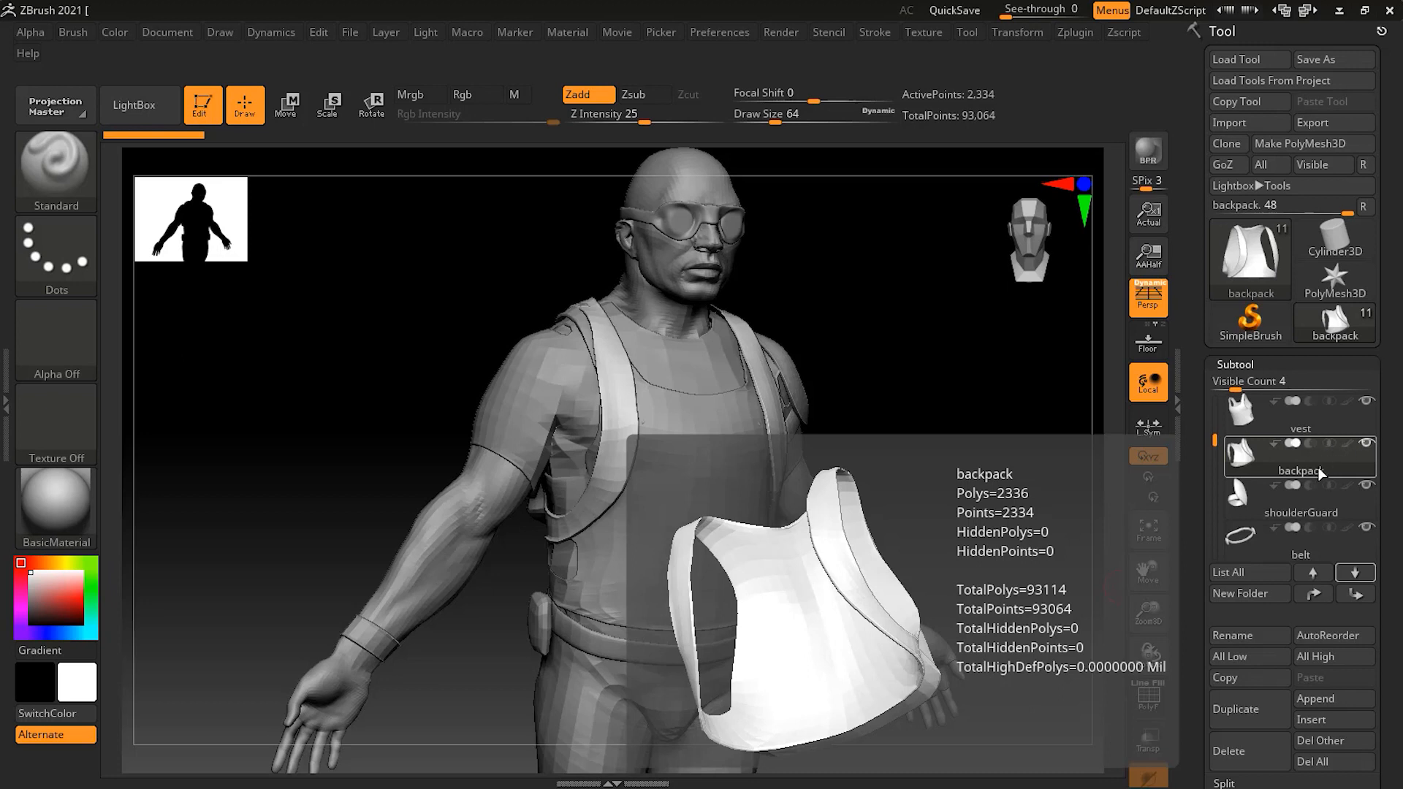
mouse_move(1321, 474)
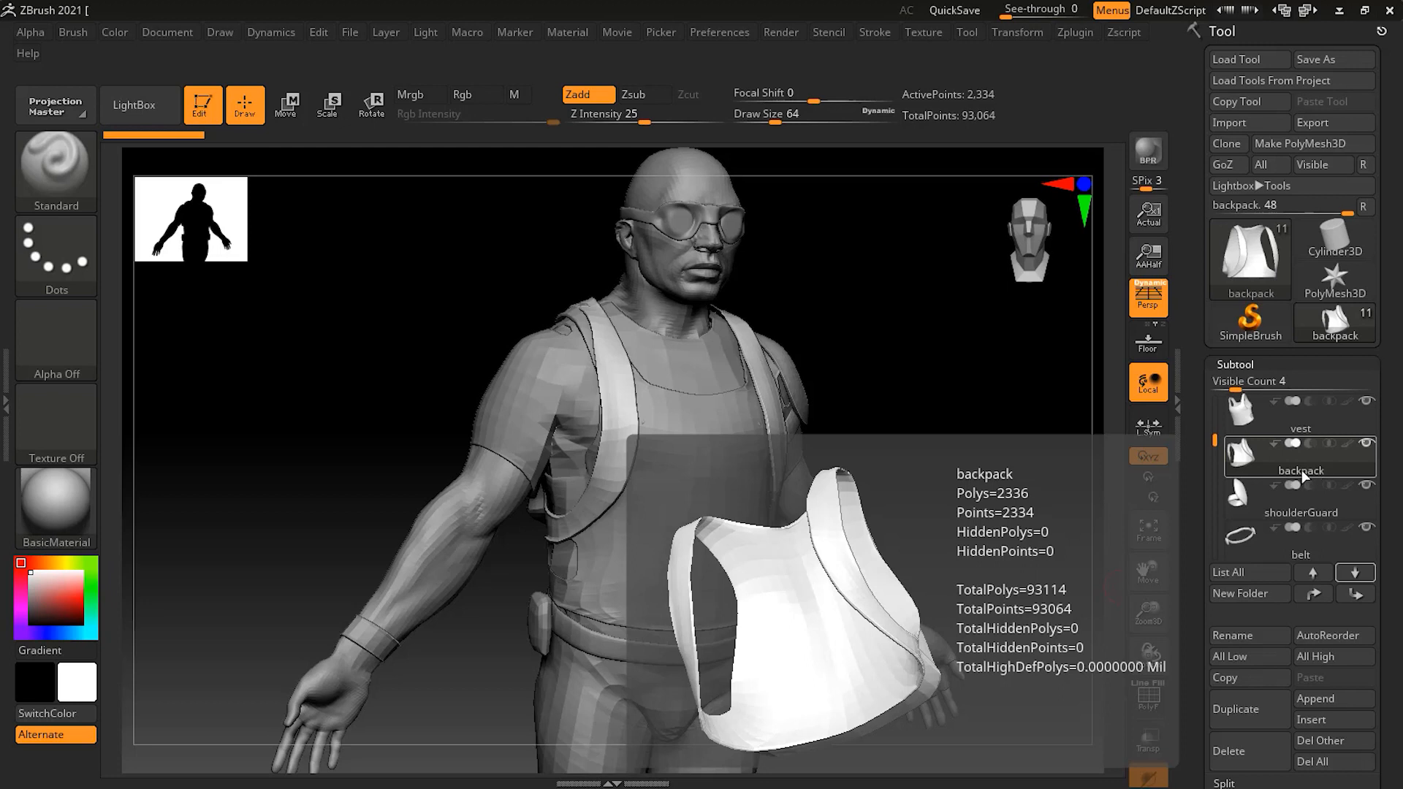
click(1300, 513)
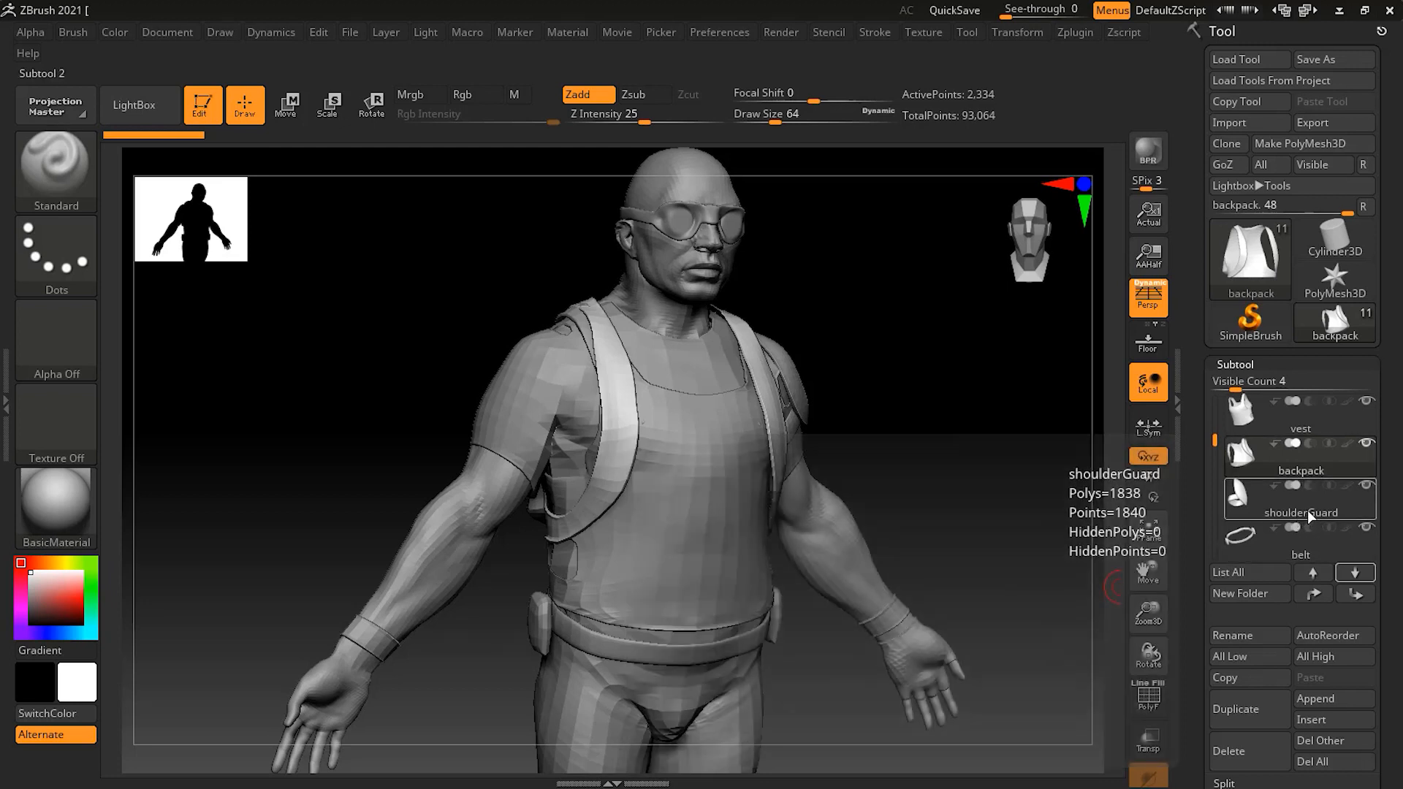
click(1301, 494)
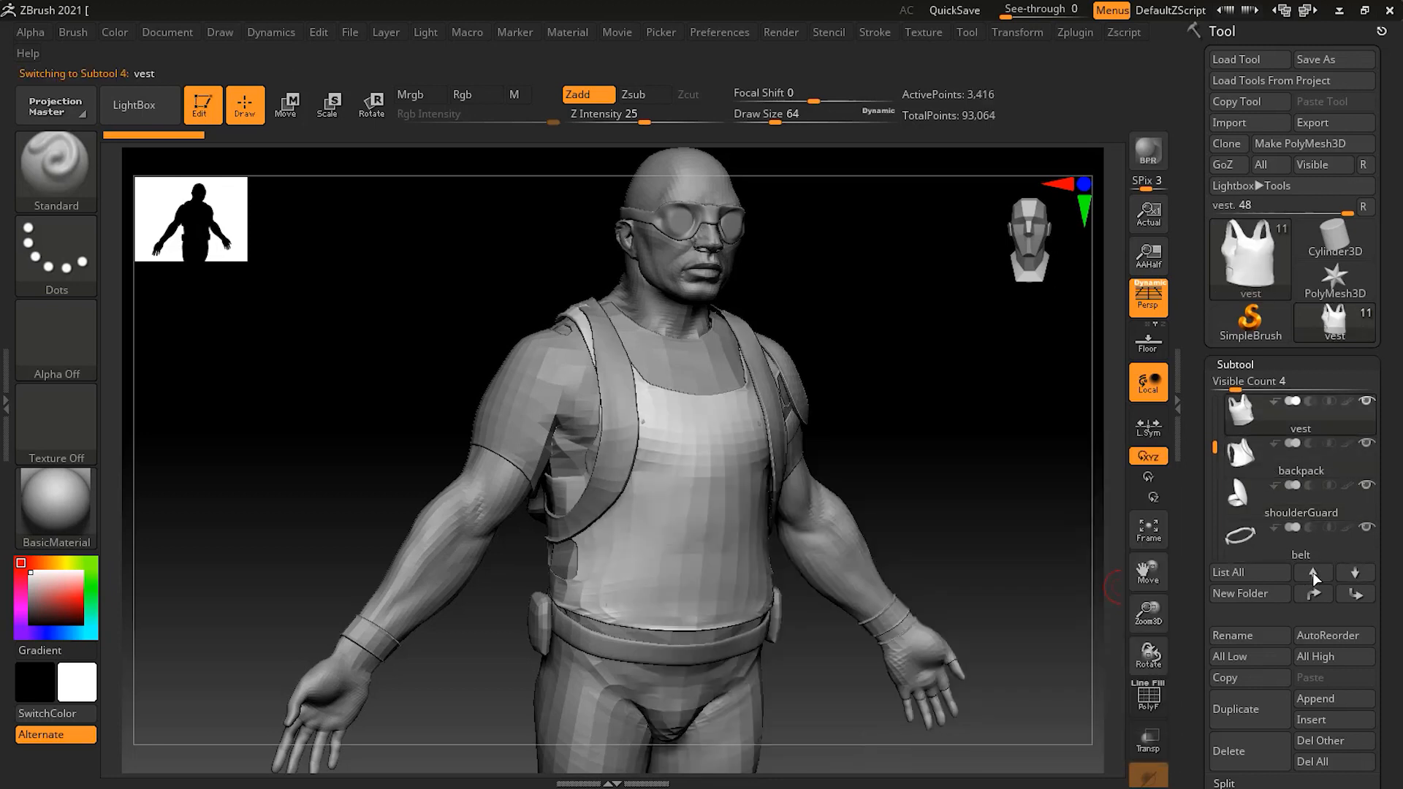
Jump through DemoSoldier, Eye Glasses and shoulderGuard to land on glove as the active subtool.
click(1297, 412)
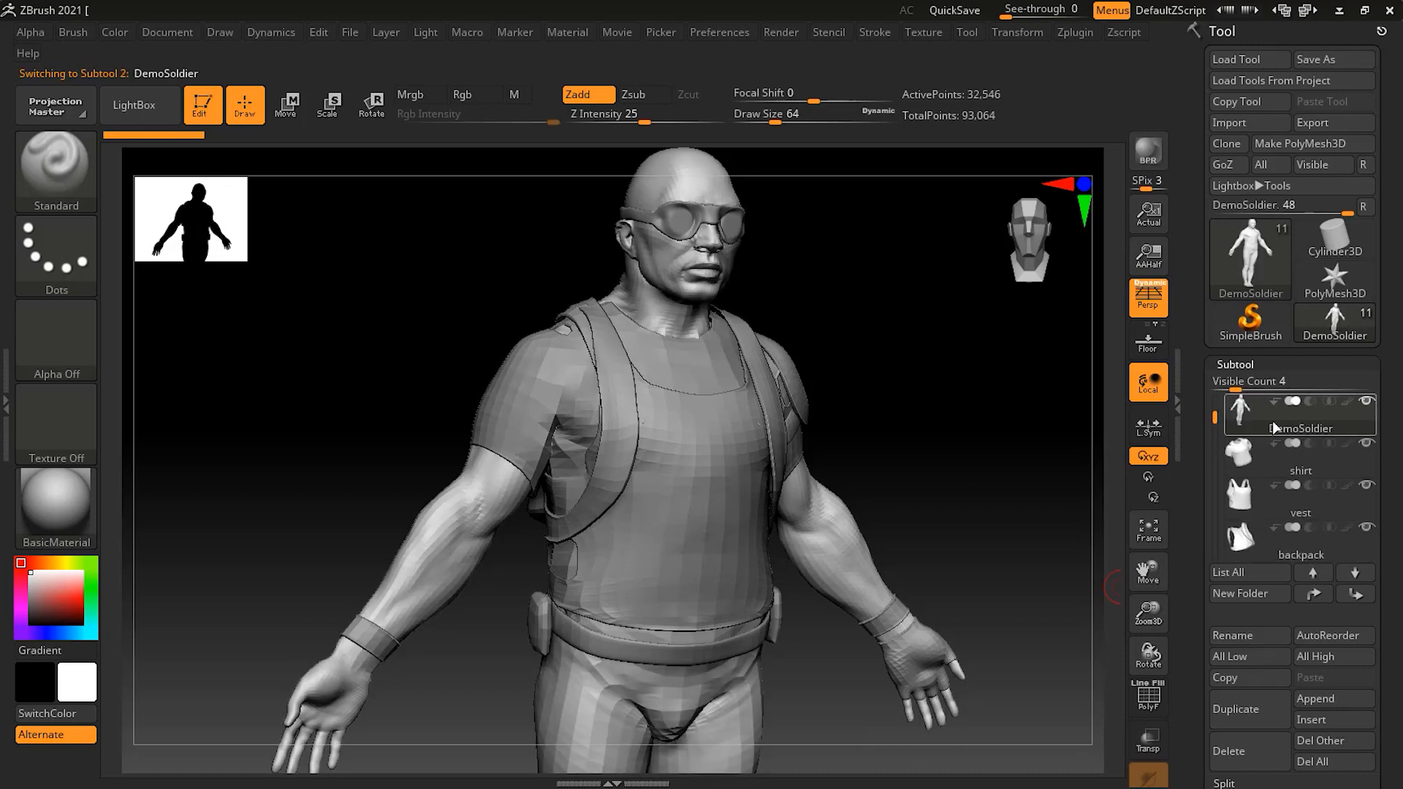
click(1355, 572)
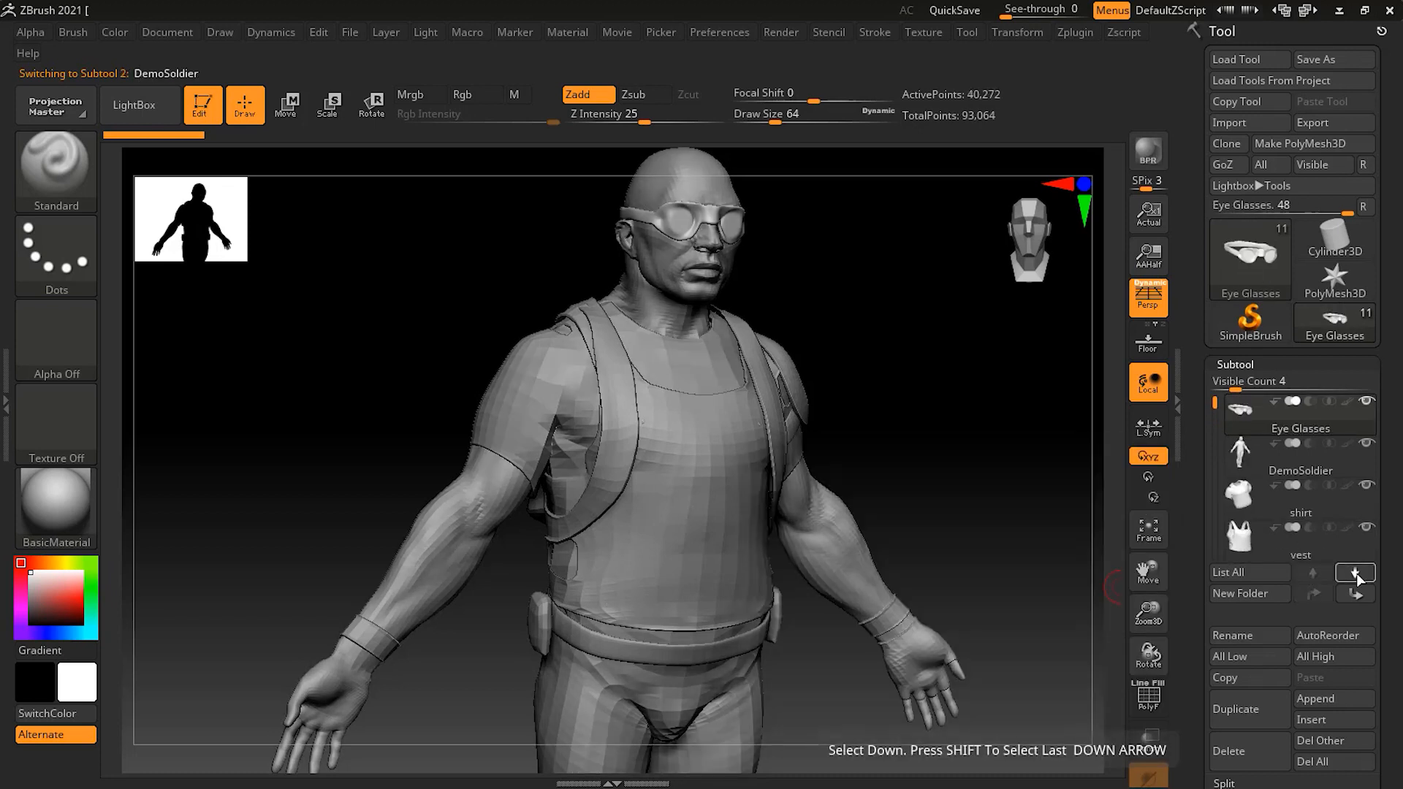
click(1353, 573)
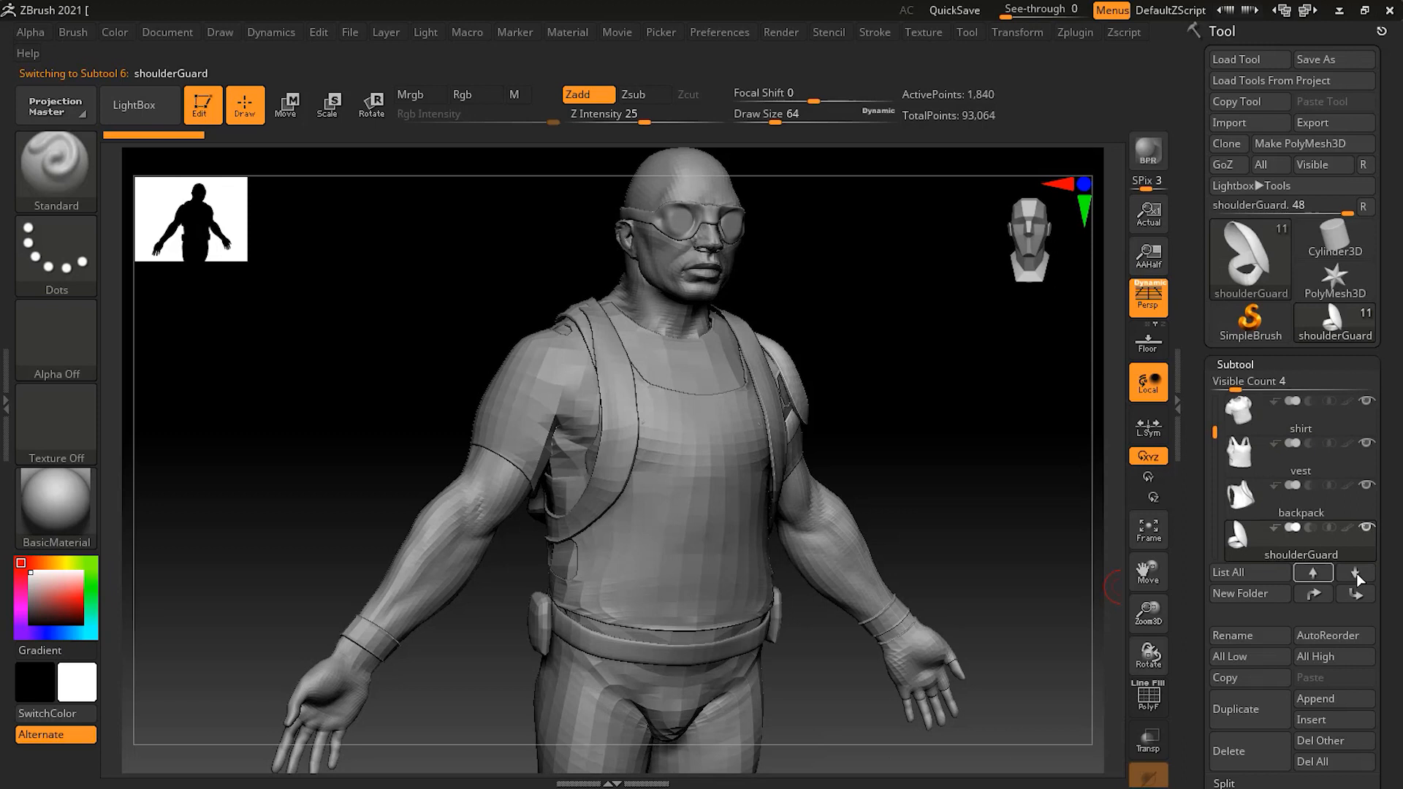
click(1356, 573)
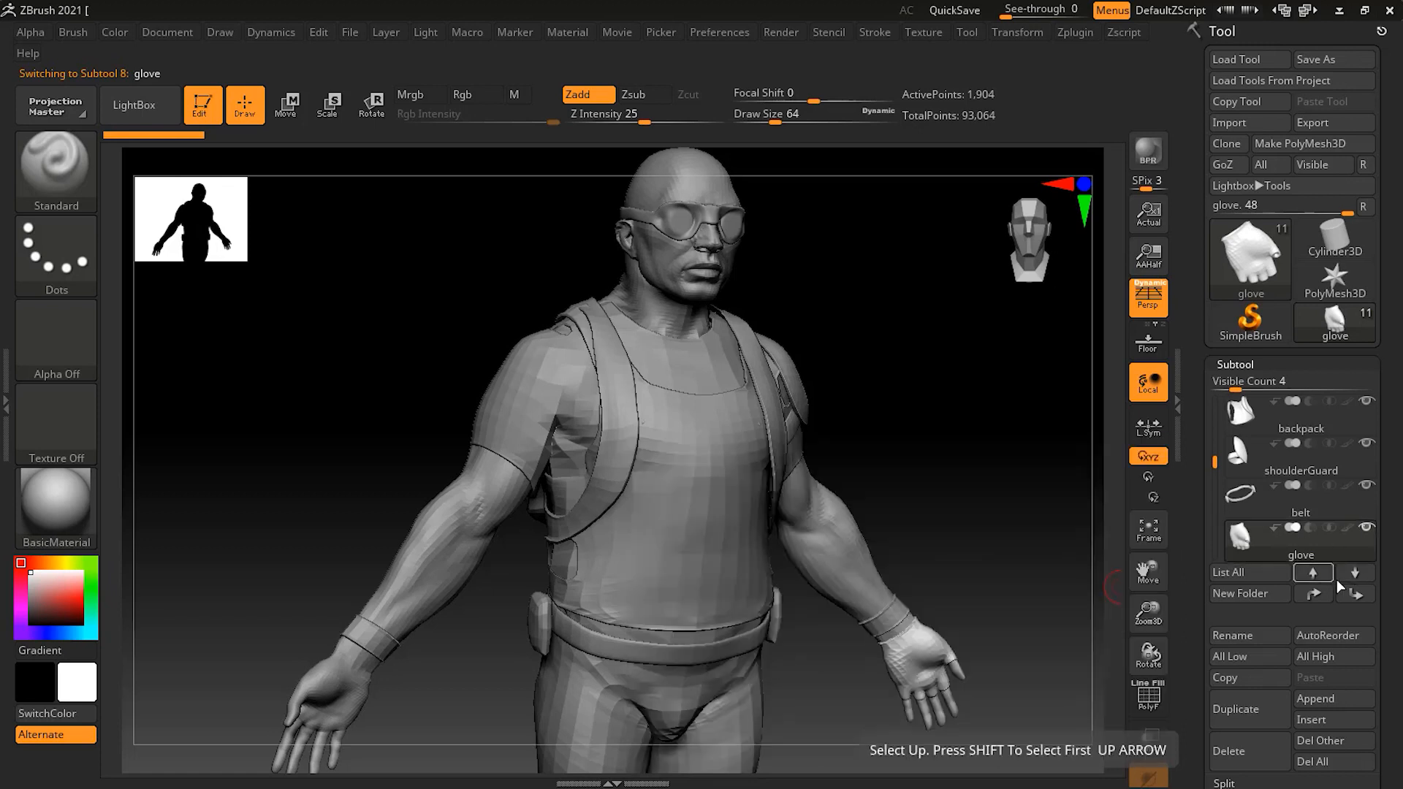
mouse_move(35, 684)
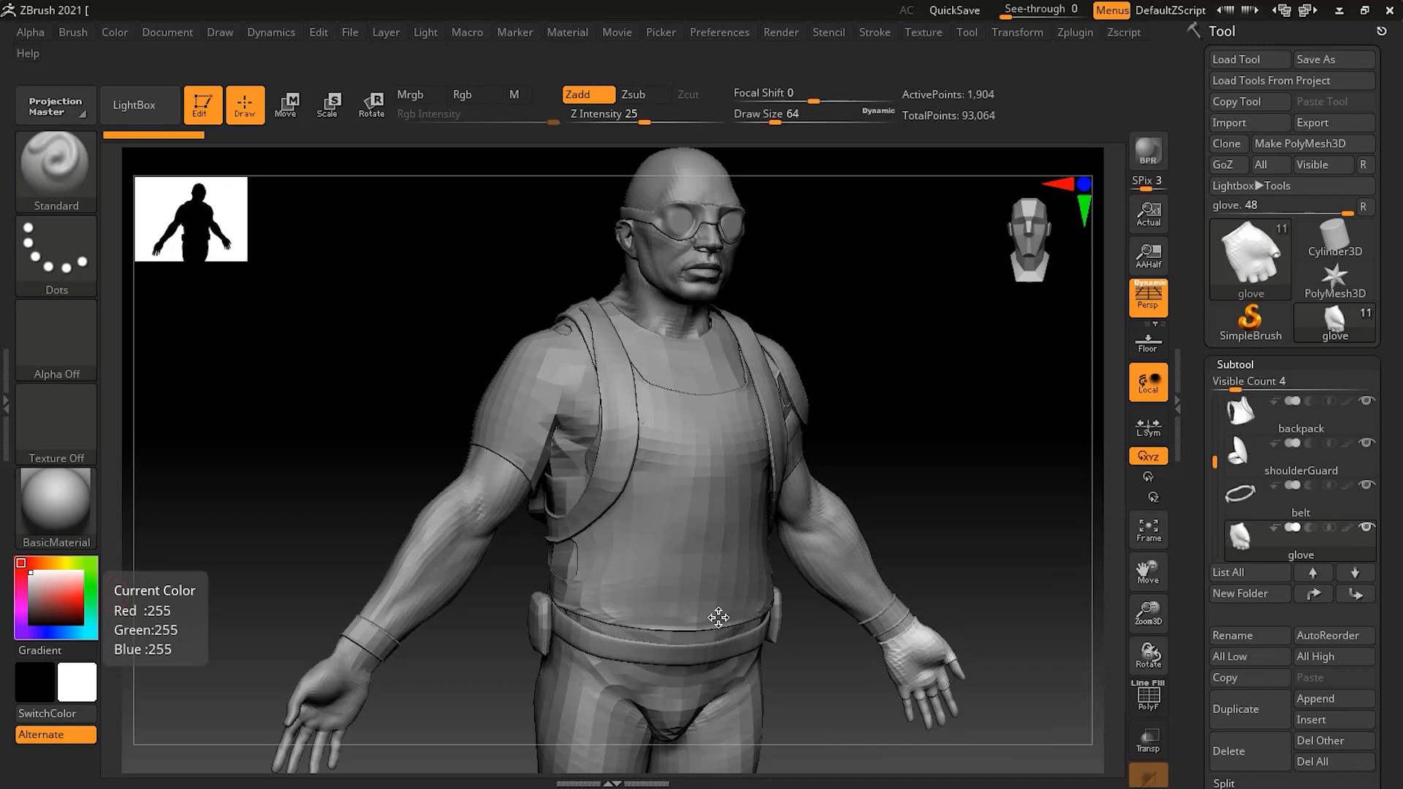
mouse_move(1214, 461)
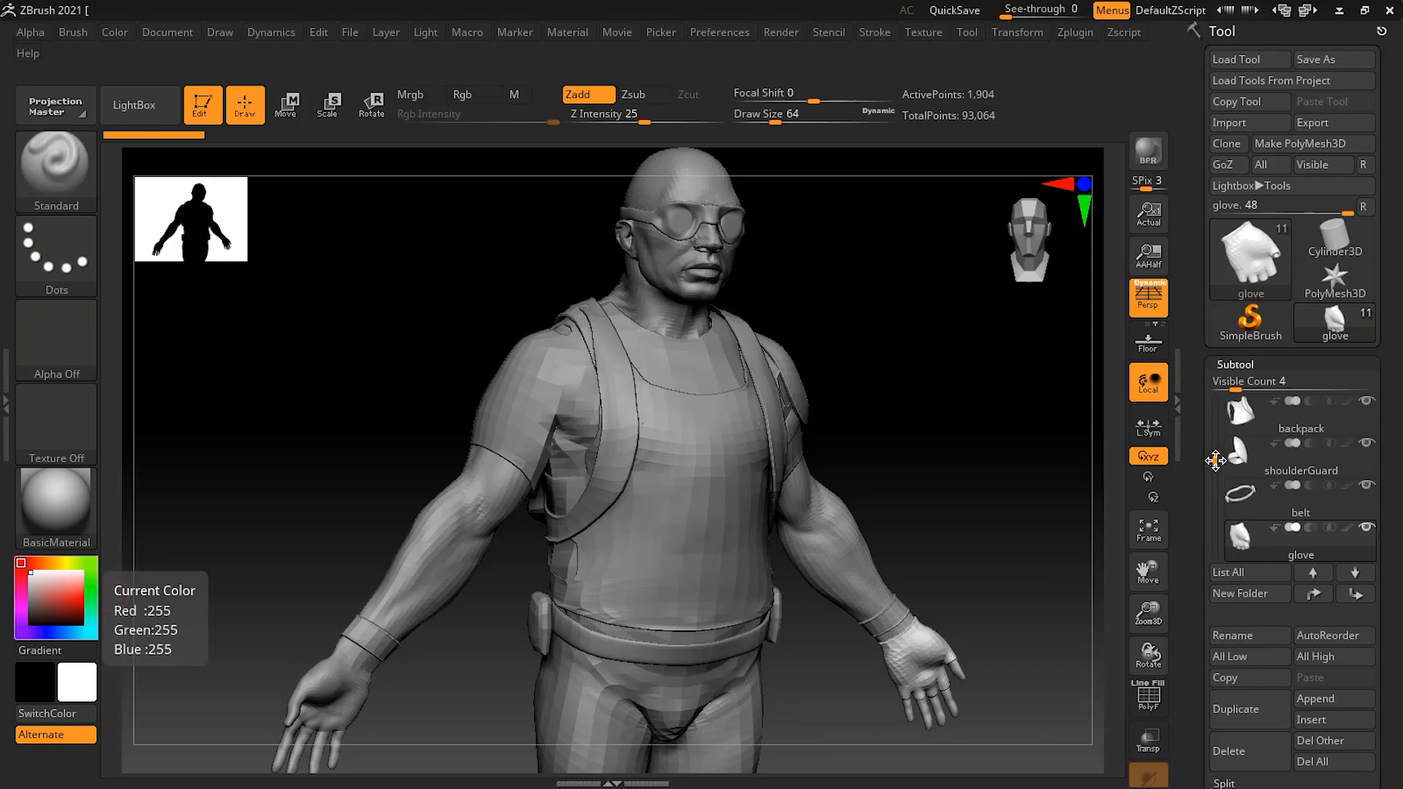
Make Eye Glasses active and enter Goggles as its new subtool name.
scroll(up, 3)
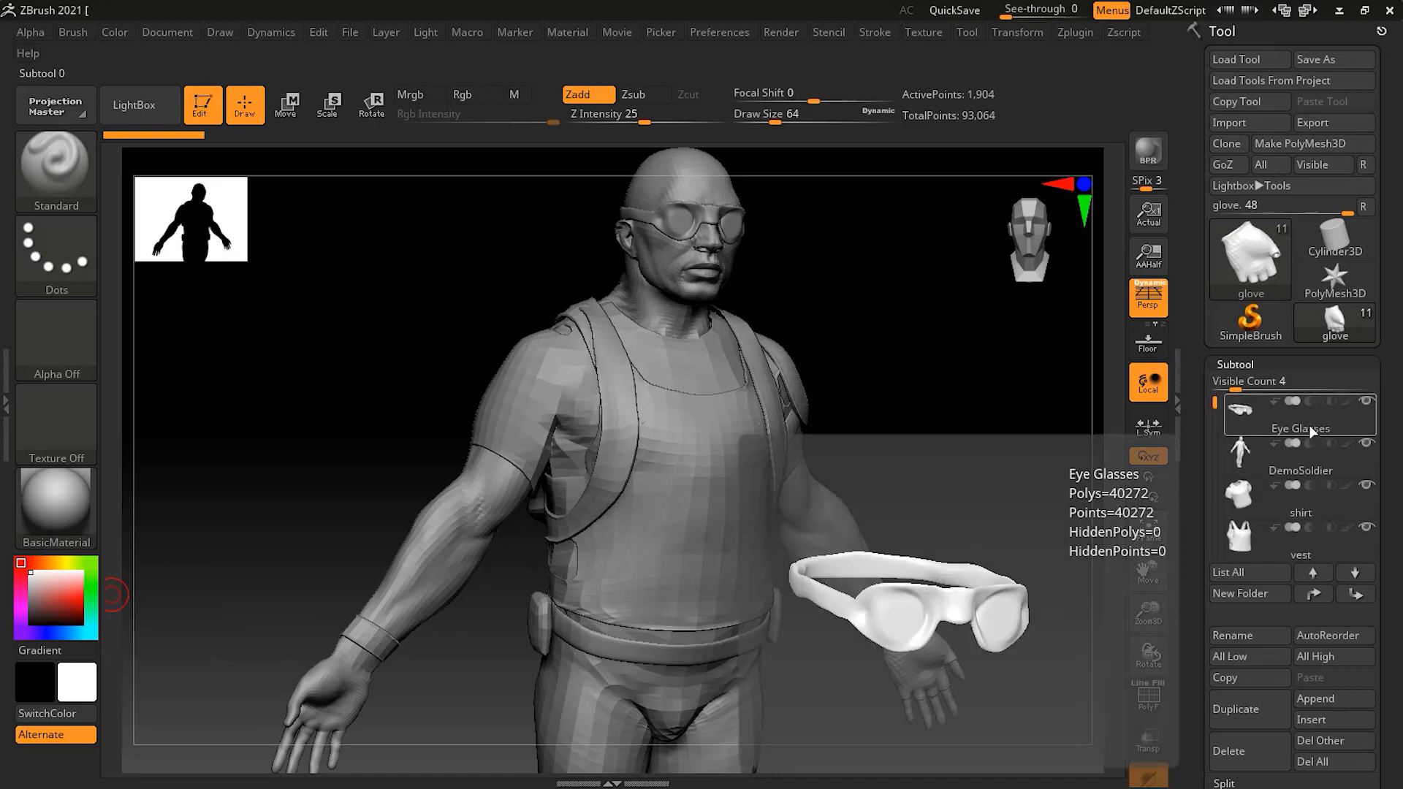
click(1299, 412)
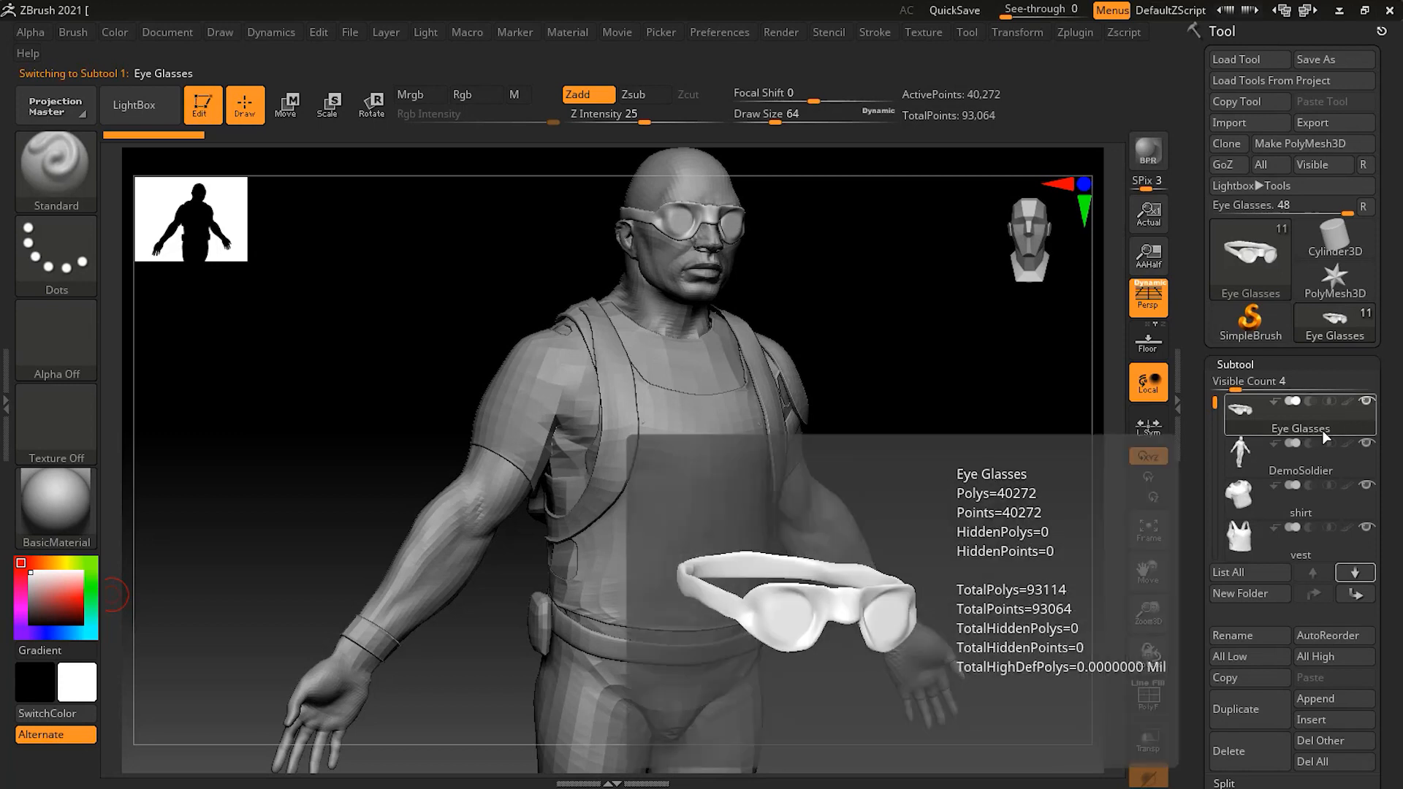
click(1299, 496)
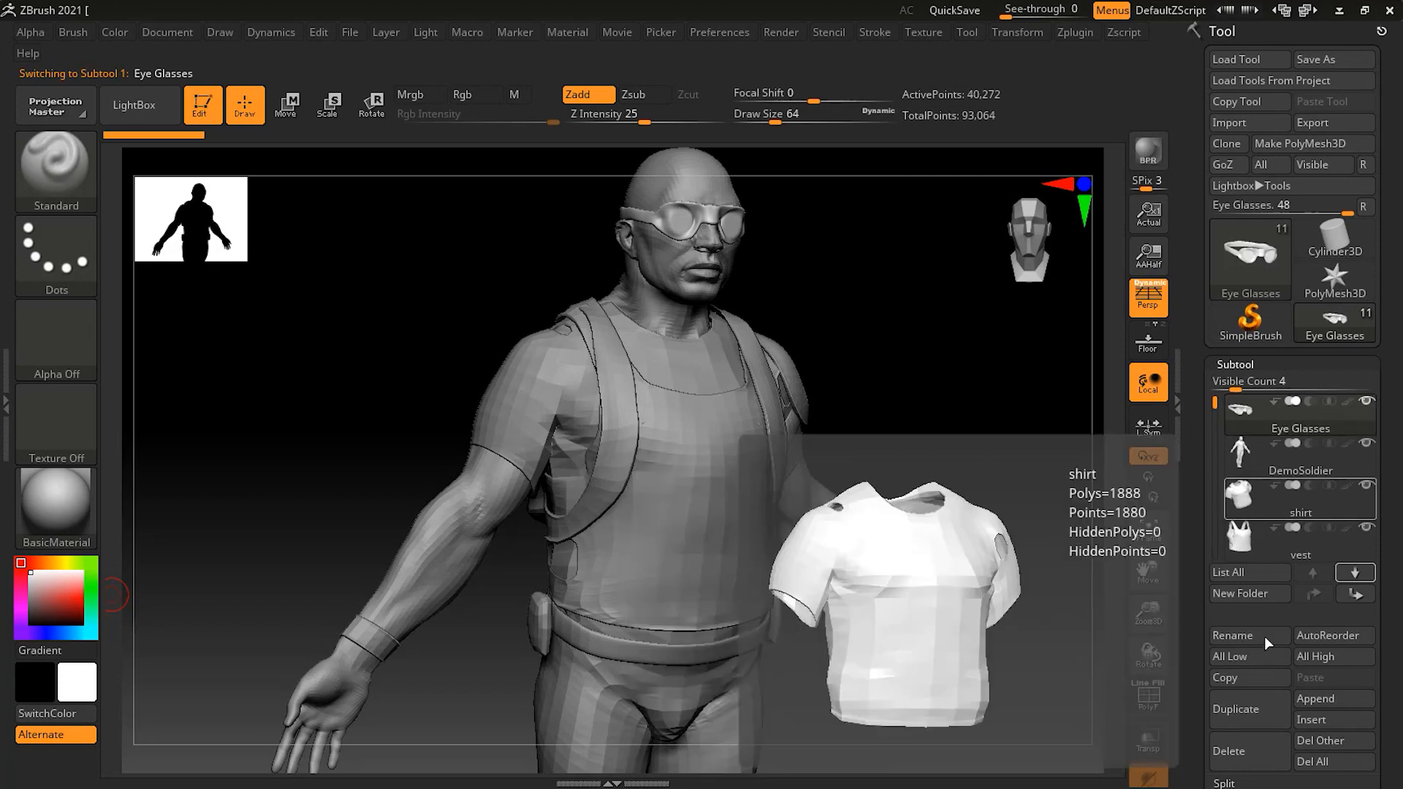
click(1232, 636)
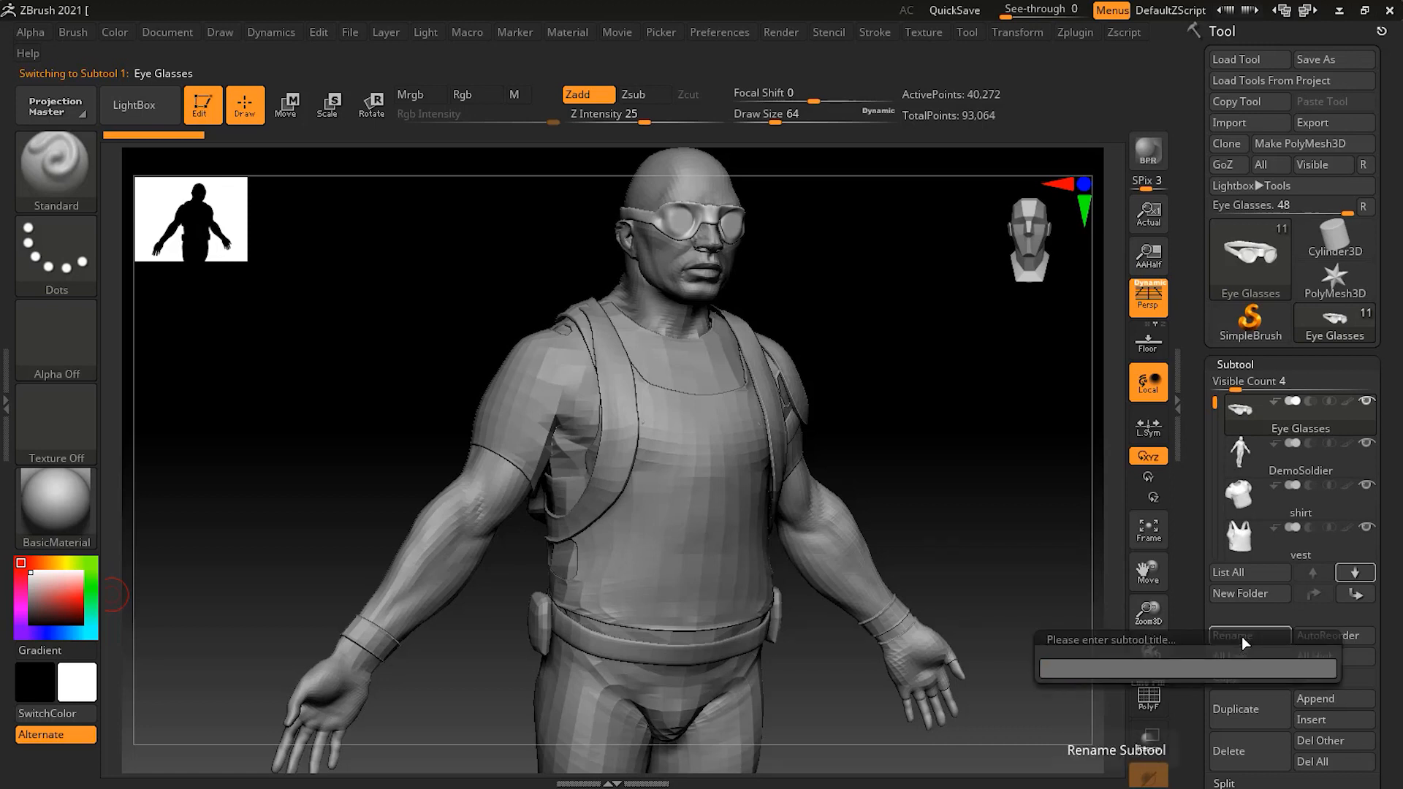
text(G)
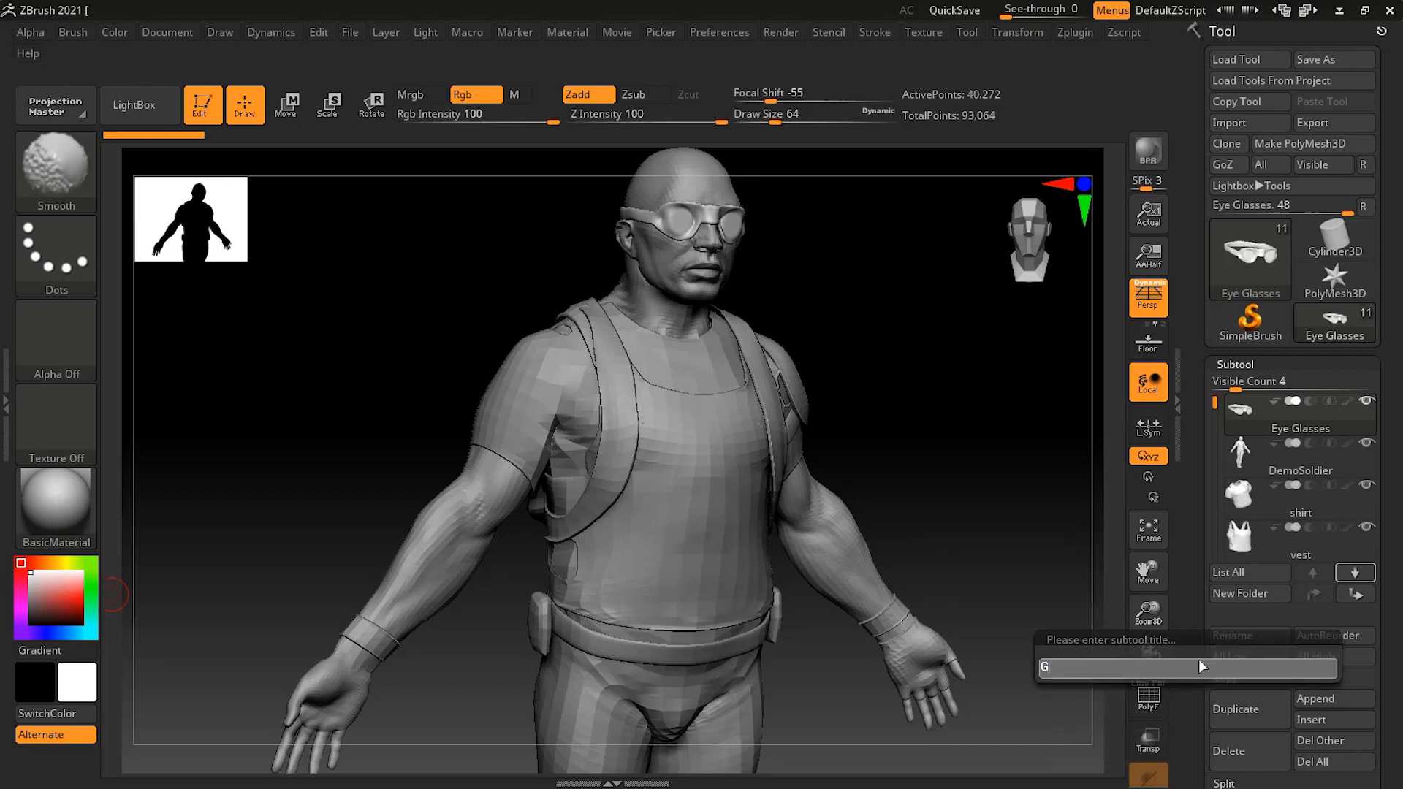
text(Goggles)
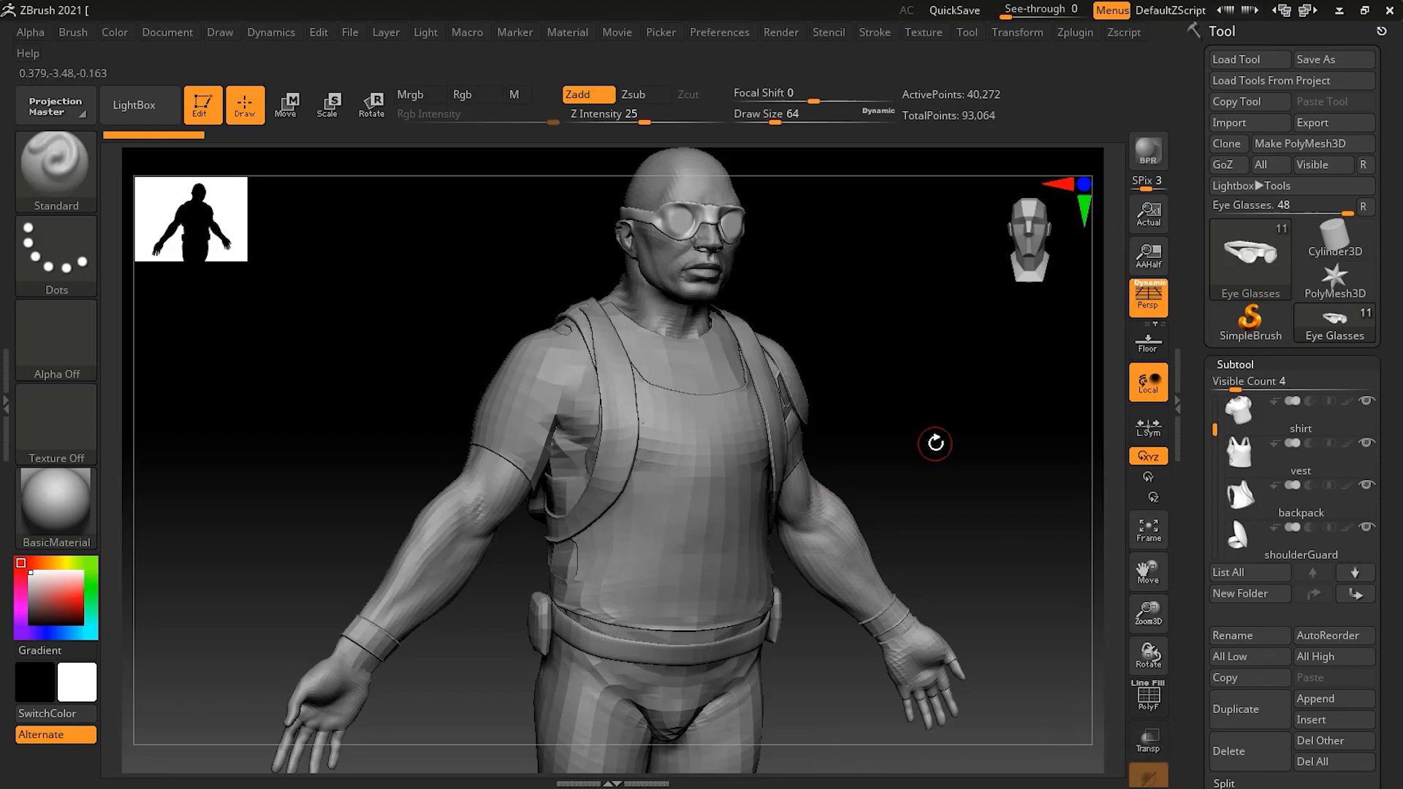
mouse_move(975, 529)
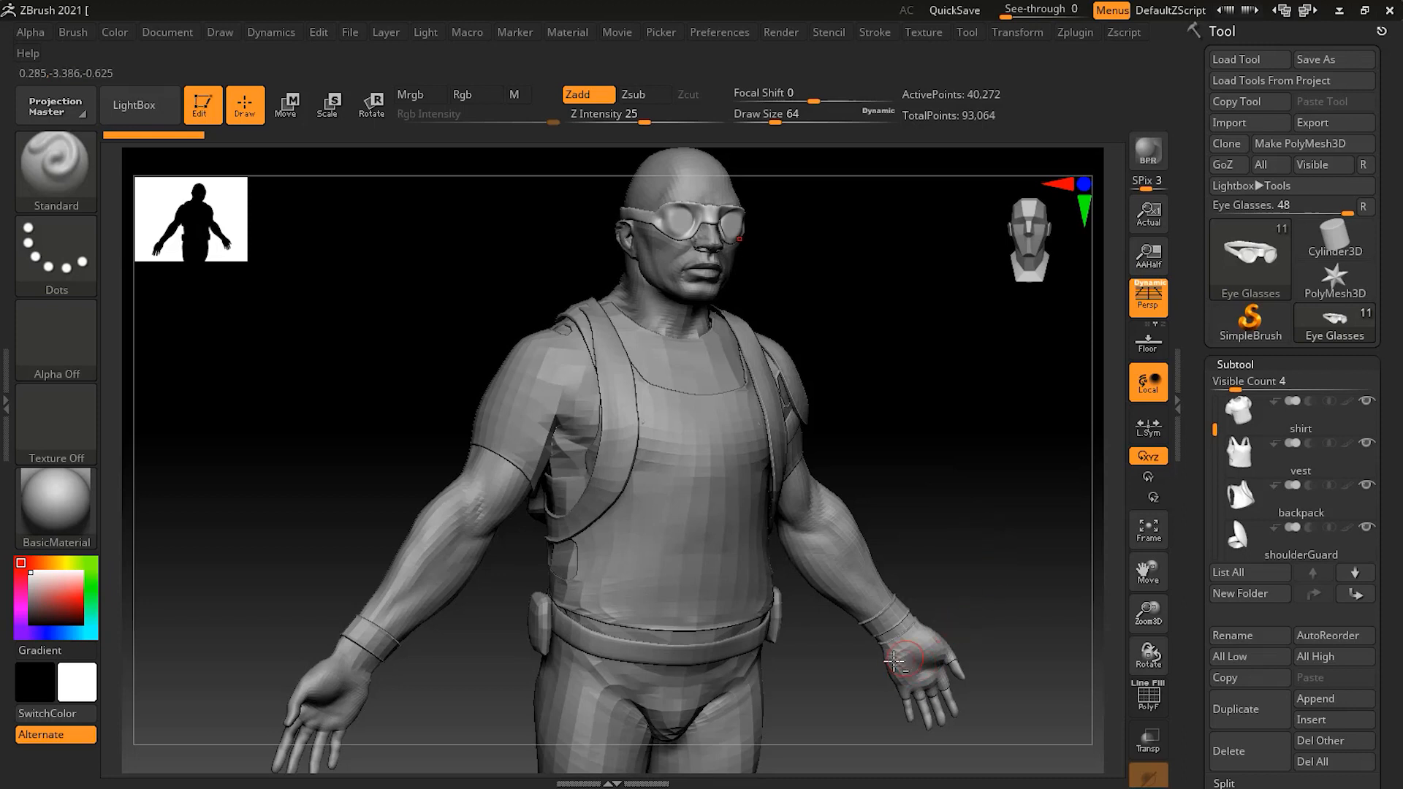
mouse_move(947, 666)
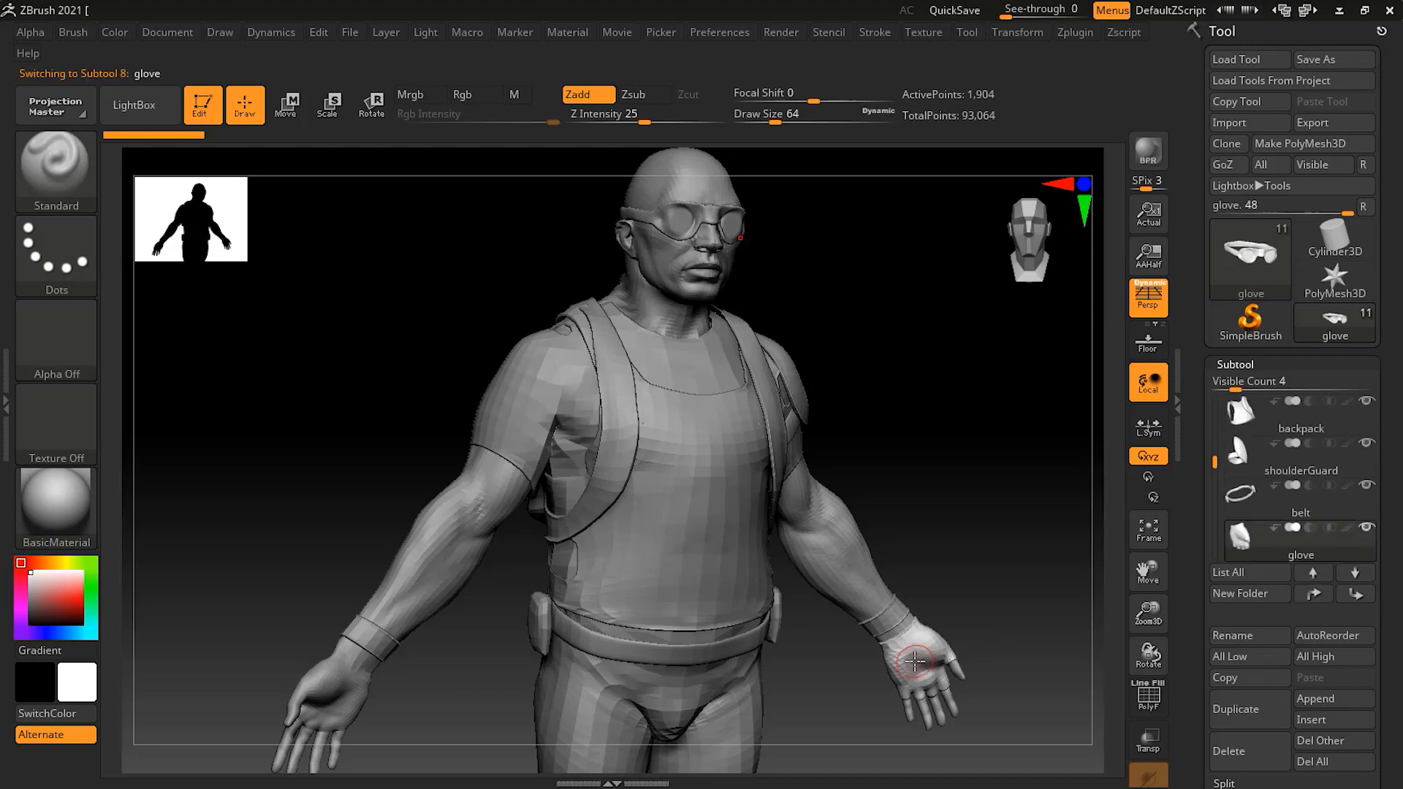
Select the glove subtool by picking it on the soldier's hand.
click(1301, 536)
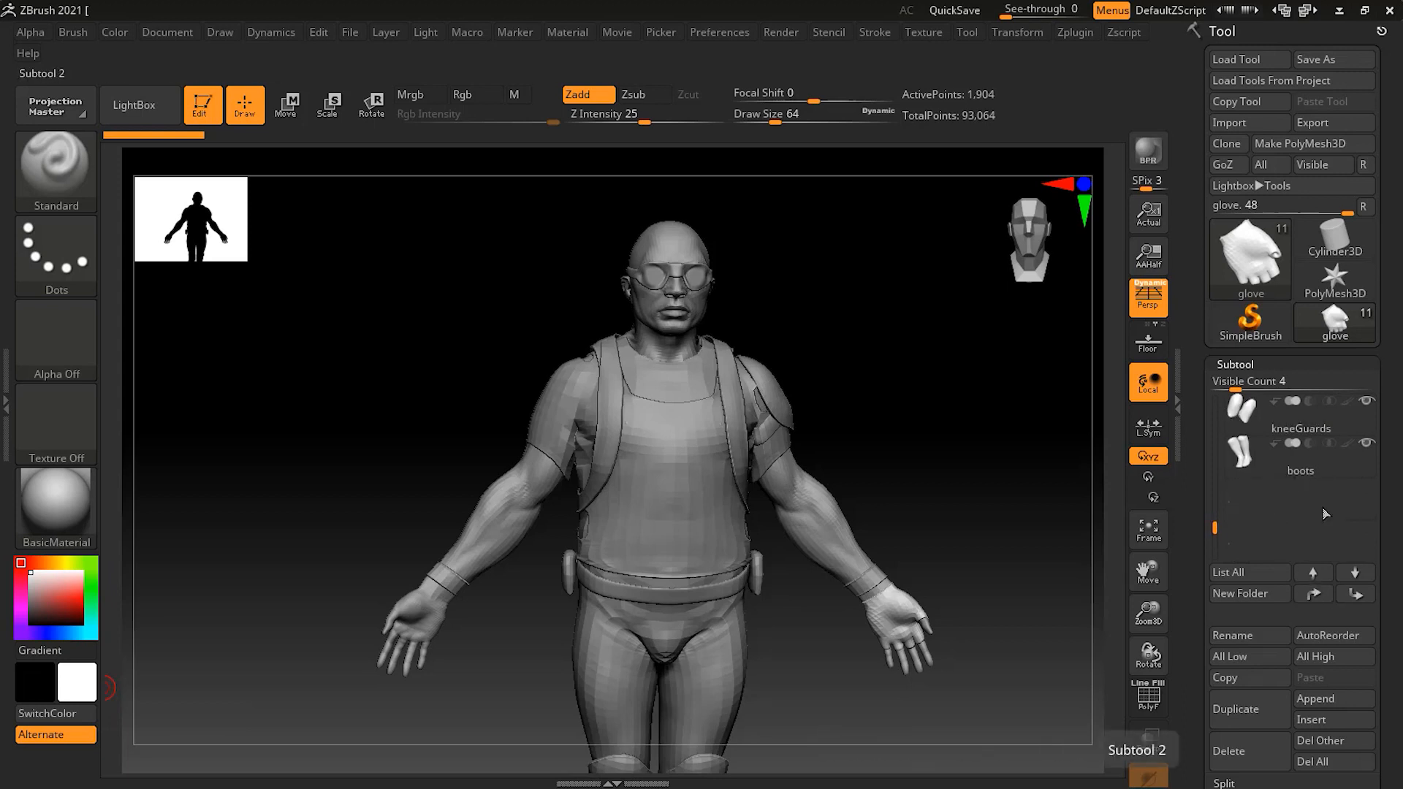
mouse_move(1334, 699)
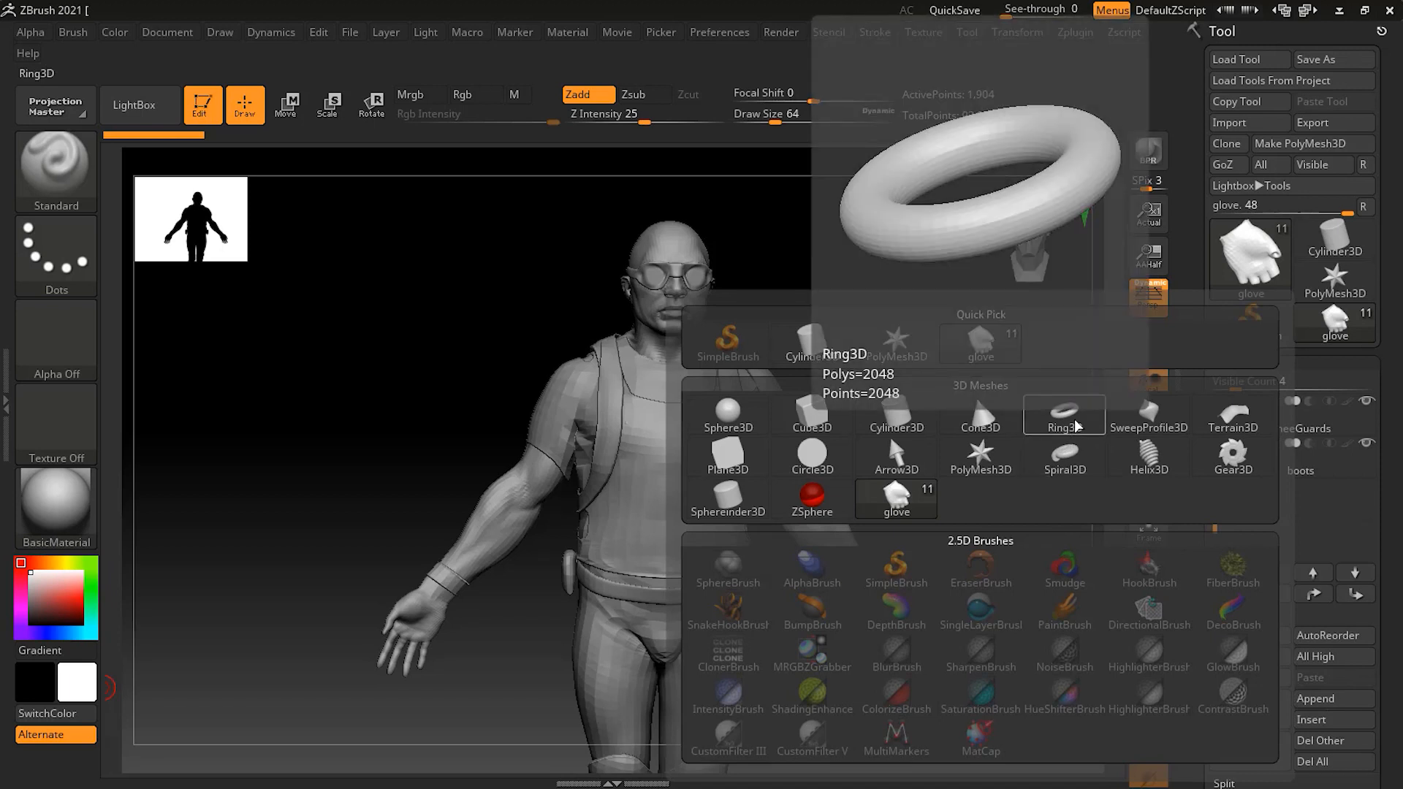
Append a Ring3D primitive as a new PM3D_Ring3D1 subtool around the waist.
click(1064, 413)
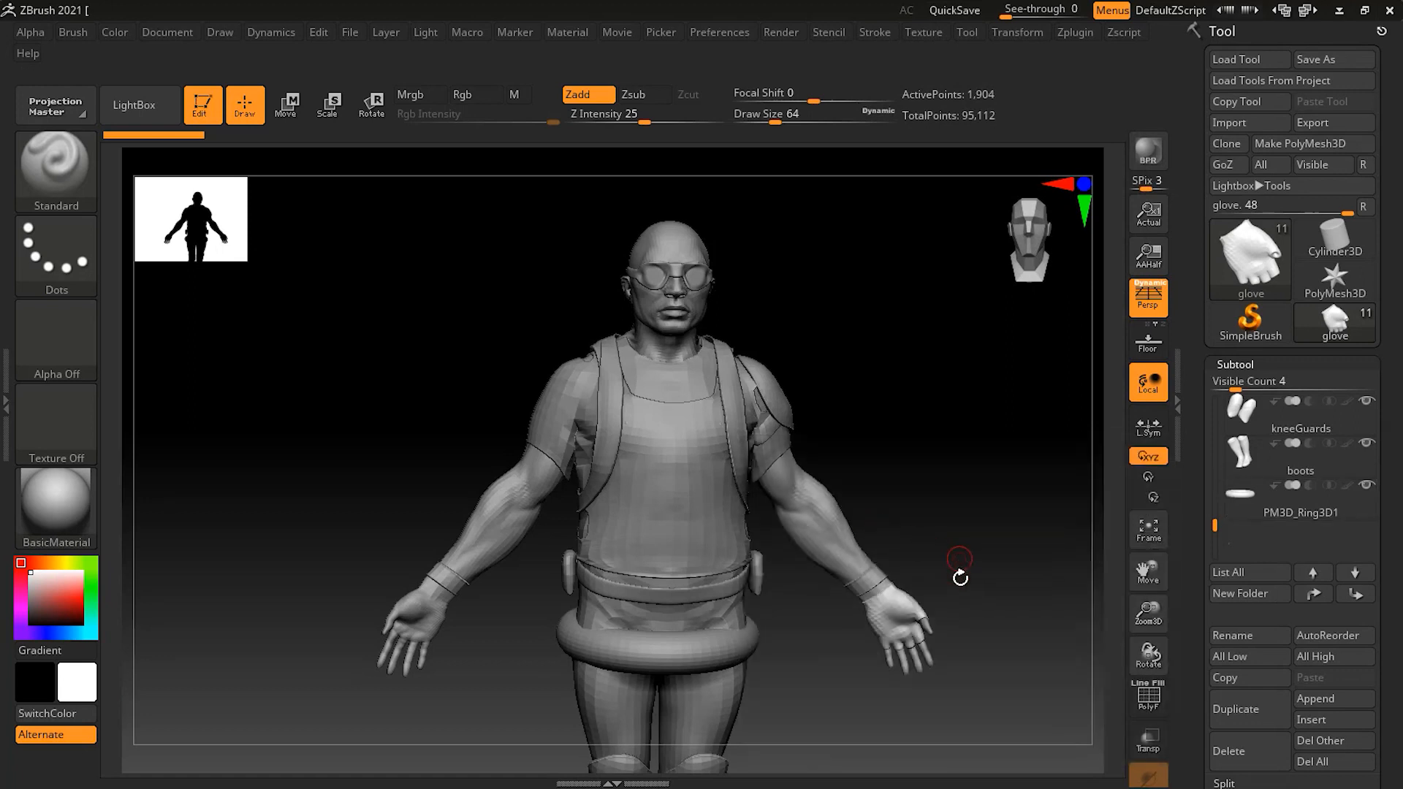
click(285, 105)
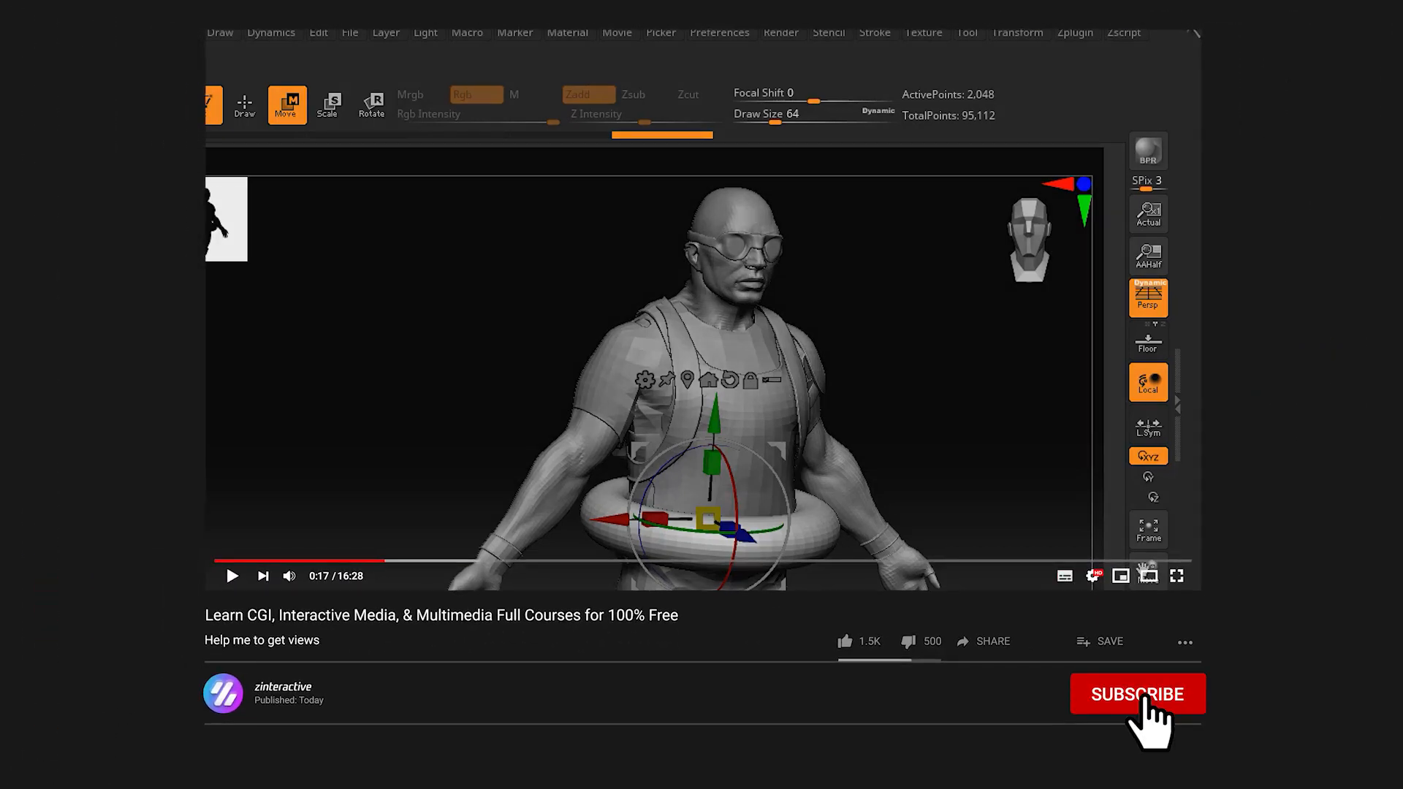
Subscribe to the zinteractive channel beneath the video.
click(1137, 693)
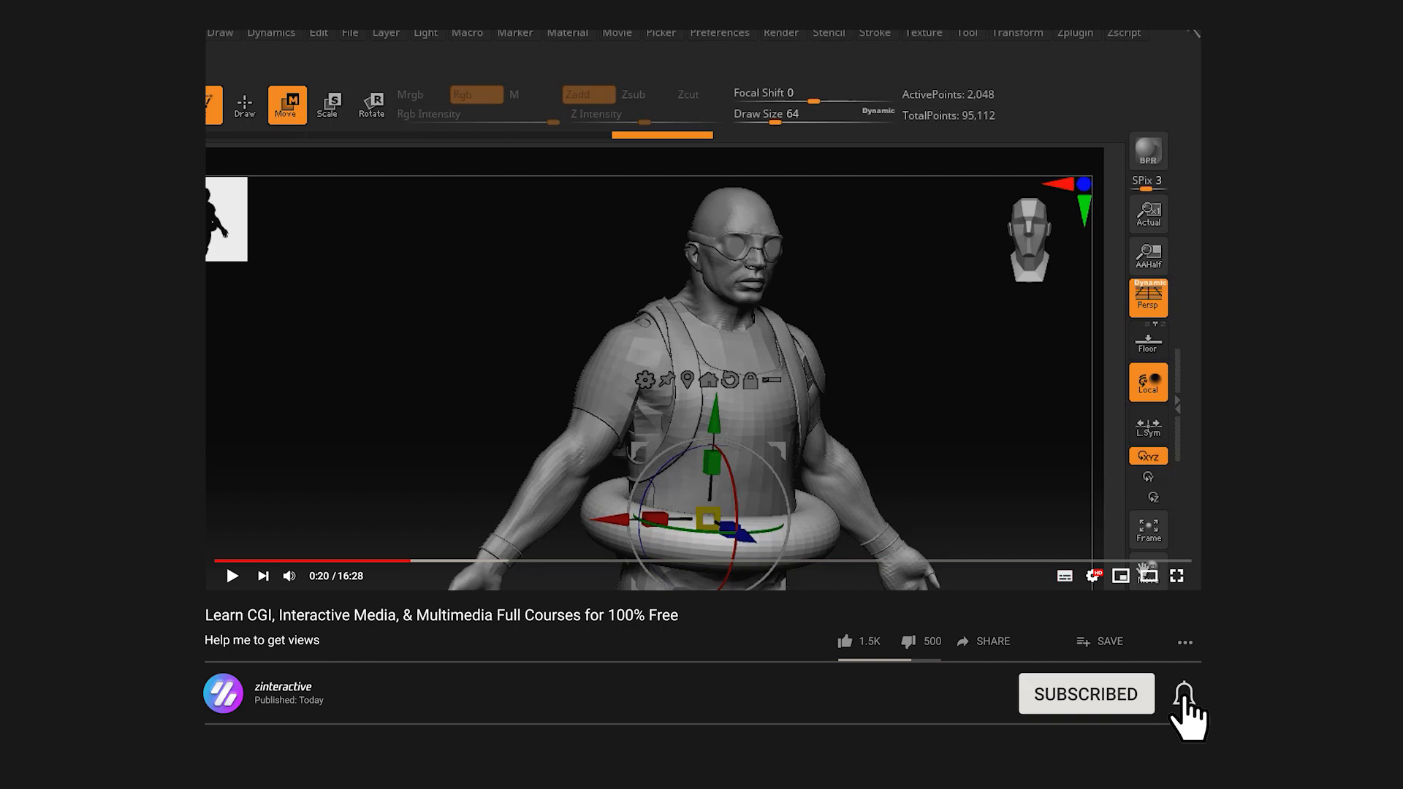